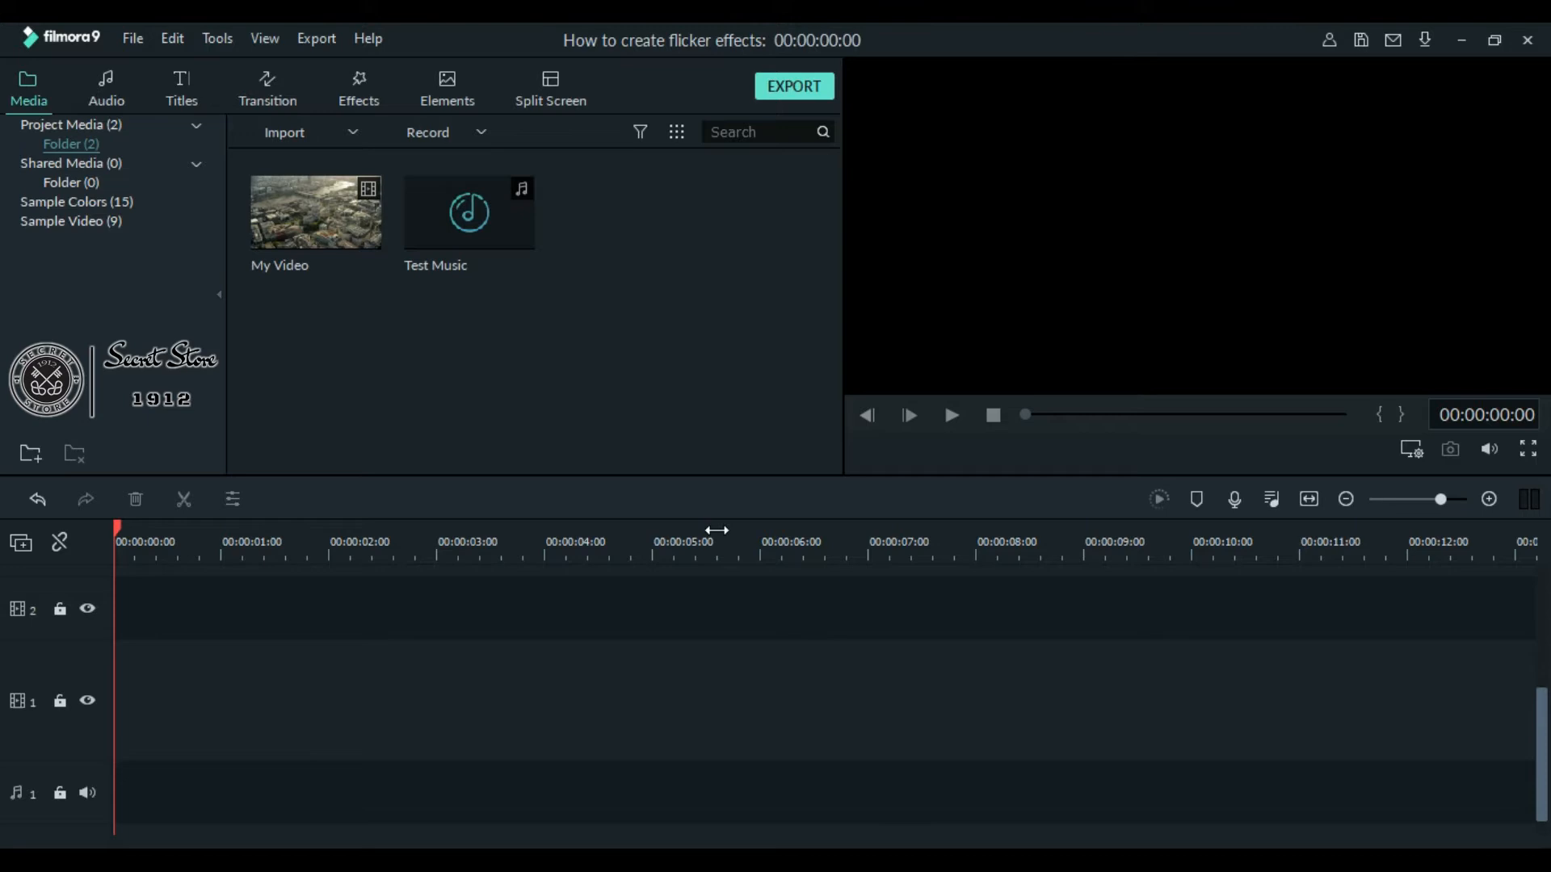
{"action": "mouse_move", "coordinate": [713, 449]}
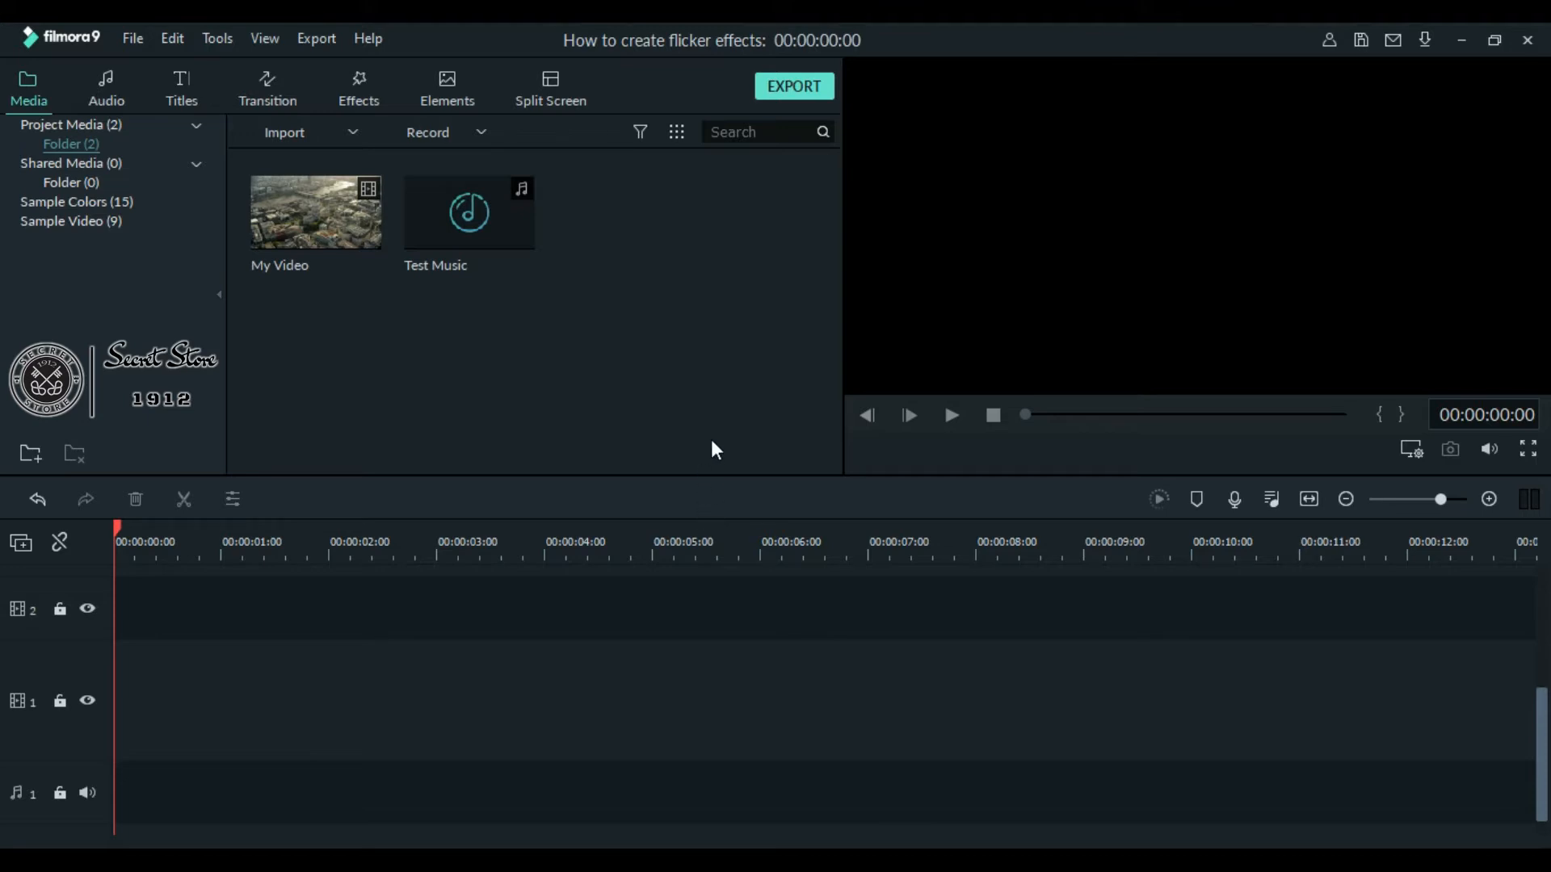
{"action": "mouse_move", "coordinate": [27, 57]}
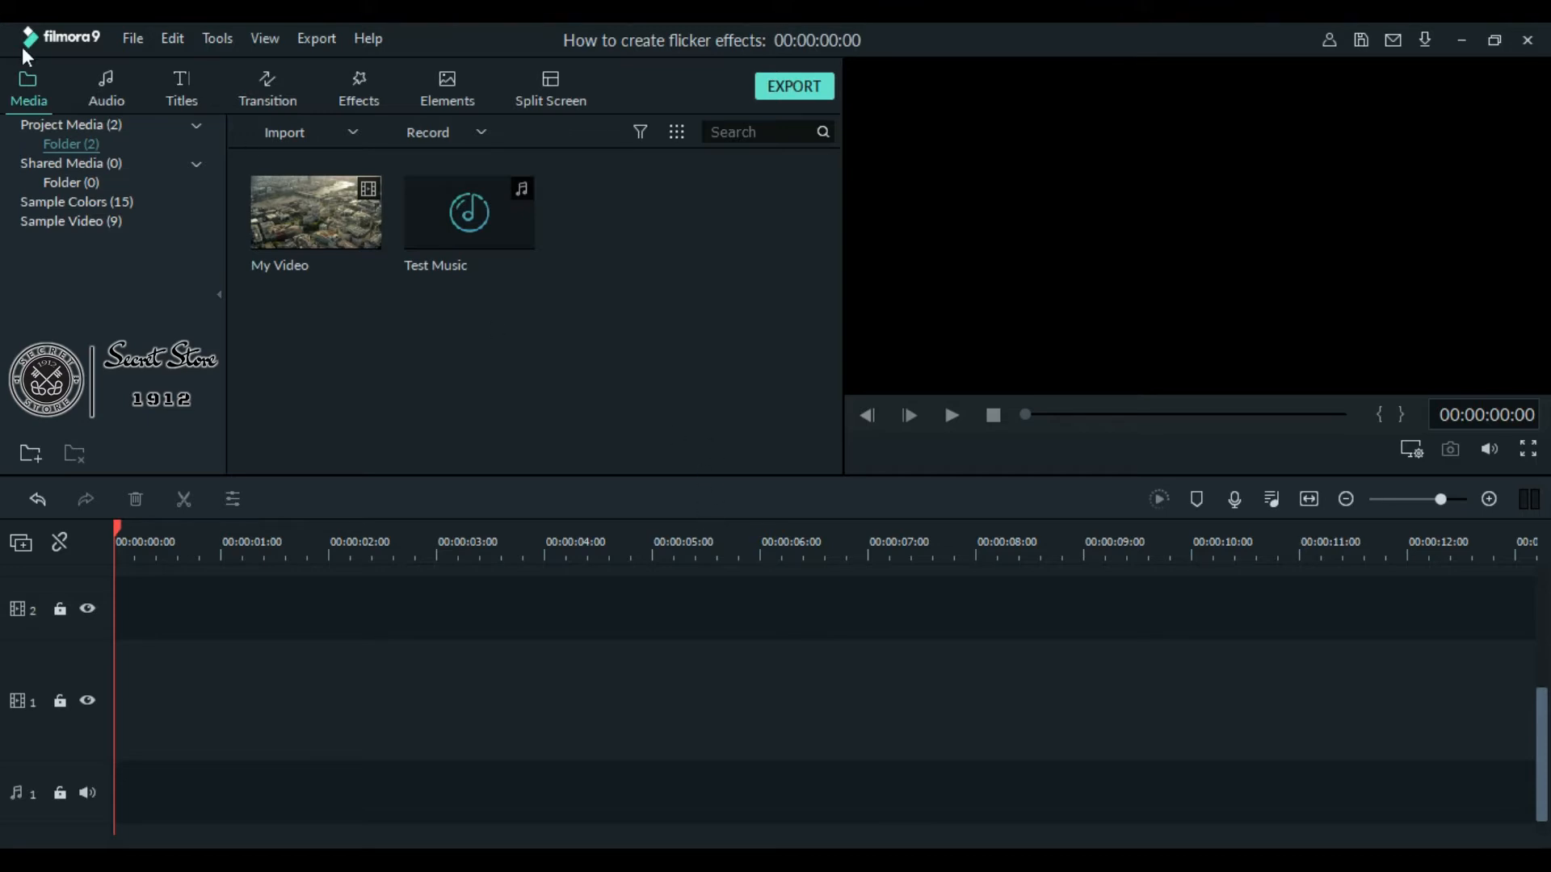
- Check Filmora9's version in the Help menu, then add My Video to the timeline
{"action": "left_click", "coordinate": [368, 38]}
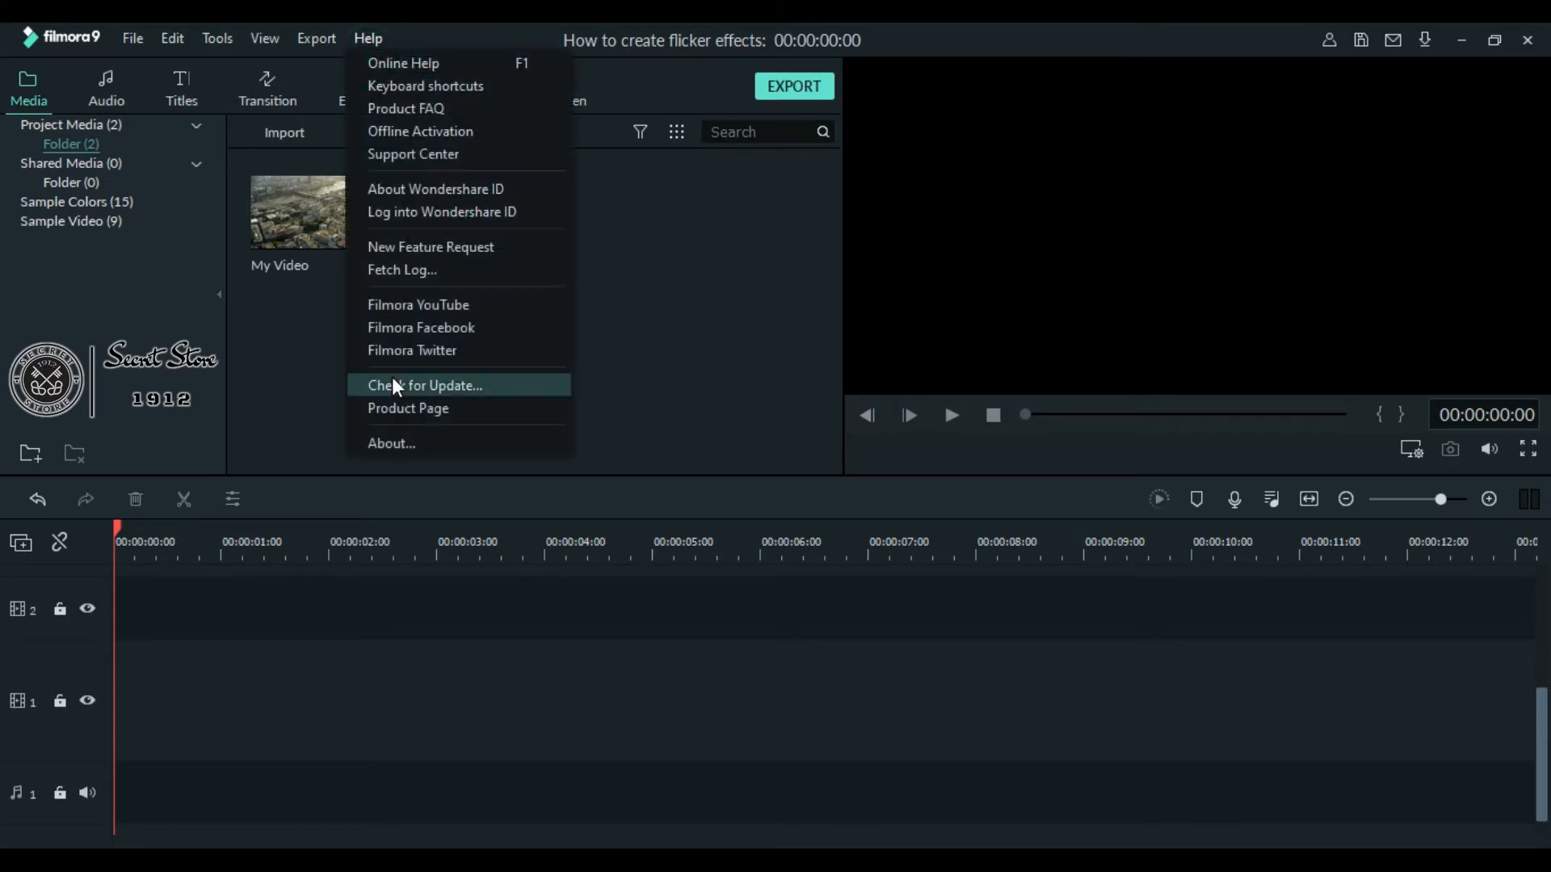
{"action": "left_click", "coordinate": [391, 443]}
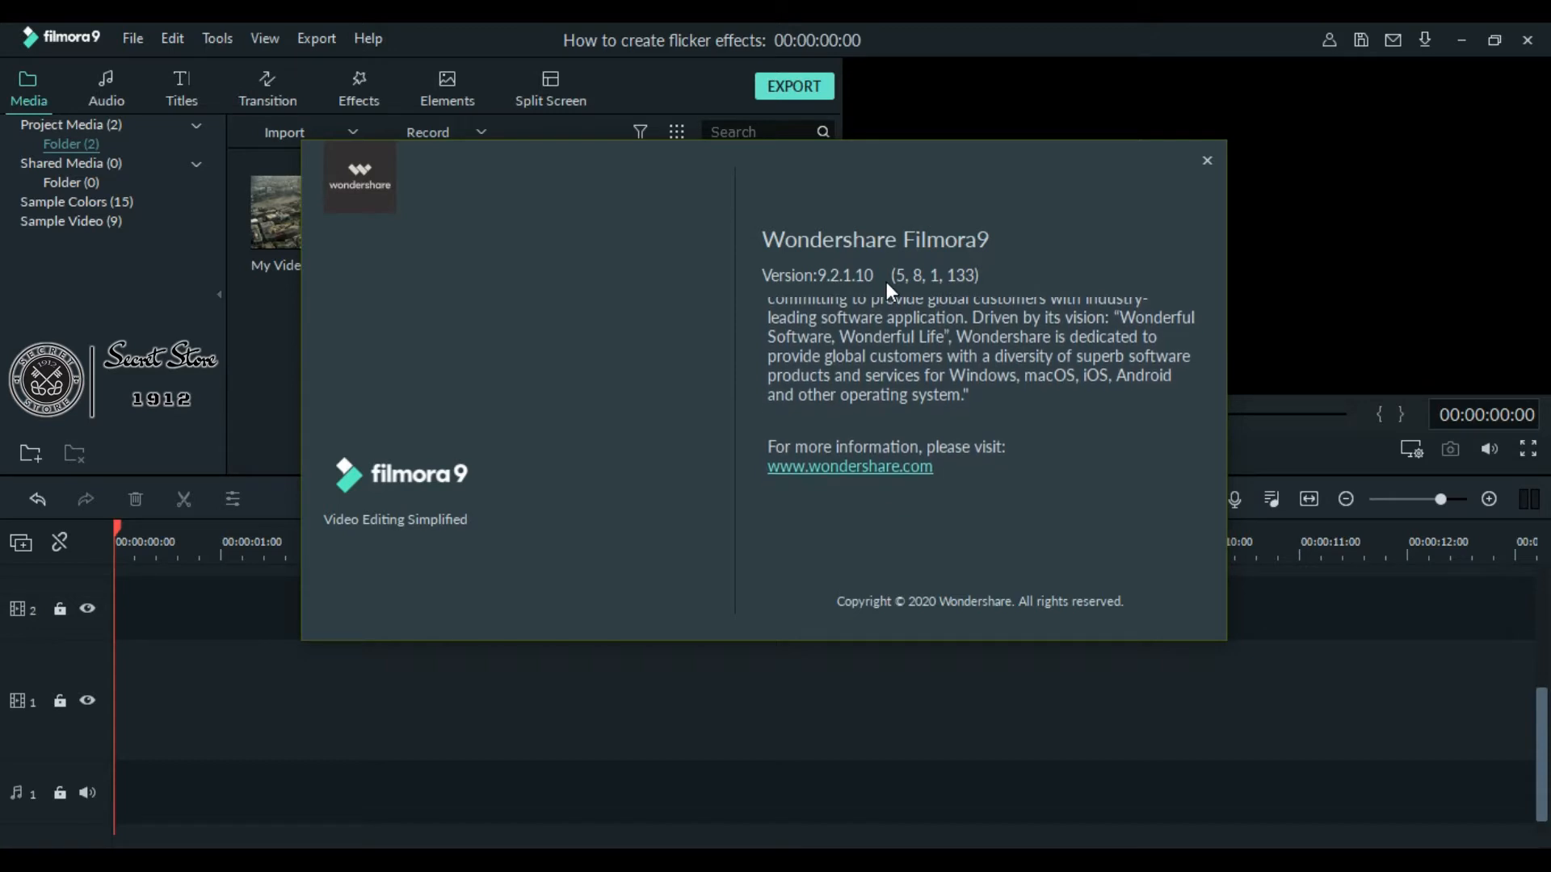
{"action": "scroll", "scroll_direction": "down", "scroll_amount": 3}
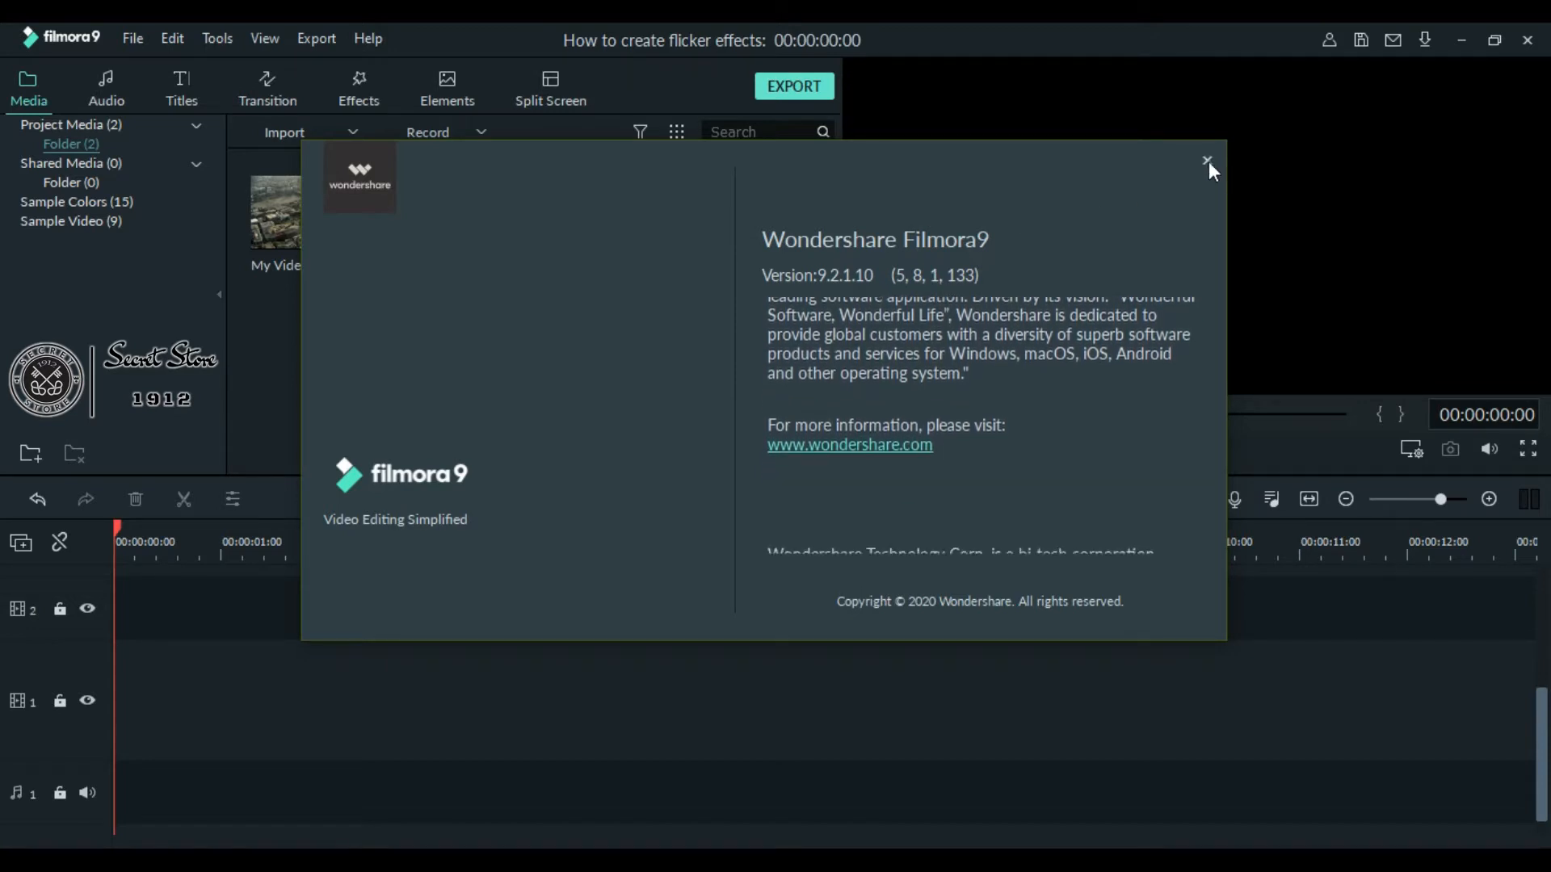
{"action": "left_click", "coordinate": [1207, 160]}
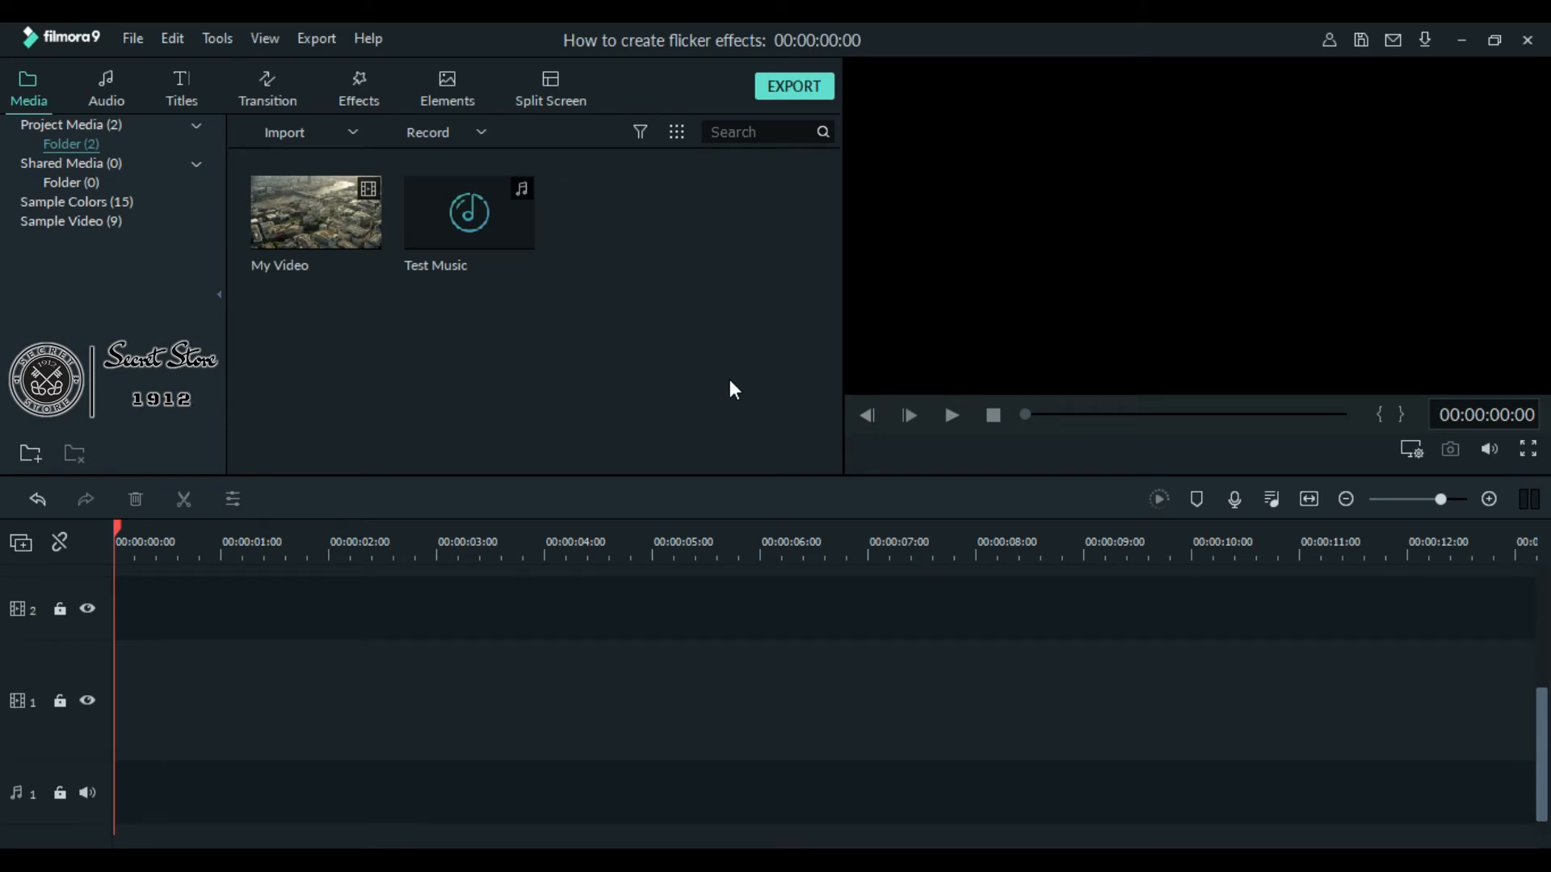
{"action": "mouse_move", "coordinate": [315, 212]}
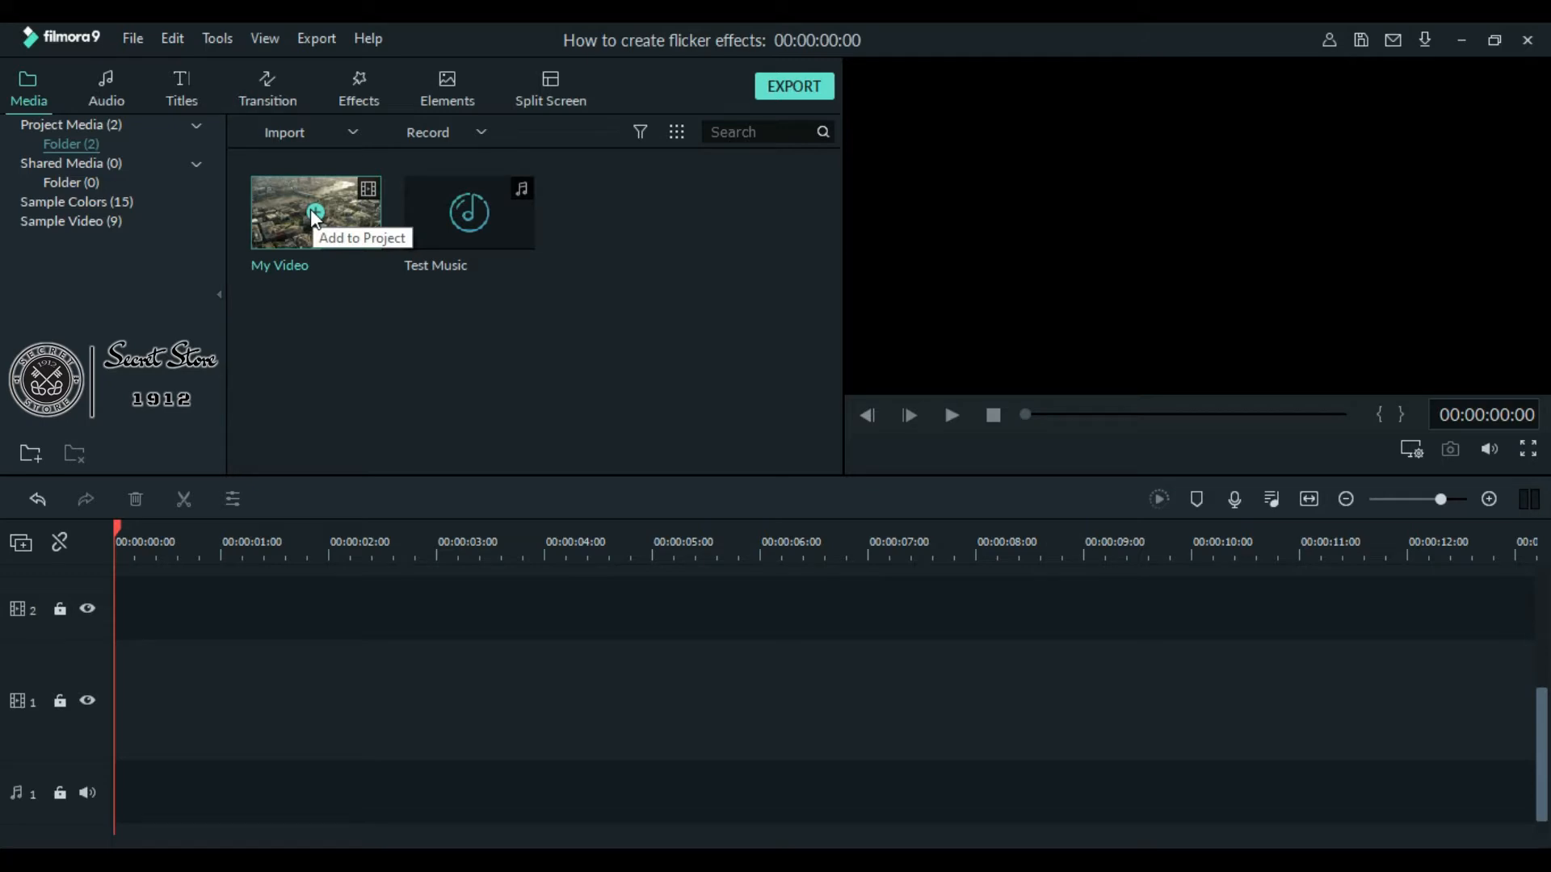
{"action": "left_click", "coordinate": [315, 211]}
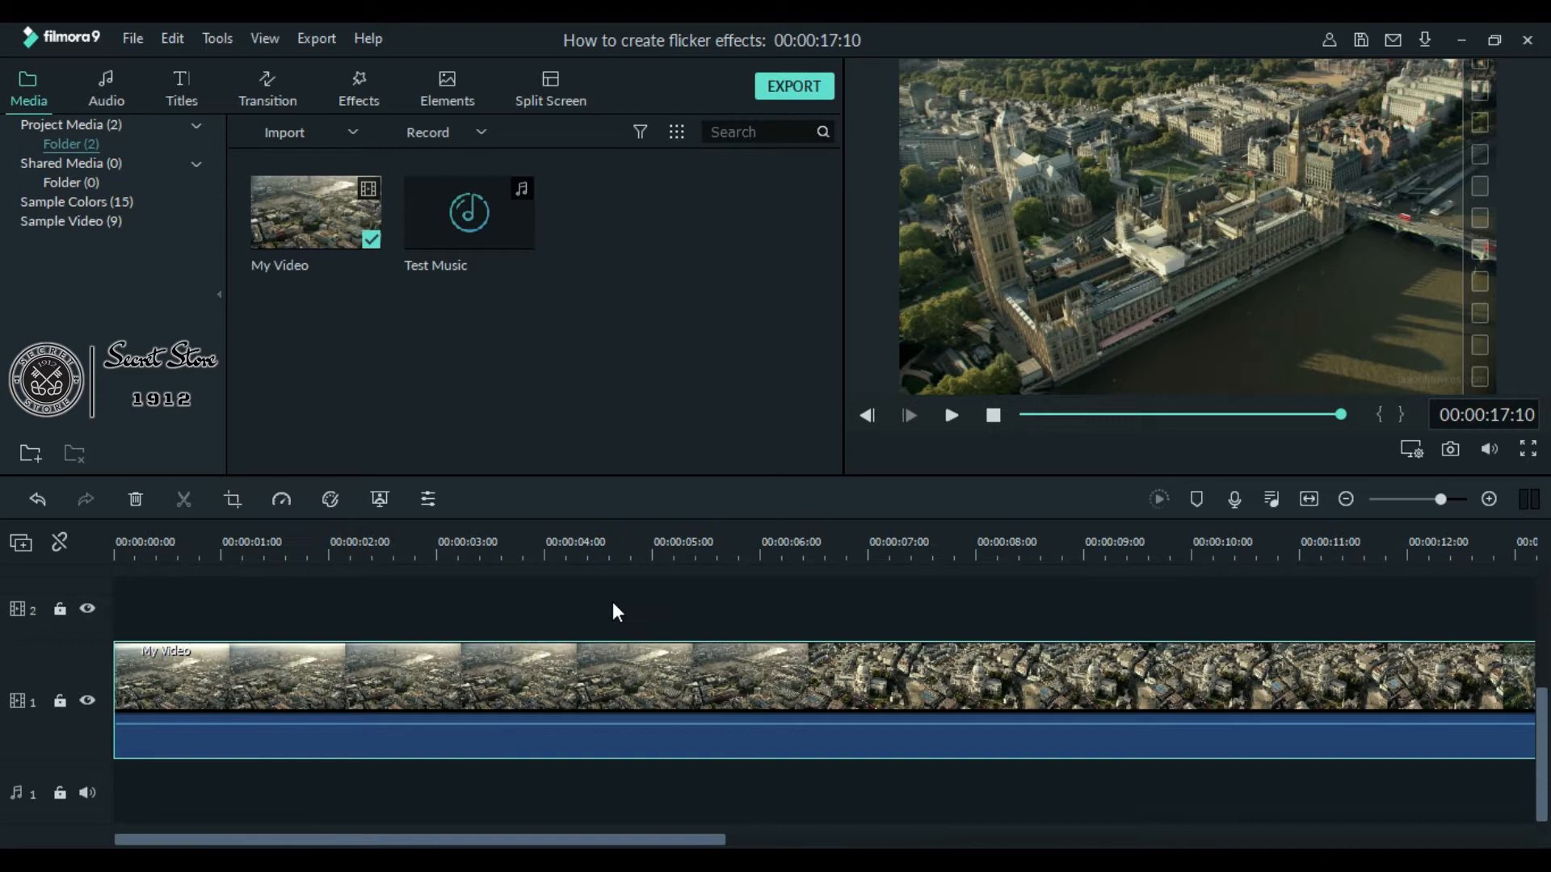
{"action": "mouse_move", "coordinate": [430, 193]}
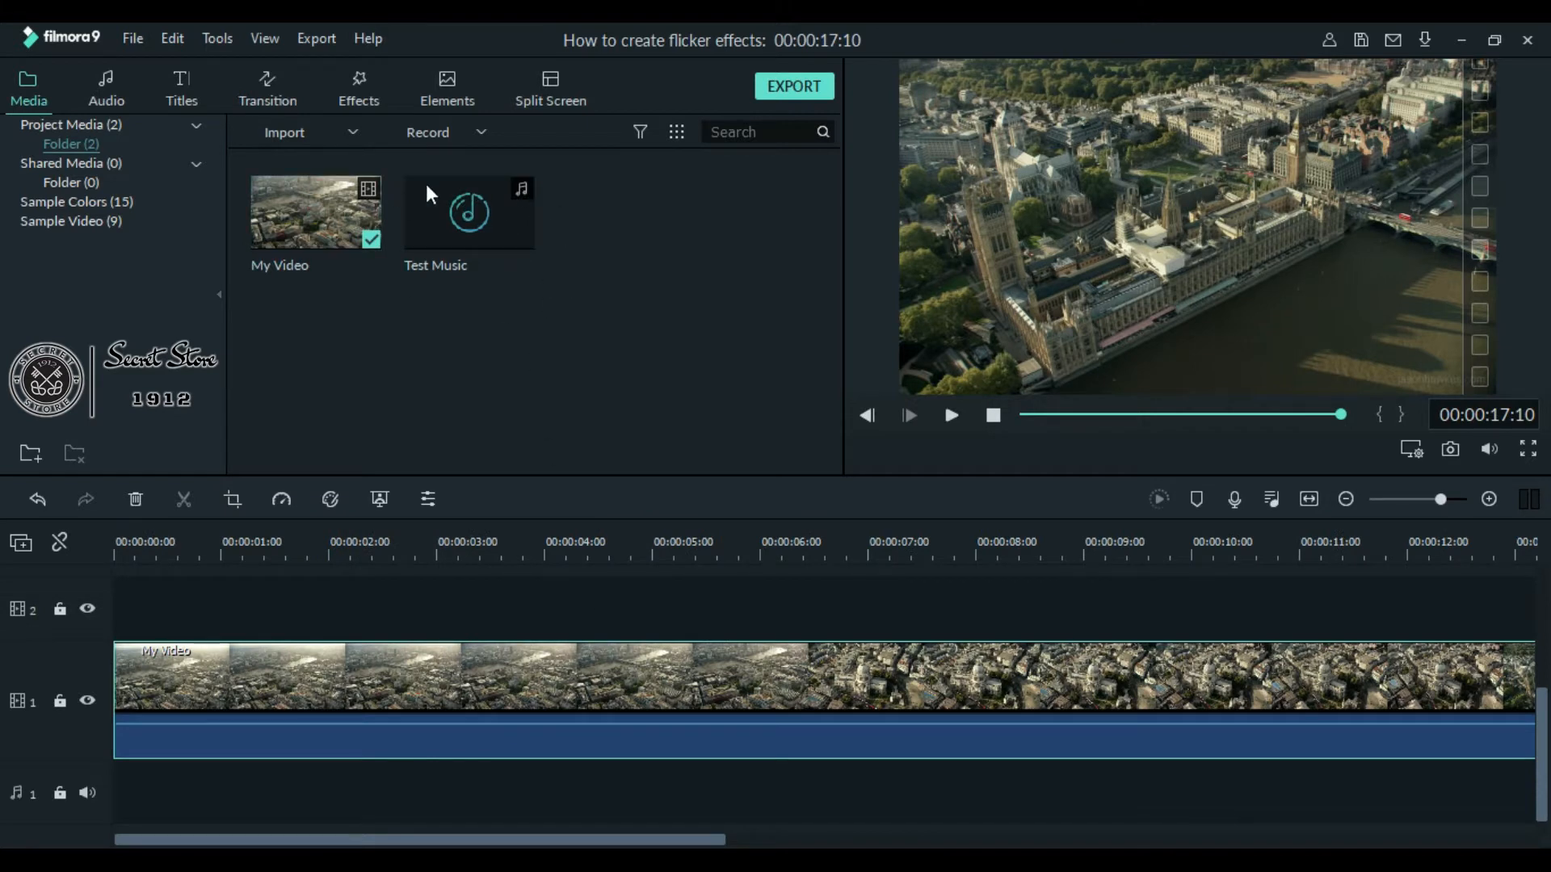
{"action": "mouse_move", "coordinate": [523, 329]}
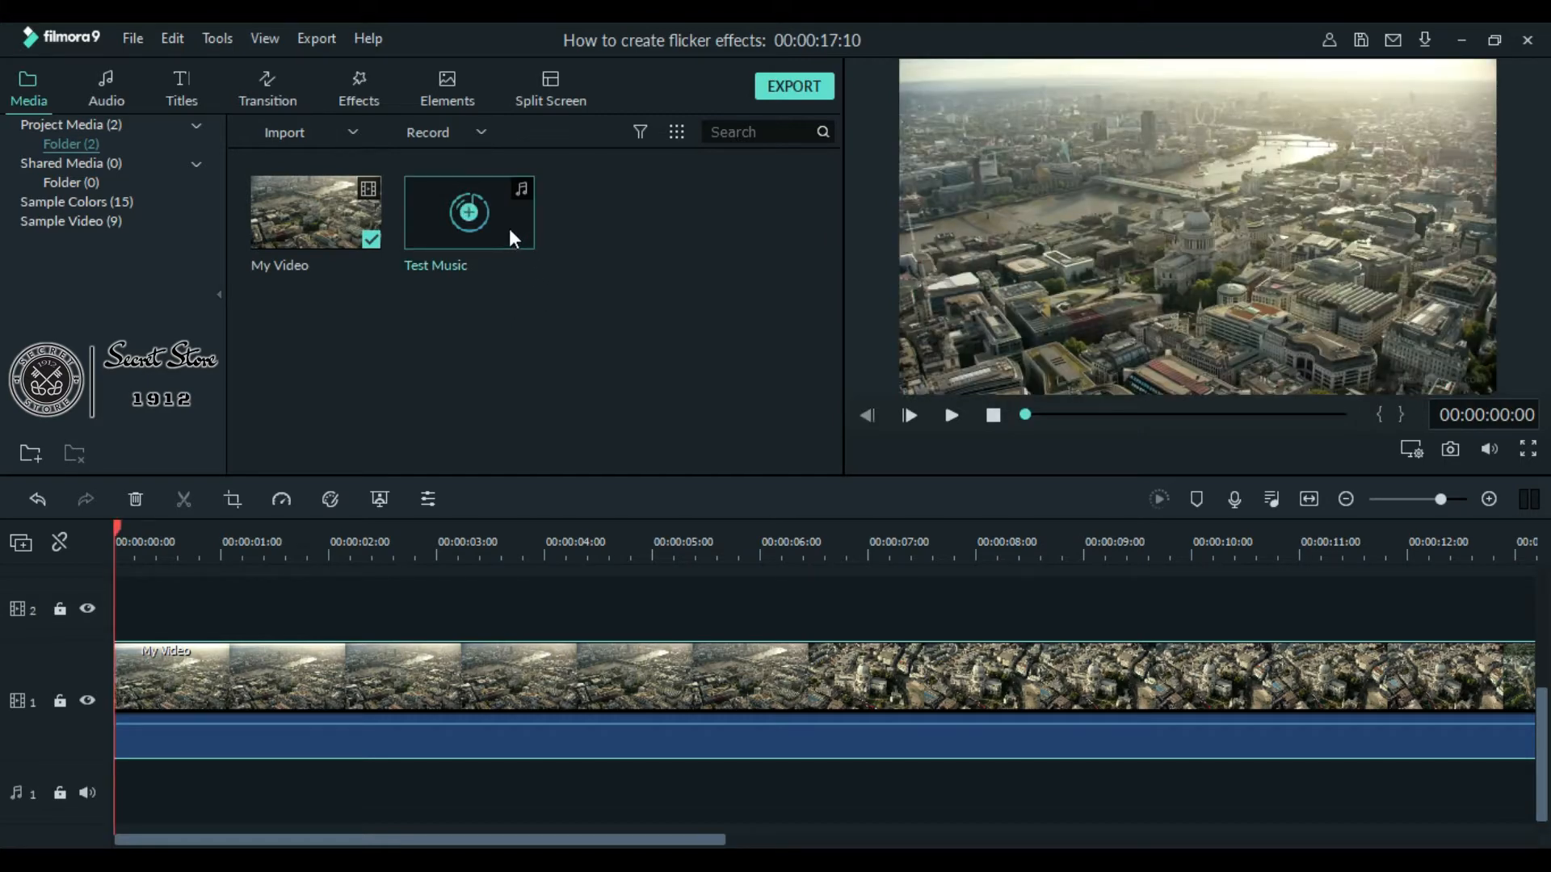
{"action": "mouse_move", "coordinate": [467, 211]}
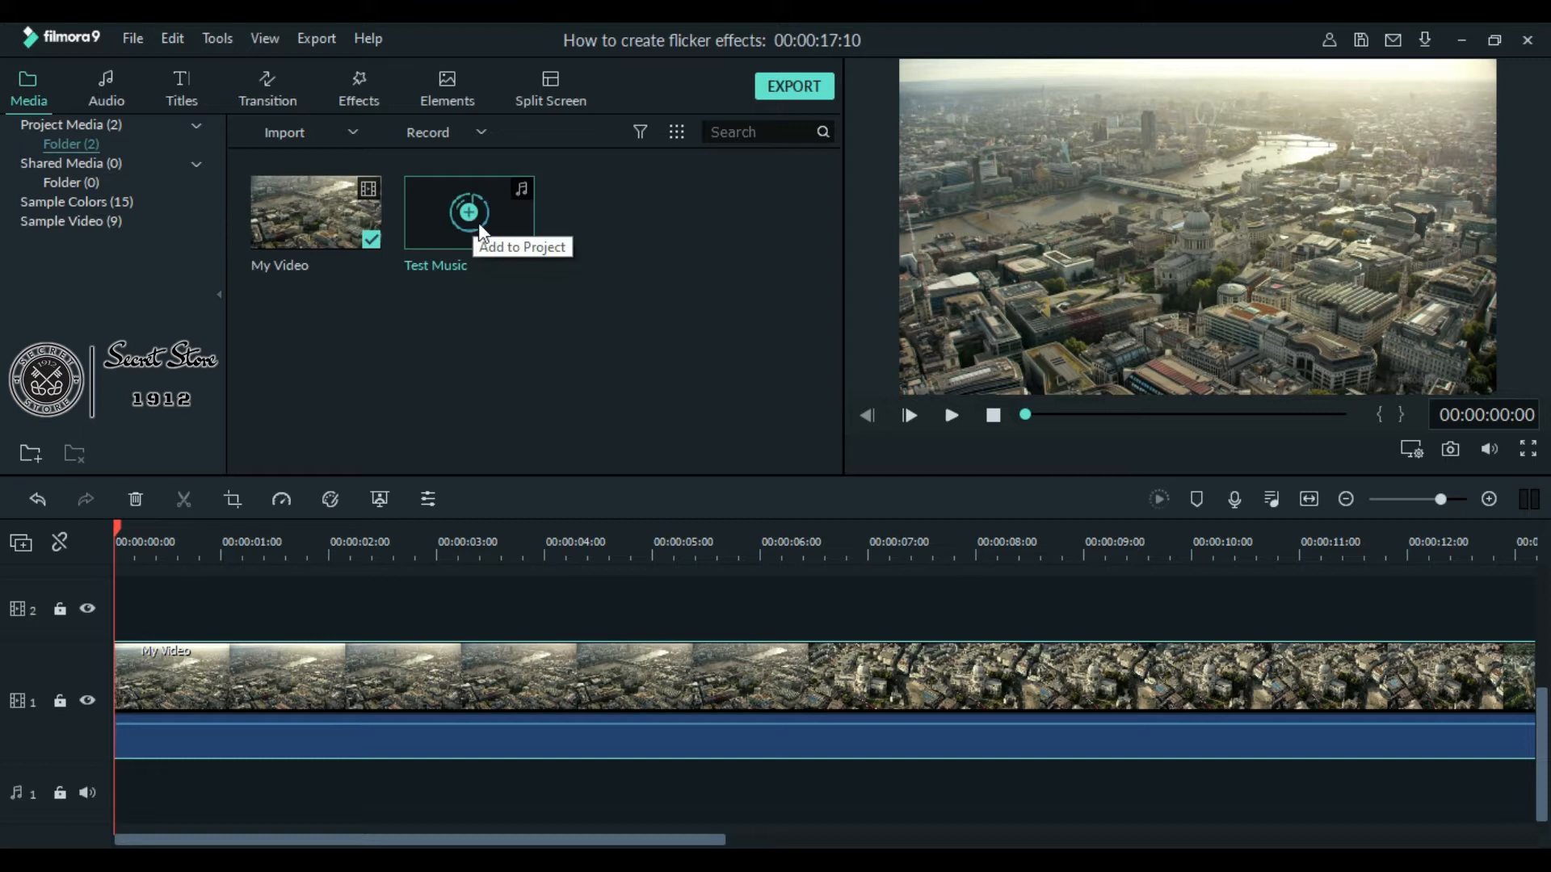
{"action": "mouse_move", "coordinate": [422, 418]}
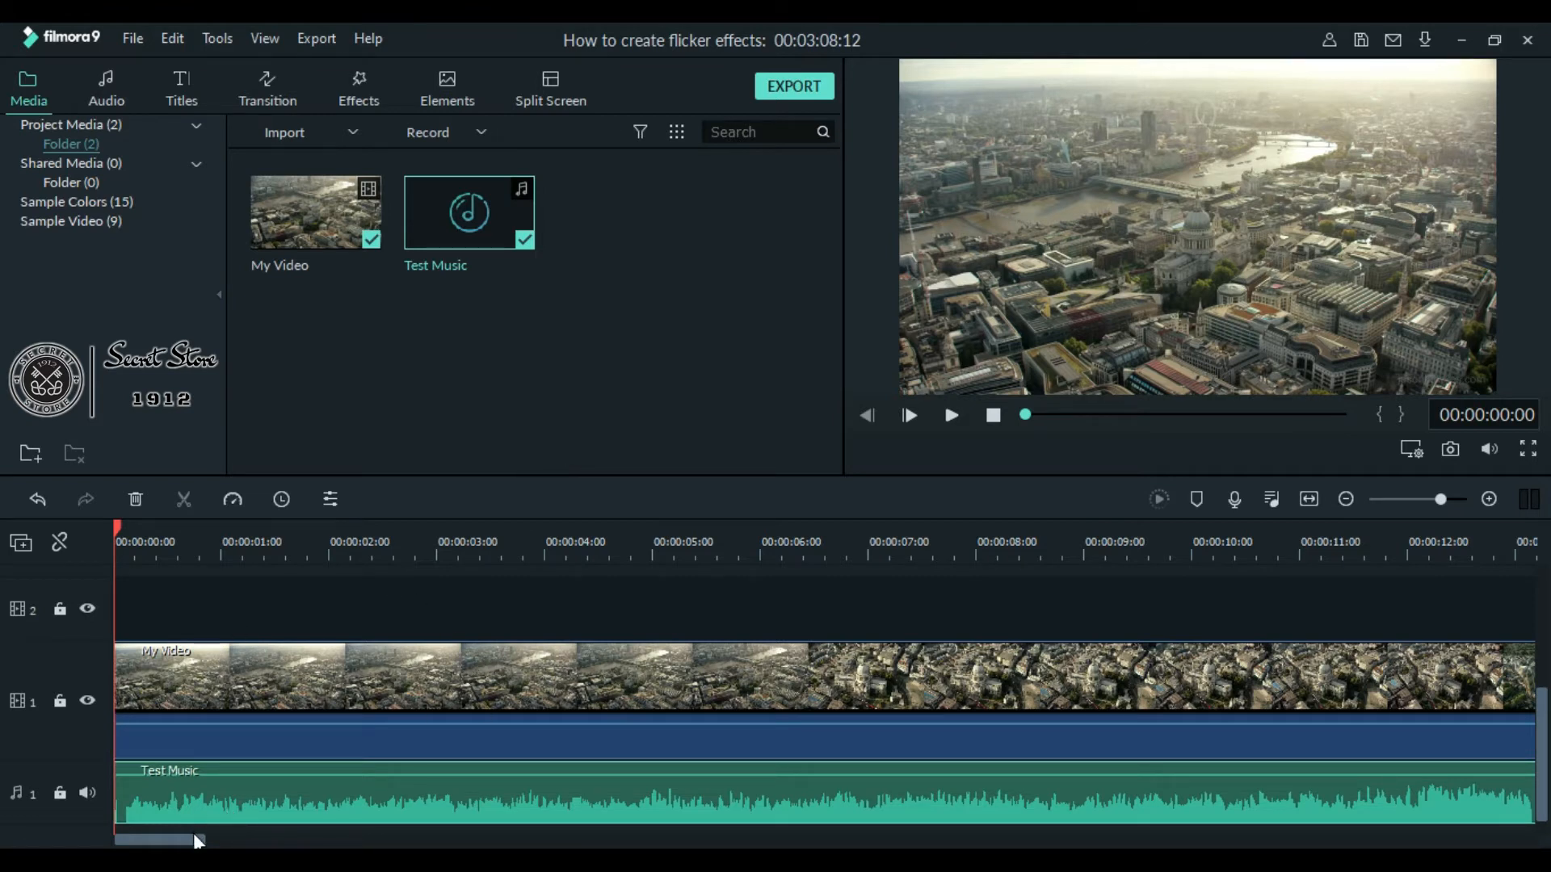
{"action": "mouse_move", "coordinate": [732, 556]}
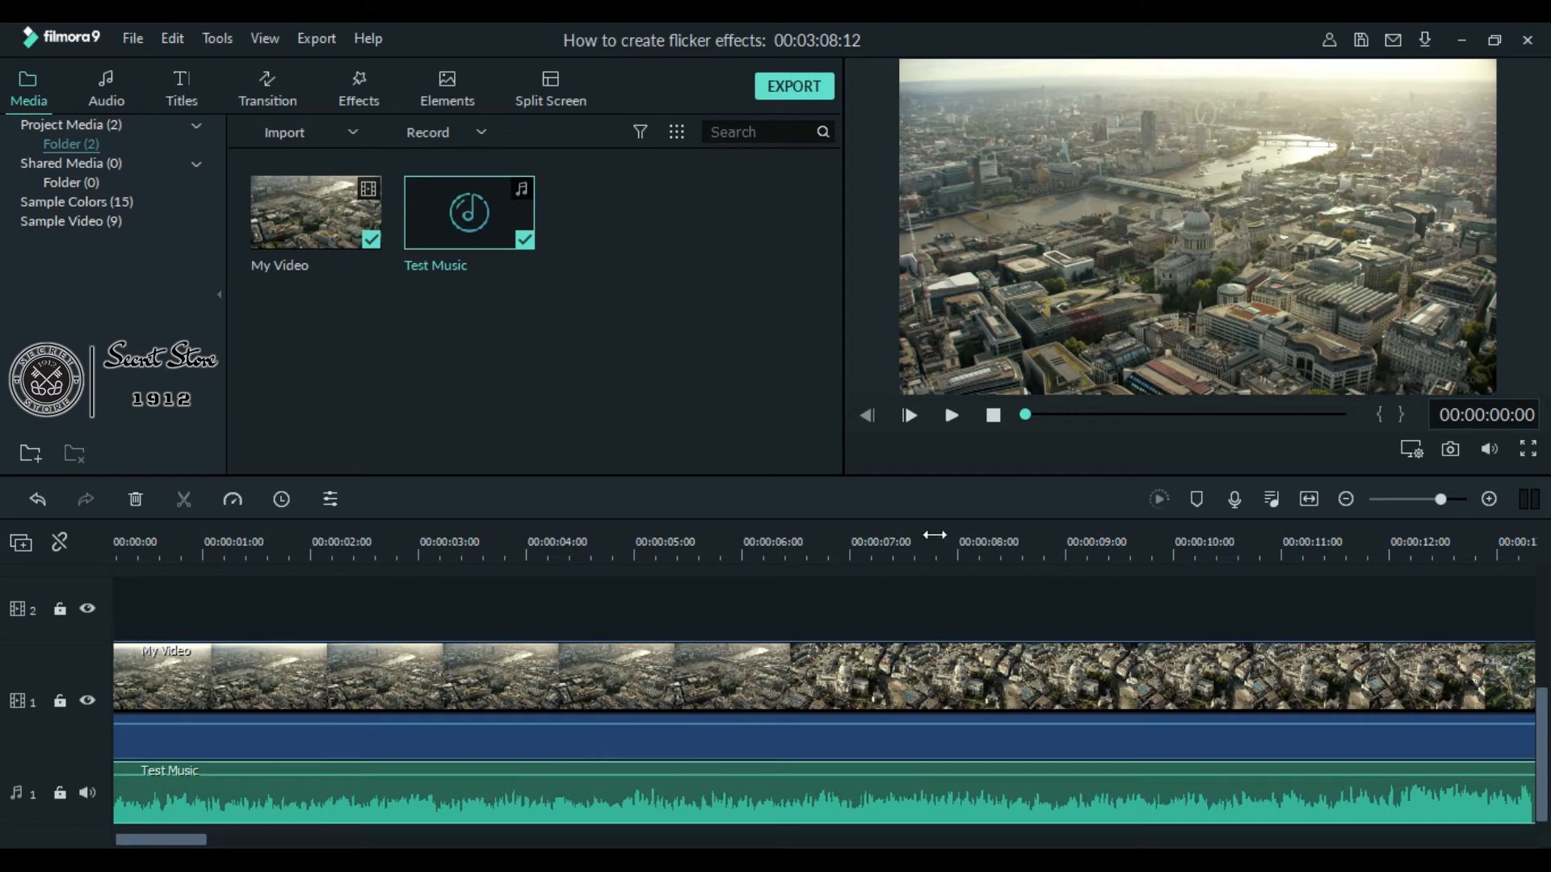
- Play from about seven seconds and stop at the beat near 00:00:12:17
{"action": "left_click", "coordinate": [933, 542]}
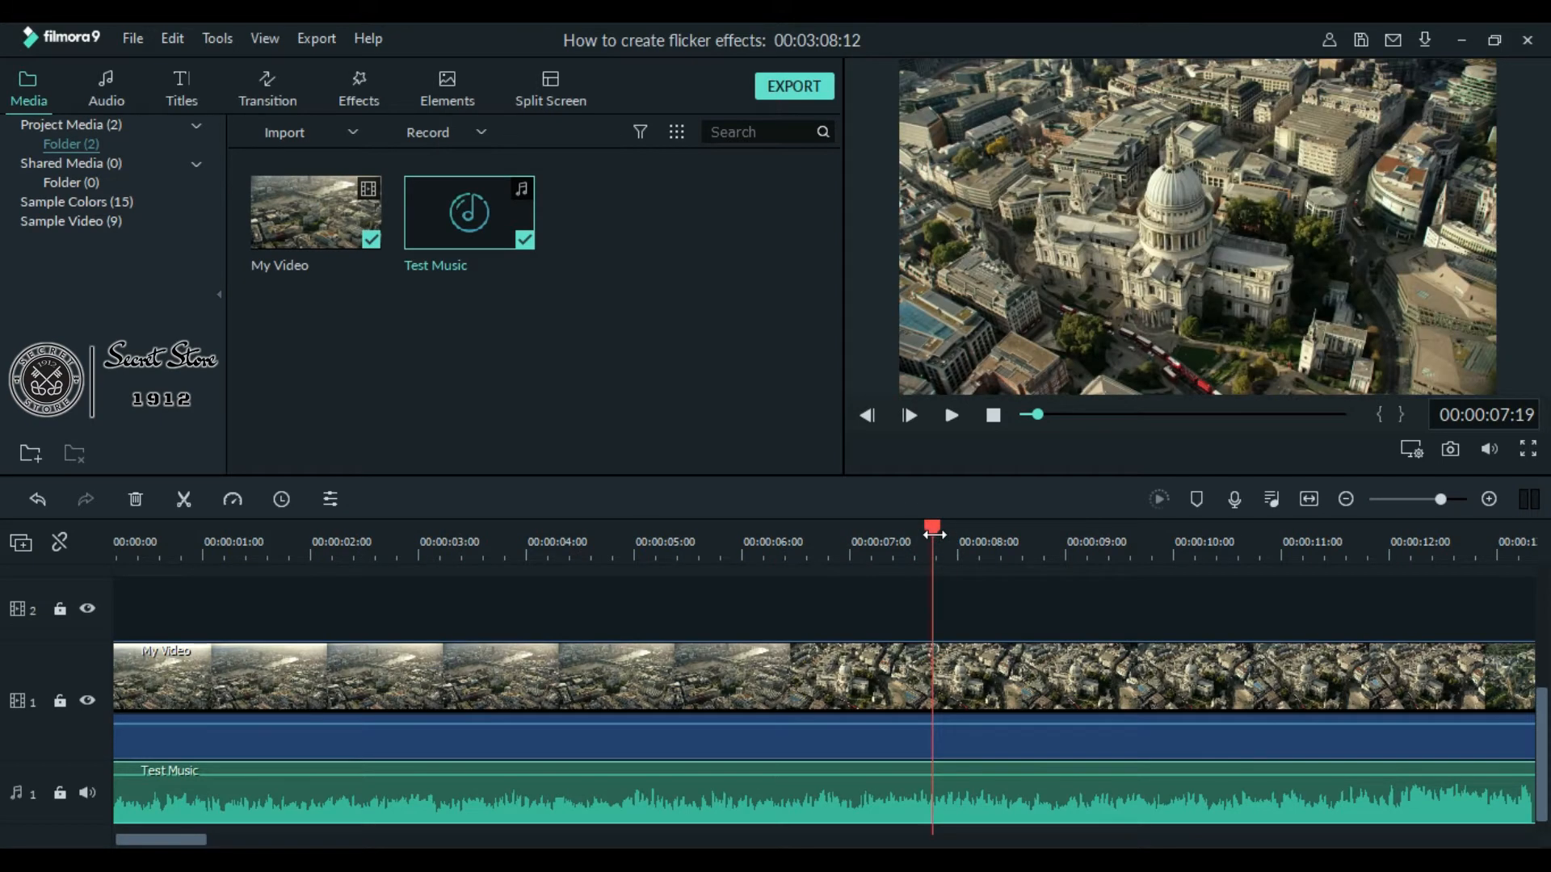
{"action": "left_click", "coordinate": [948, 414]}
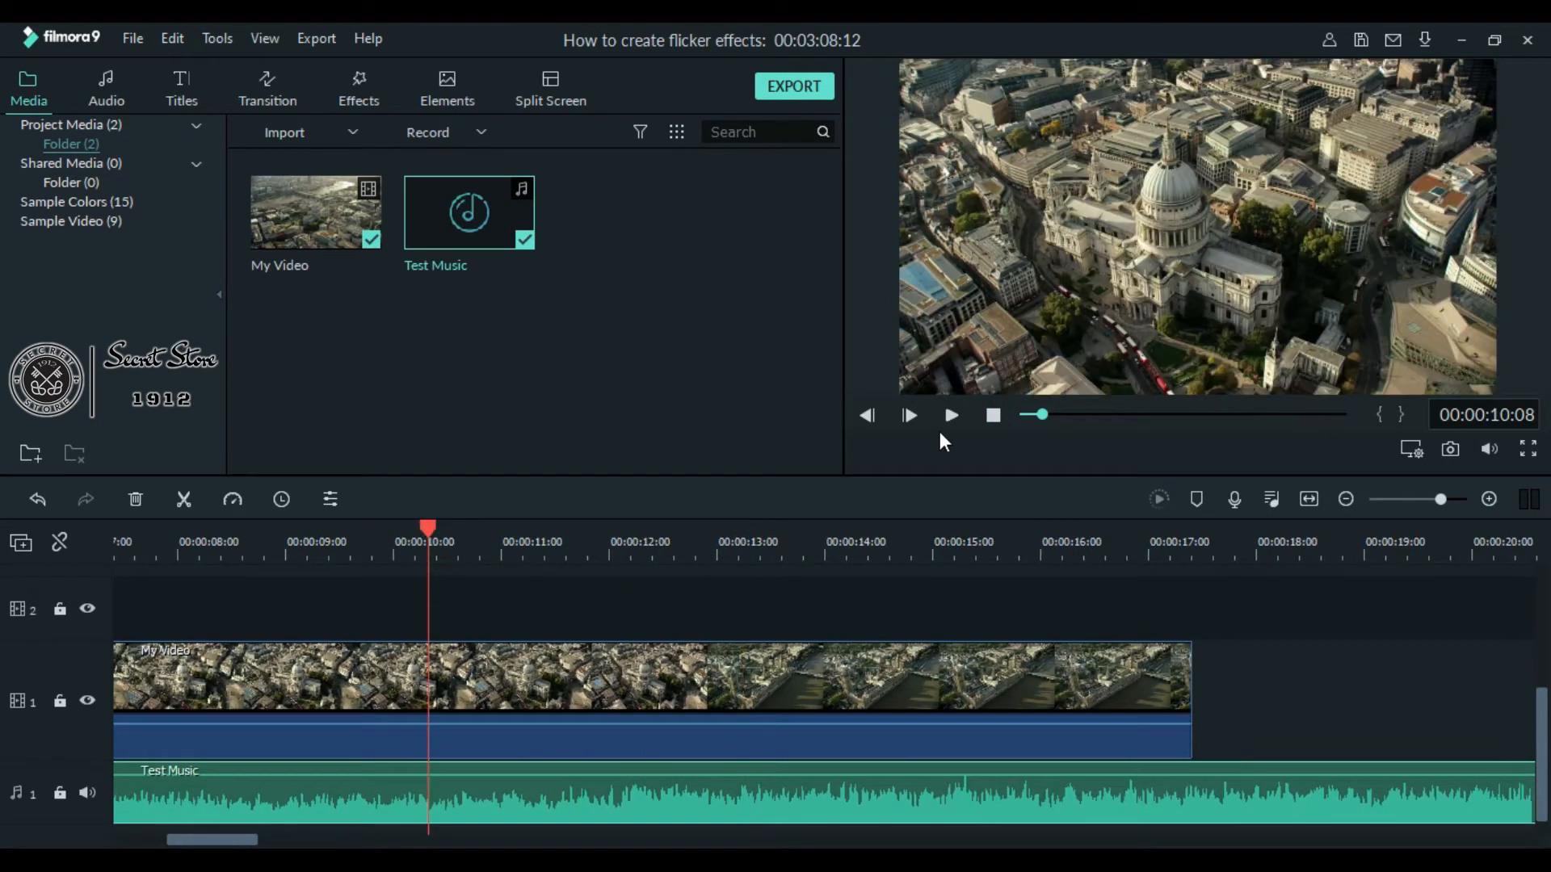
{"action": "left_click", "coordinate": [908, 415]}
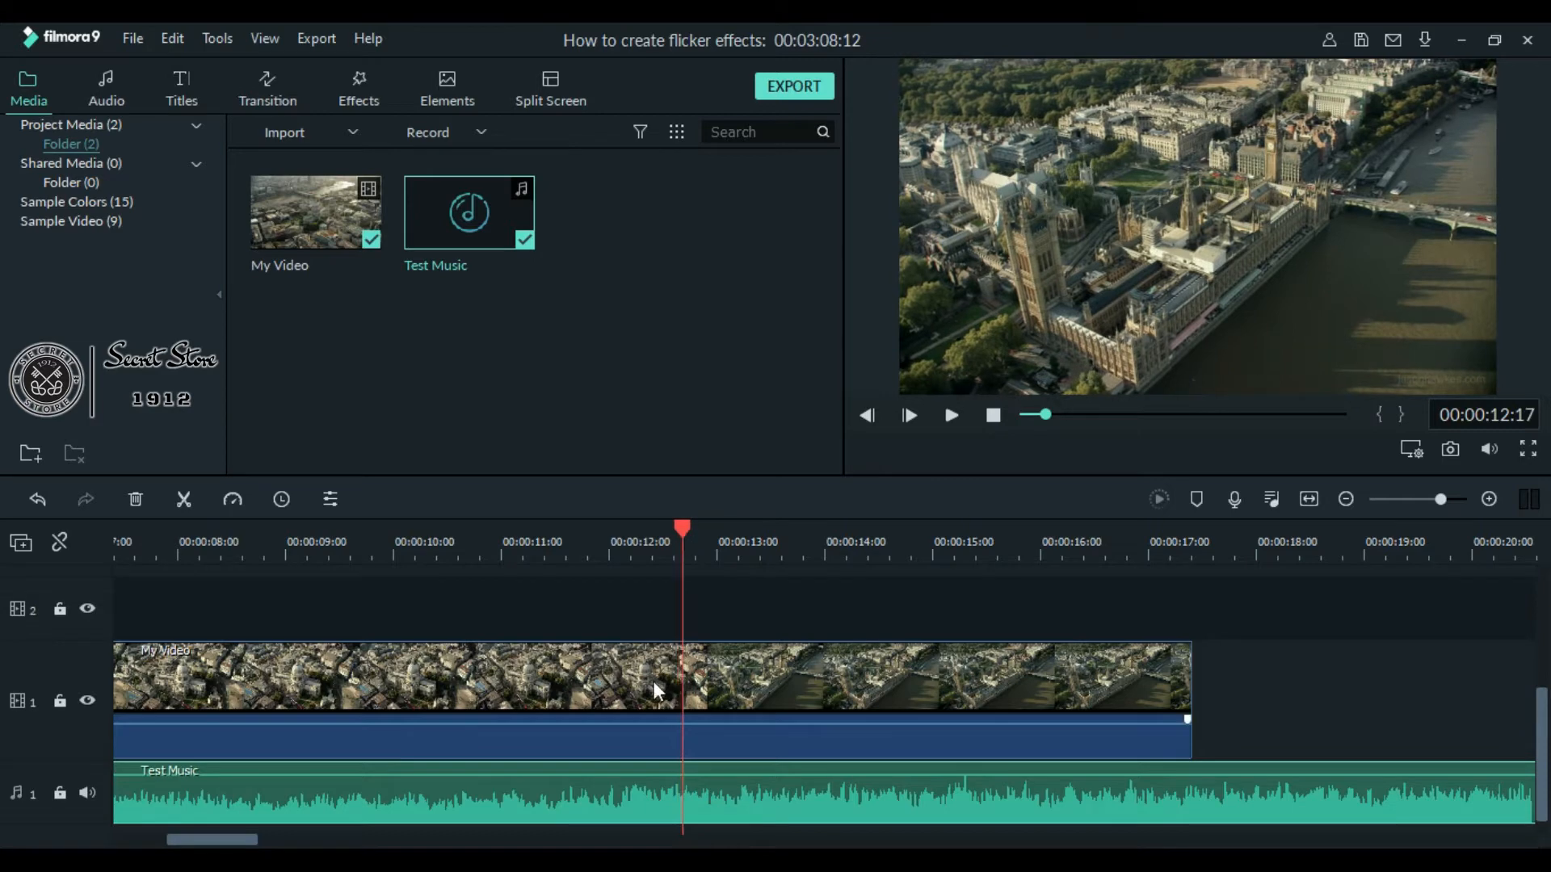
- Split the video and music at the playhead and delete the trailing music
{"action": "left_click", "coordinate": [653, 678]}
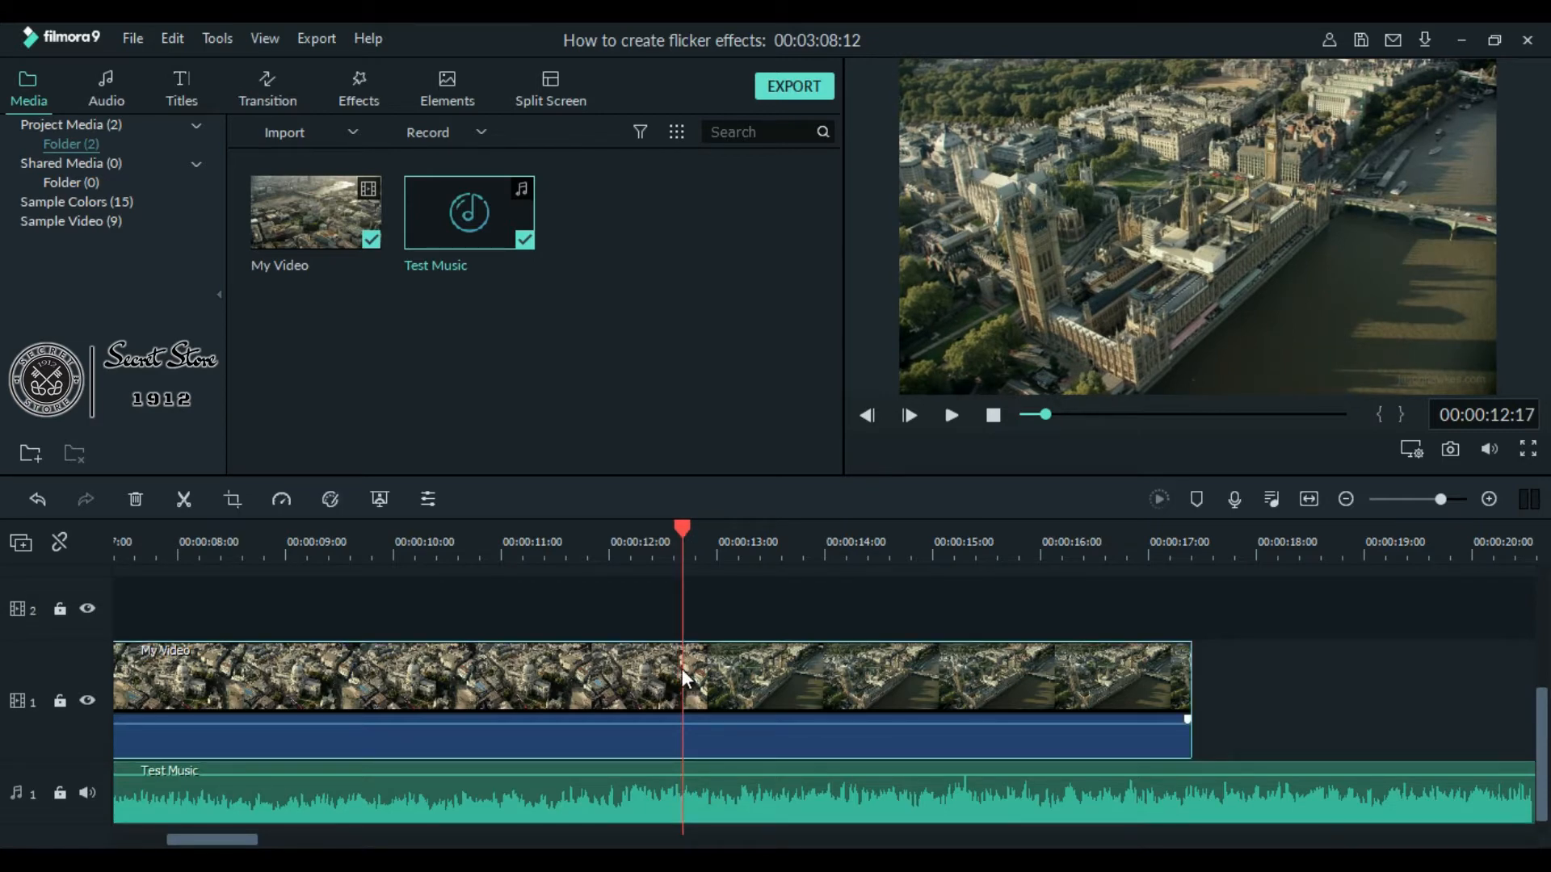
{"action": "right_click", "coordinate": [686, 678]}
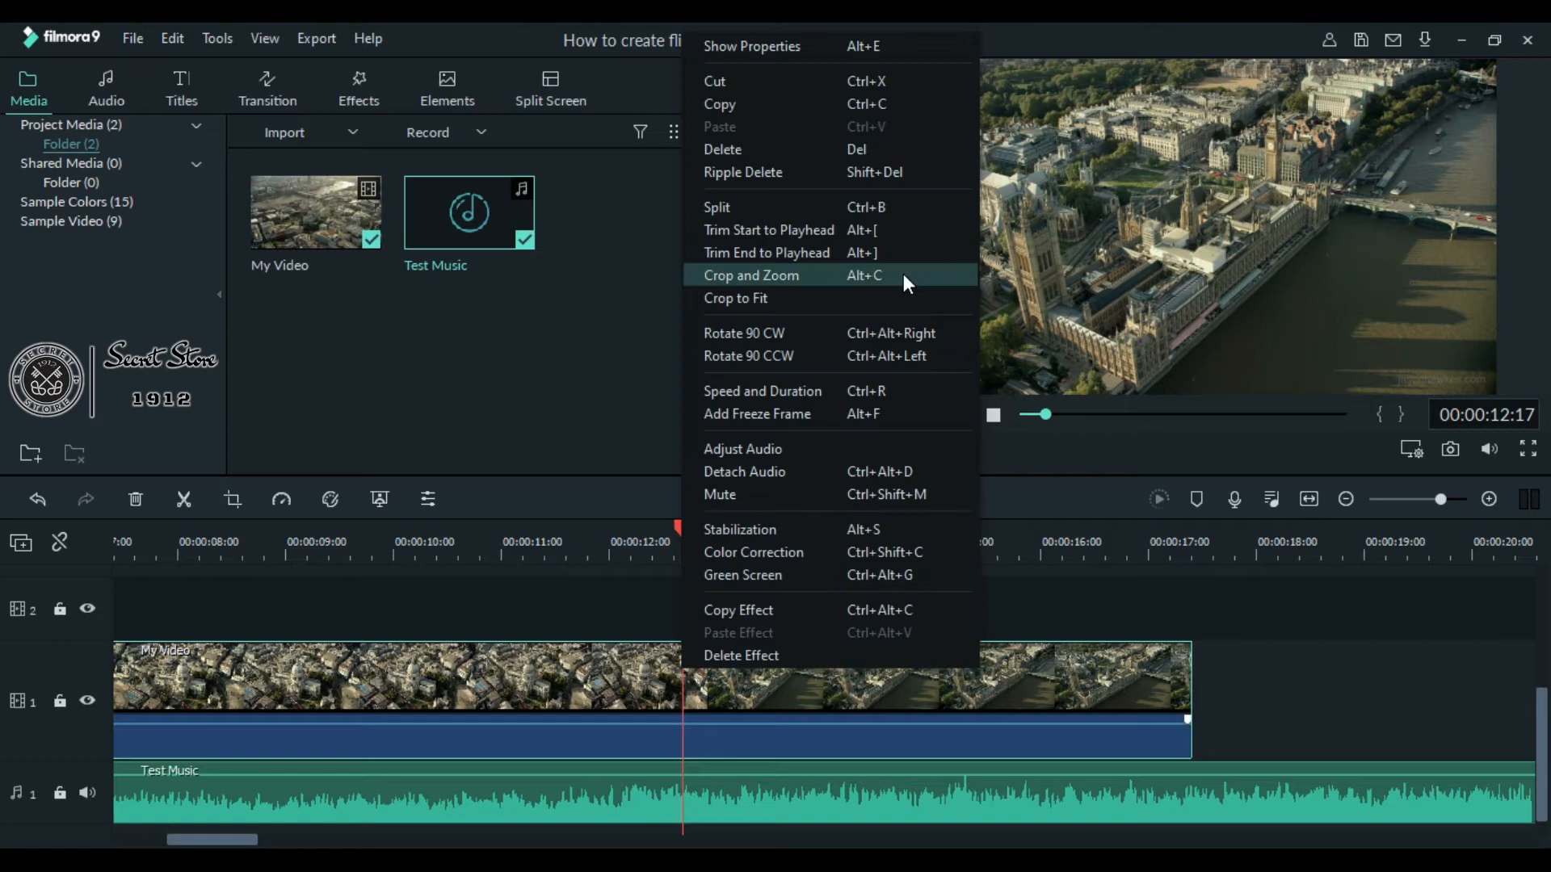
{"action": "mouse_move", "coordinate": [860, 206]}
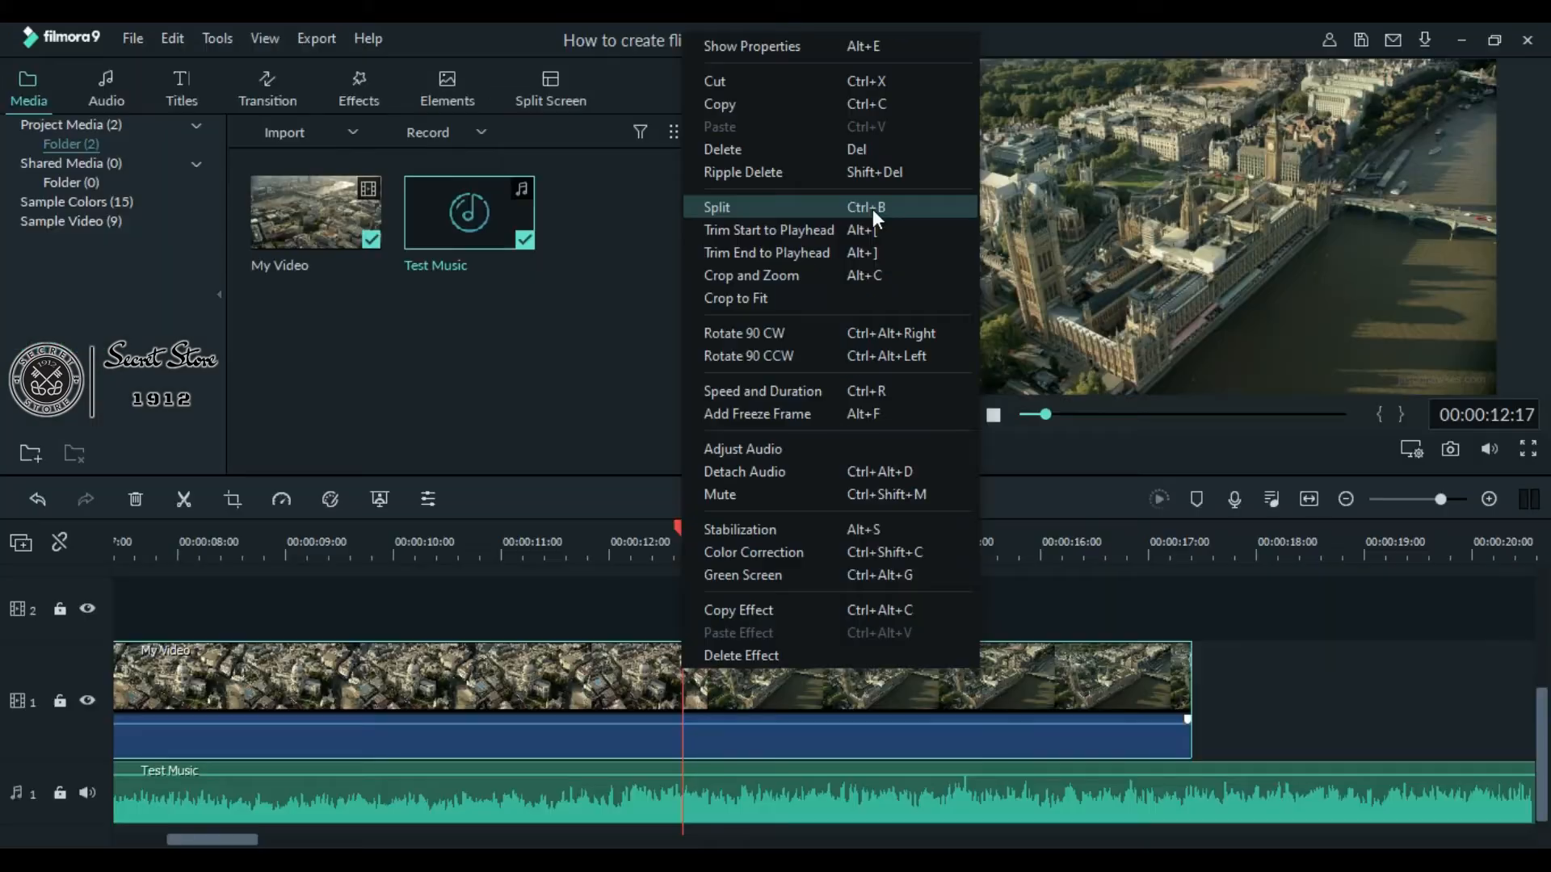
{"action": "left_click", "coordinate": [716, 207]}
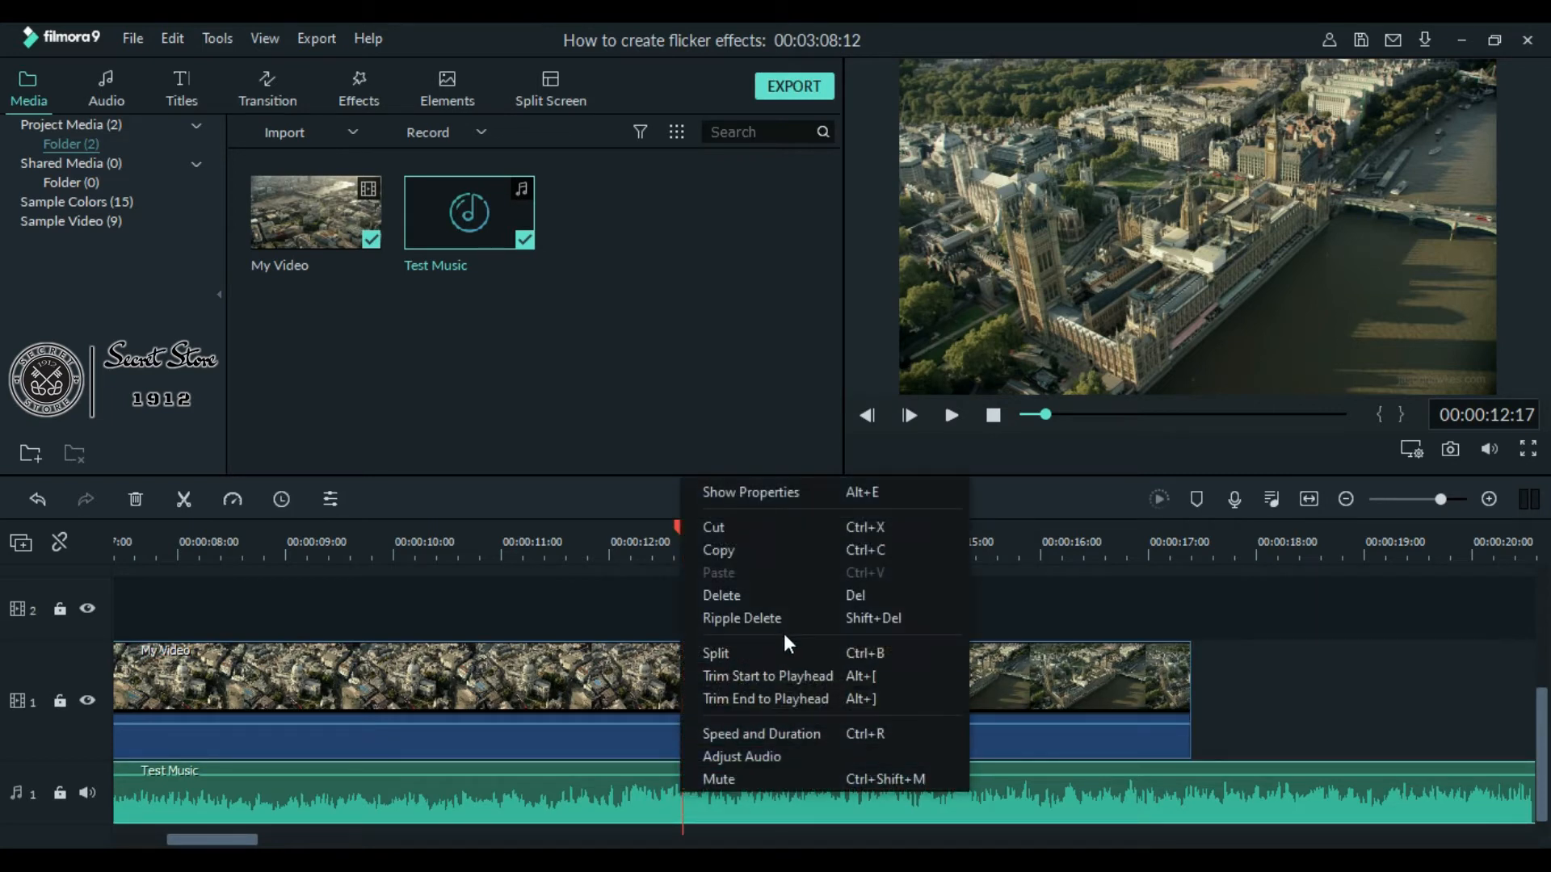
{"action": "left_click", "coordinate": [715, 653]}
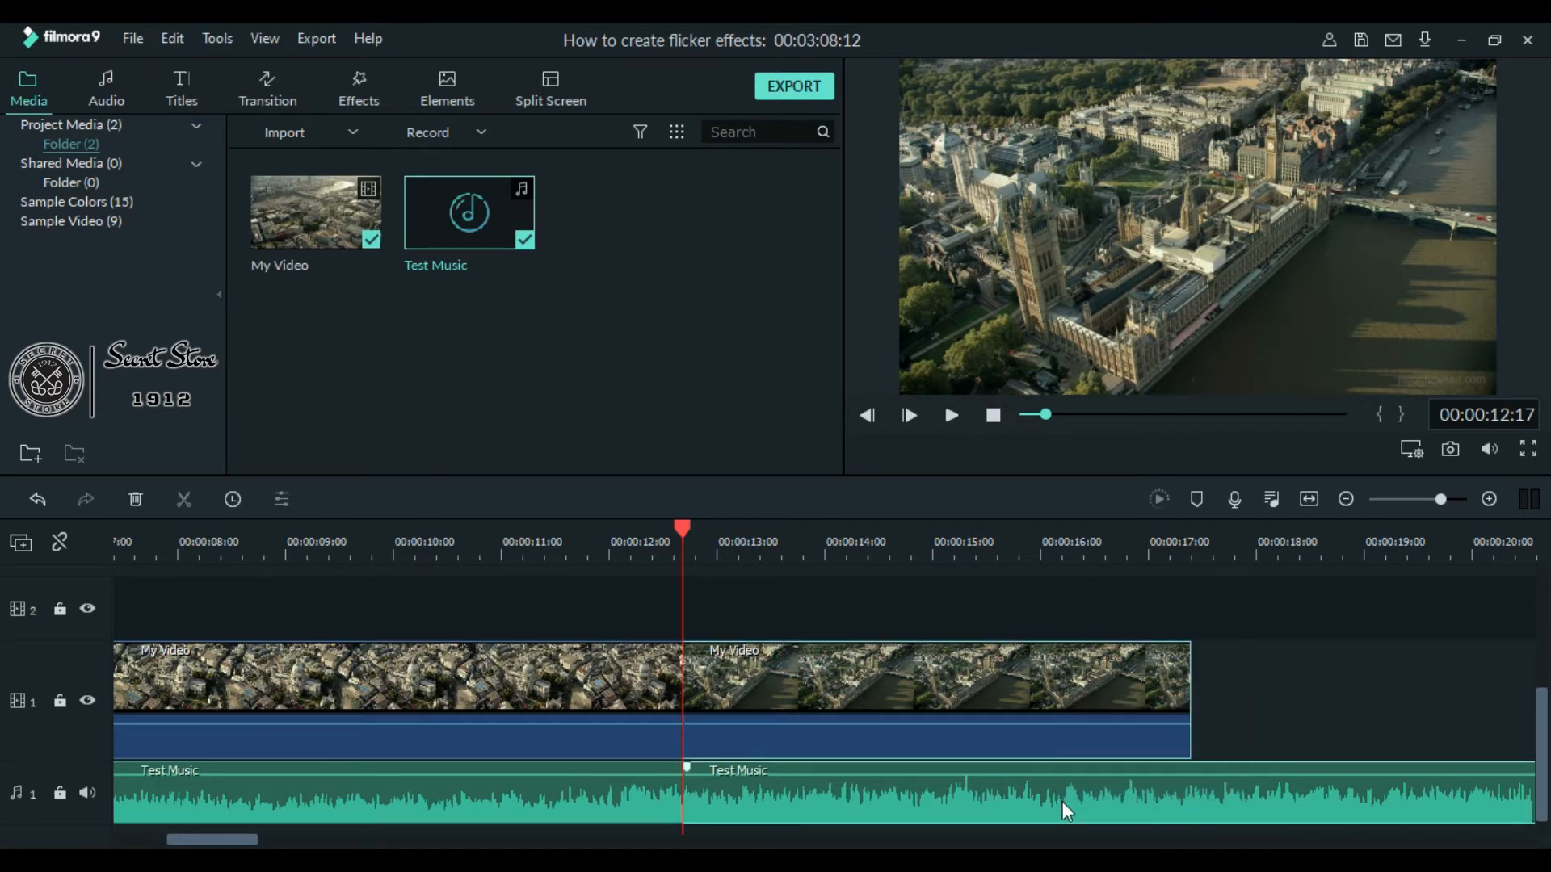
{"action": "right_click", "coordinate": [1066, 811]}
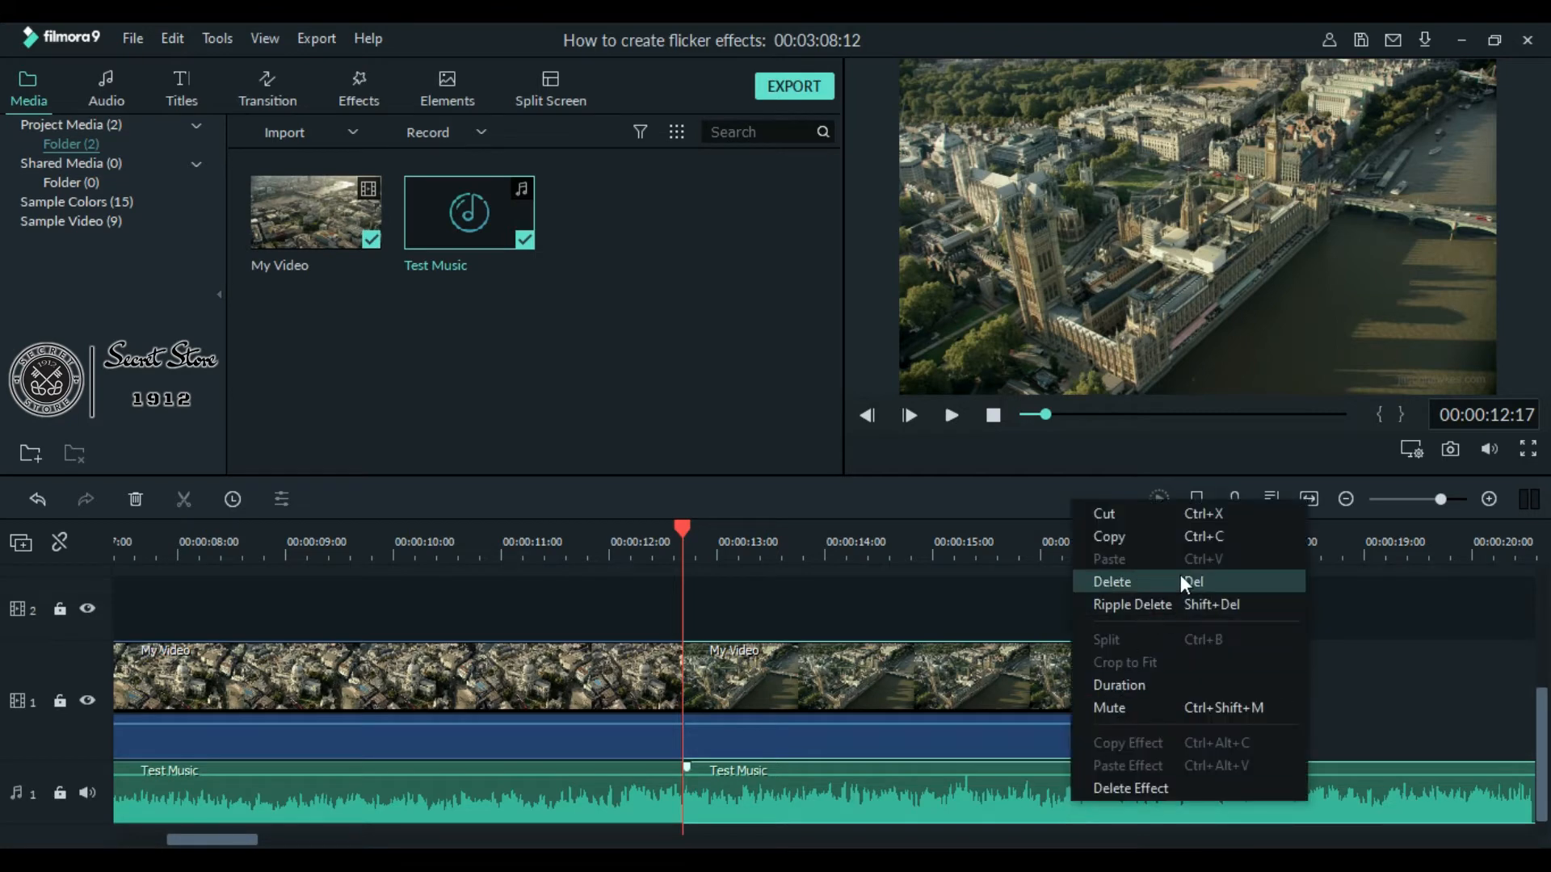
{"action": "left_click", "coordinate": [1111, 582]}
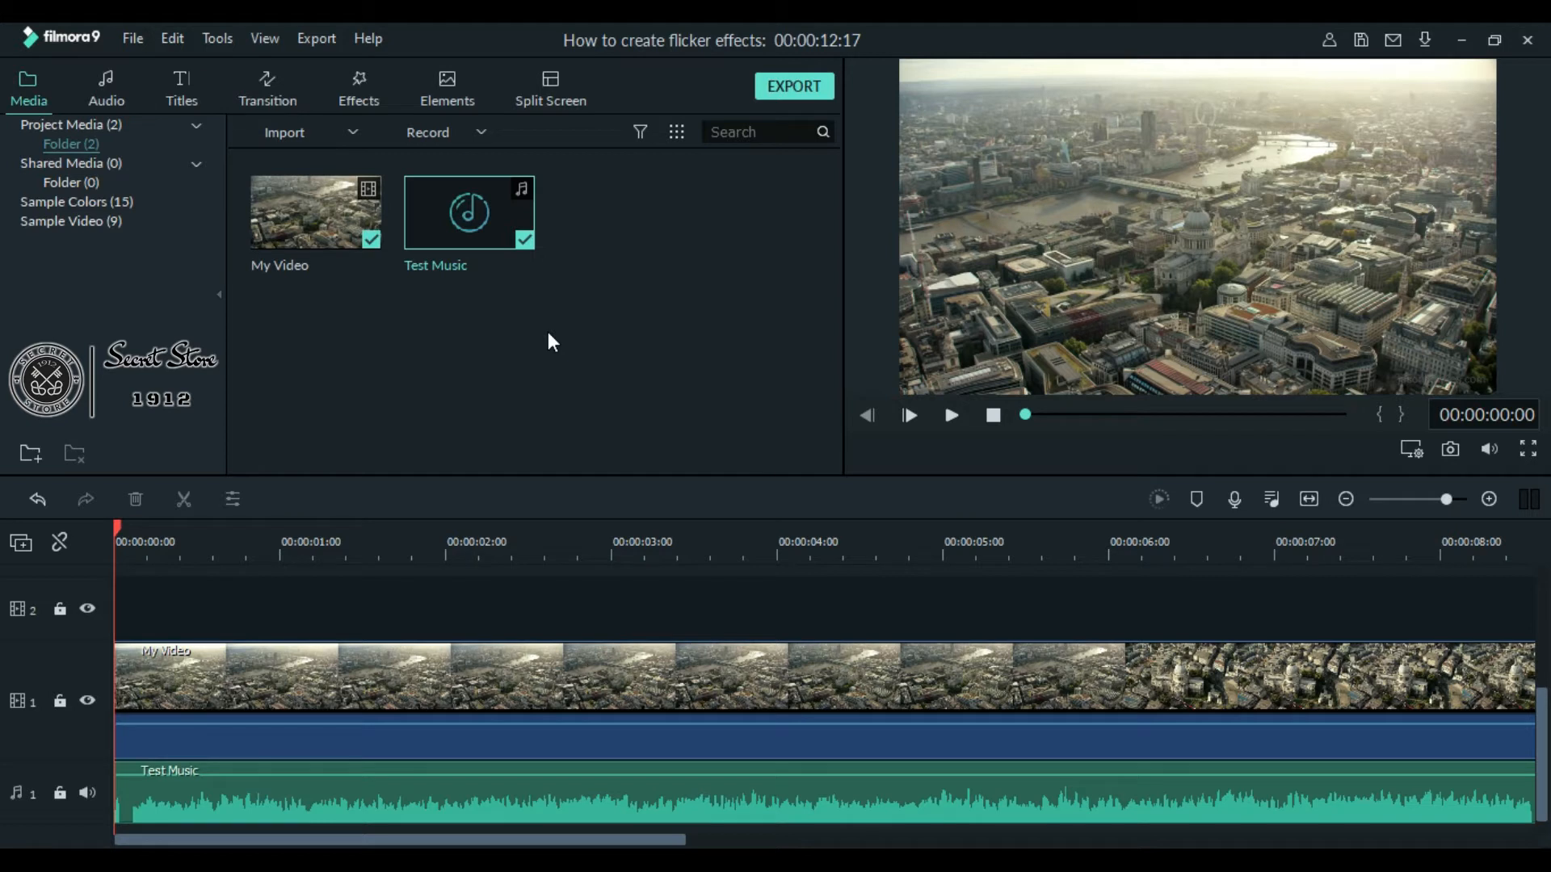
{"action": "mouse_move", "coordinate": [604, 614]}
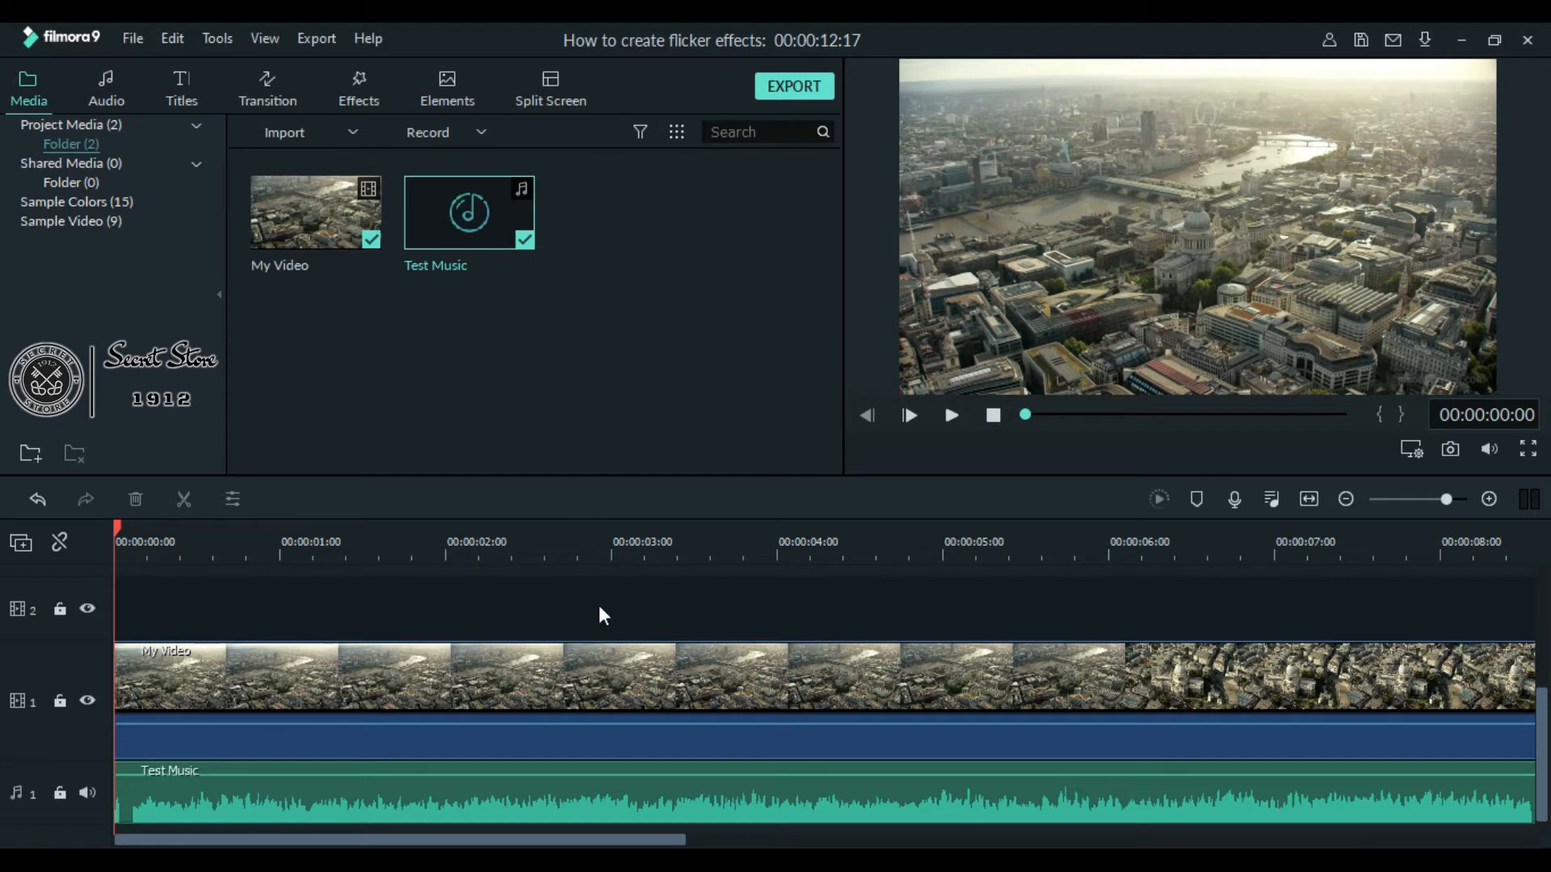
{"action": "mouse_move", "coordinate": [645, 758]}
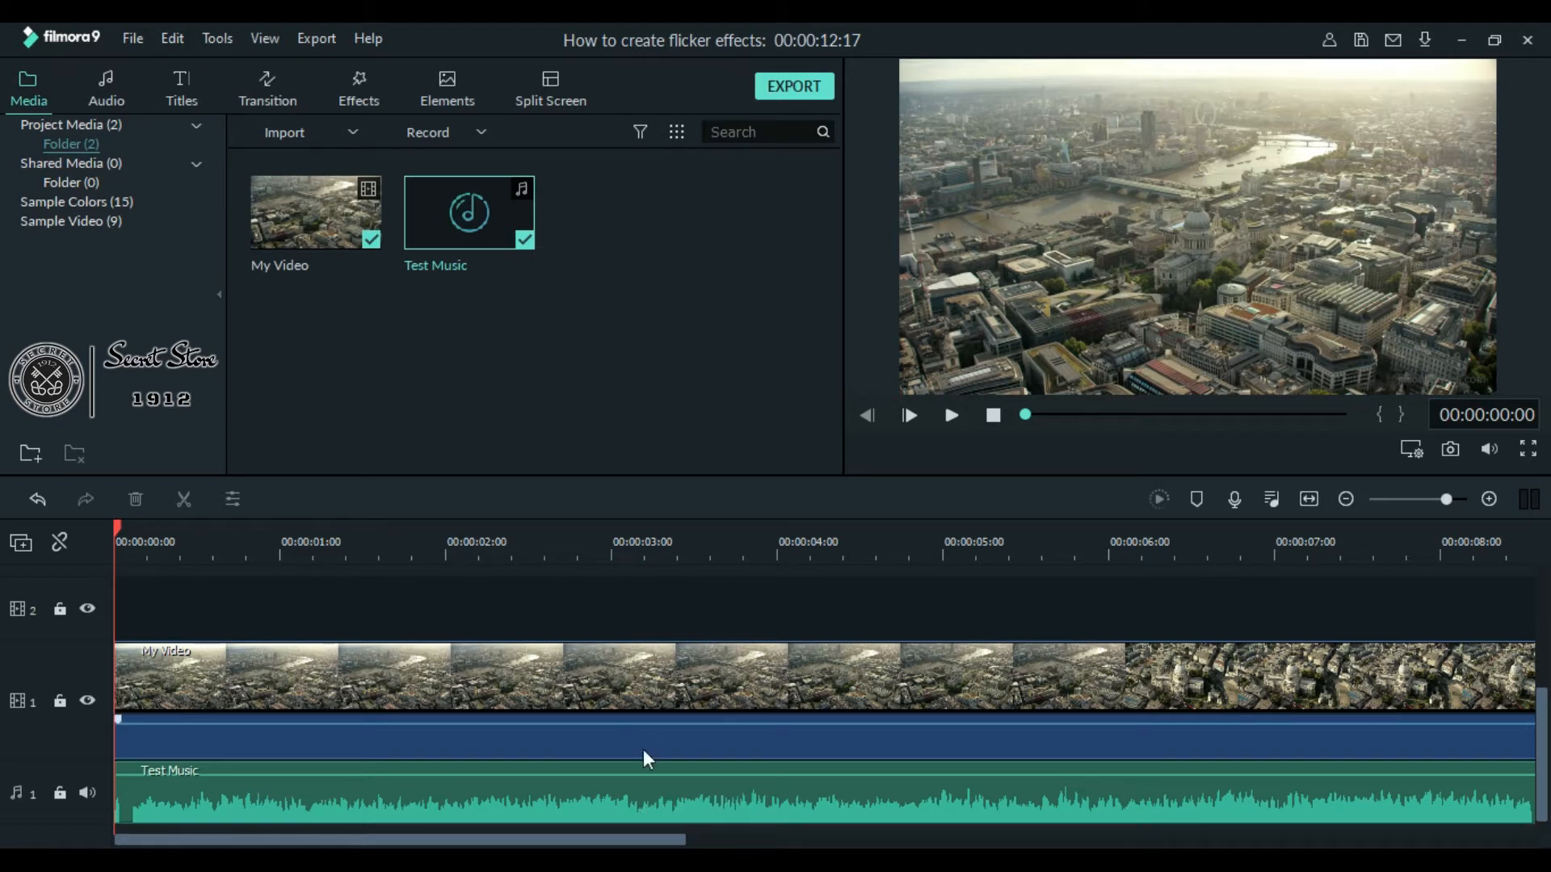
- Play the trimmed edit with music and park the playhead near 00:00:09:03
{"action": "scroll", "scroll_direction": "right", "scroll_amount": 3}
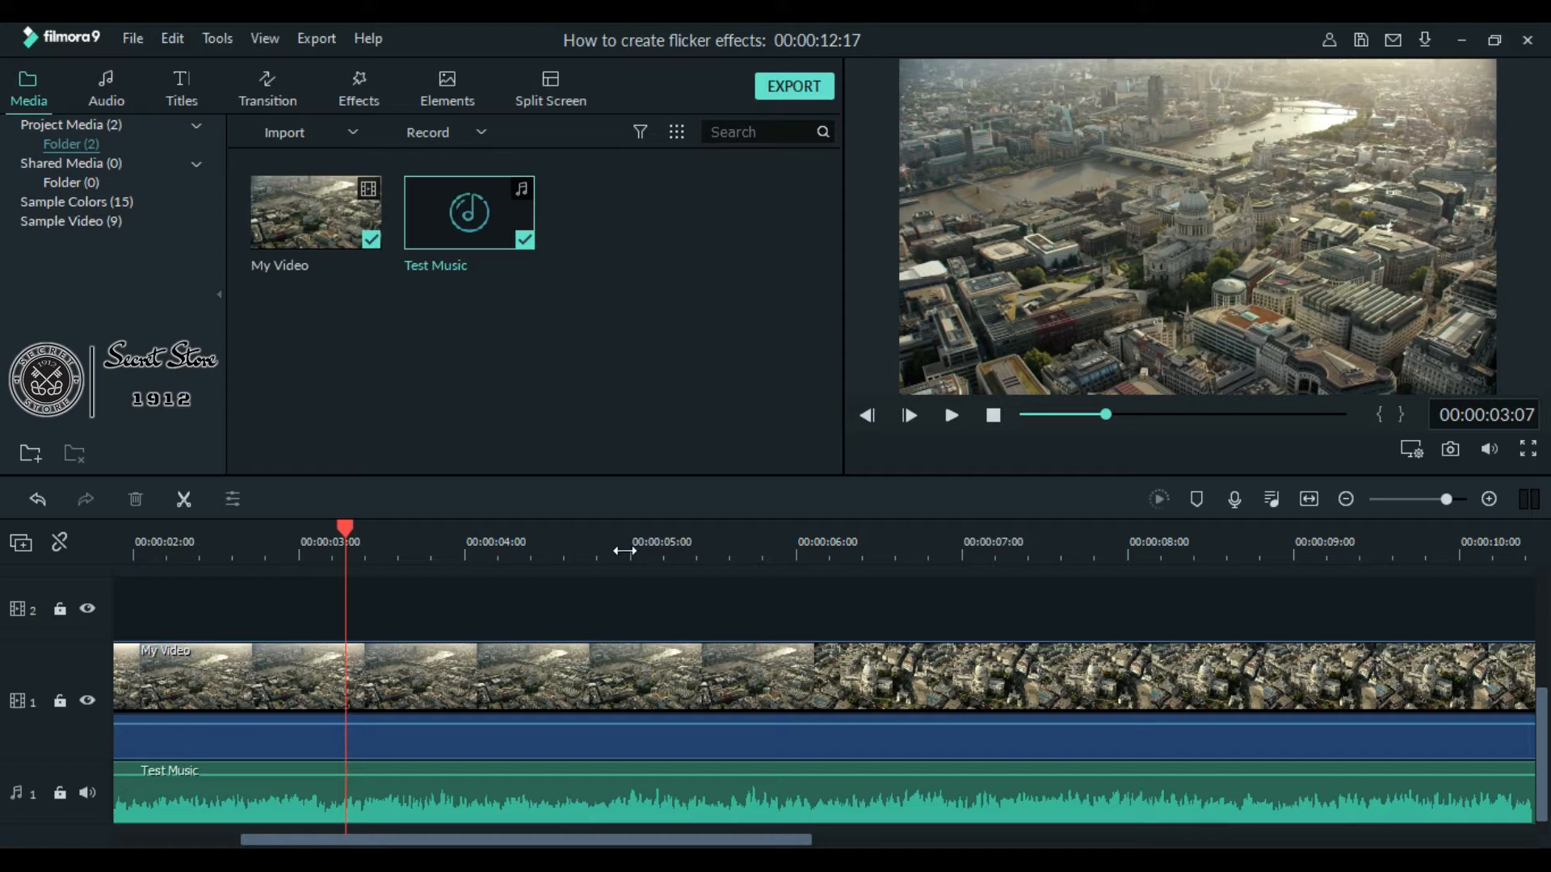
{"action": "left_click", "coordinate": [948, 415]}
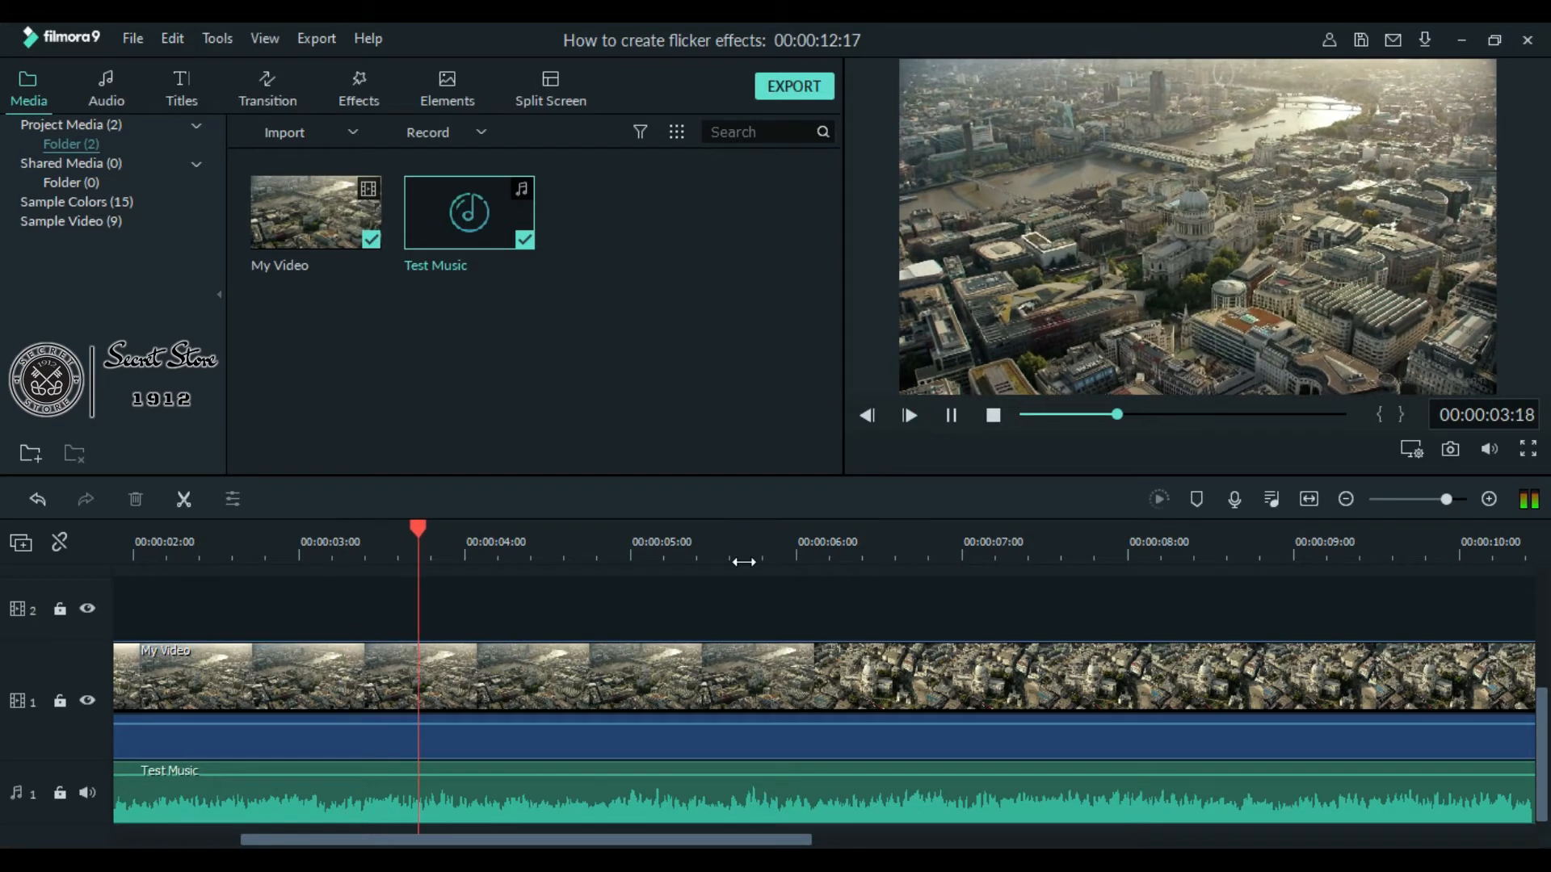
{"action": "left_click", "coordinate": [896, 541]}
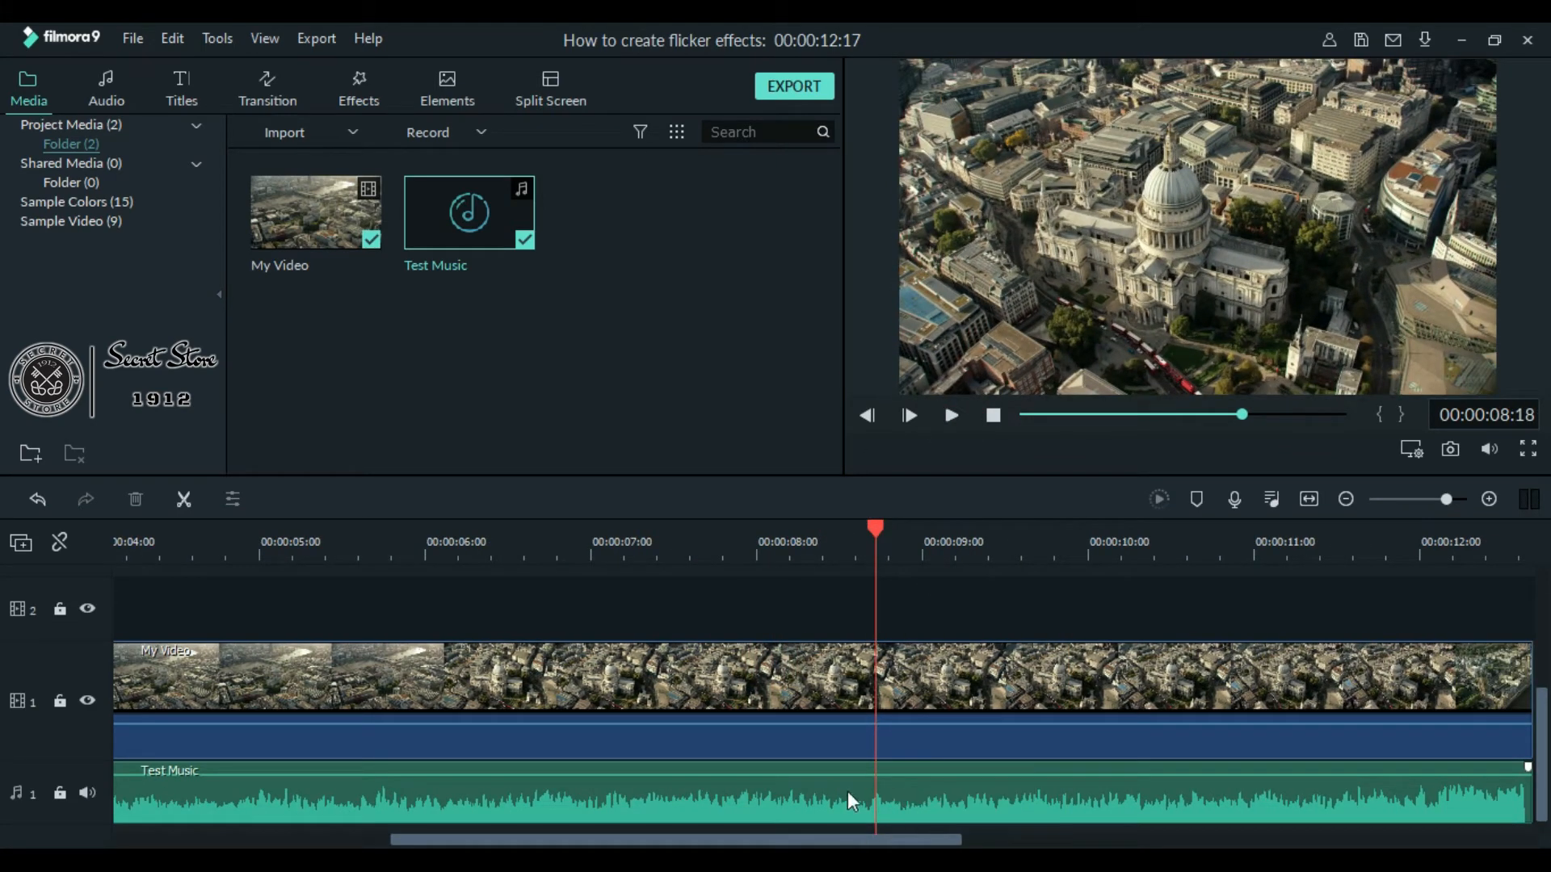
{"action": "mouse_move", "coordinate": [928, 410]}
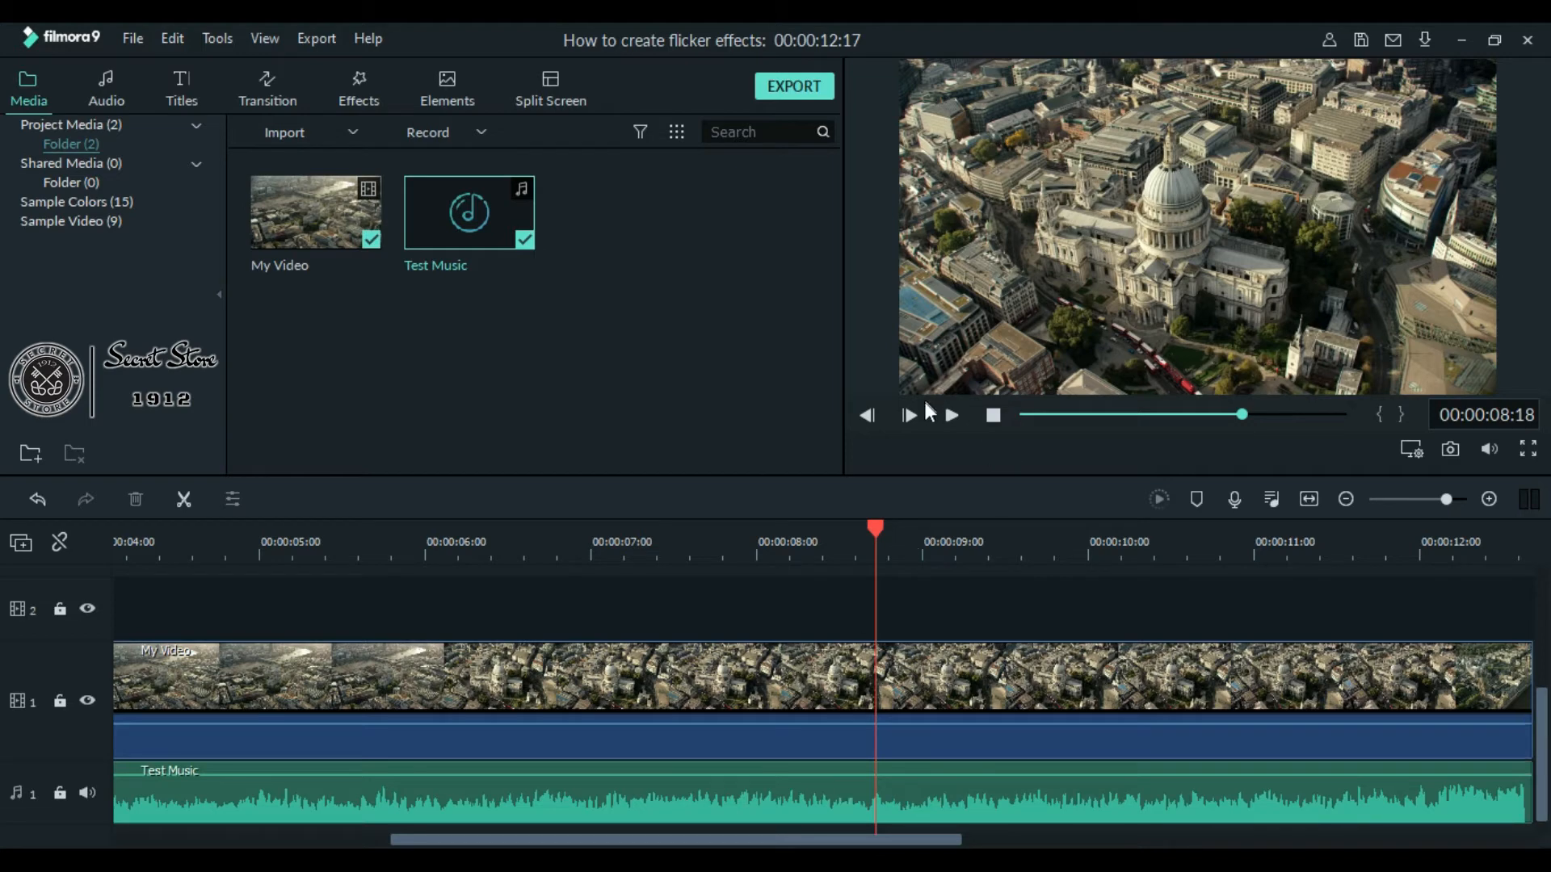
{"action": "left_click", "coordinate": [907, 415]}
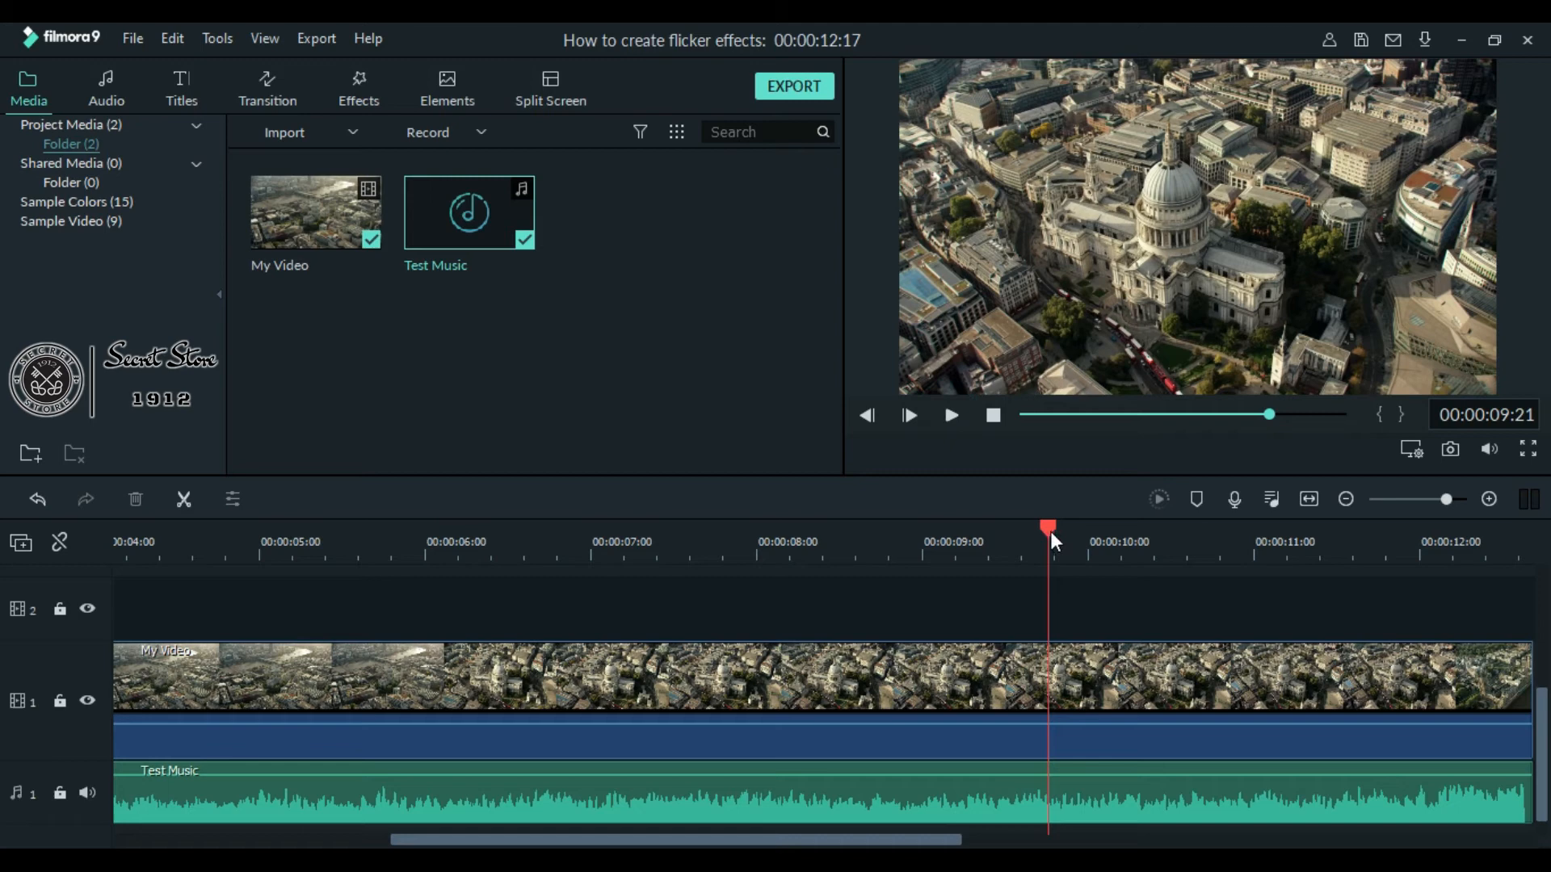
{"action": "left_click", "coordinate": [959, 542]}
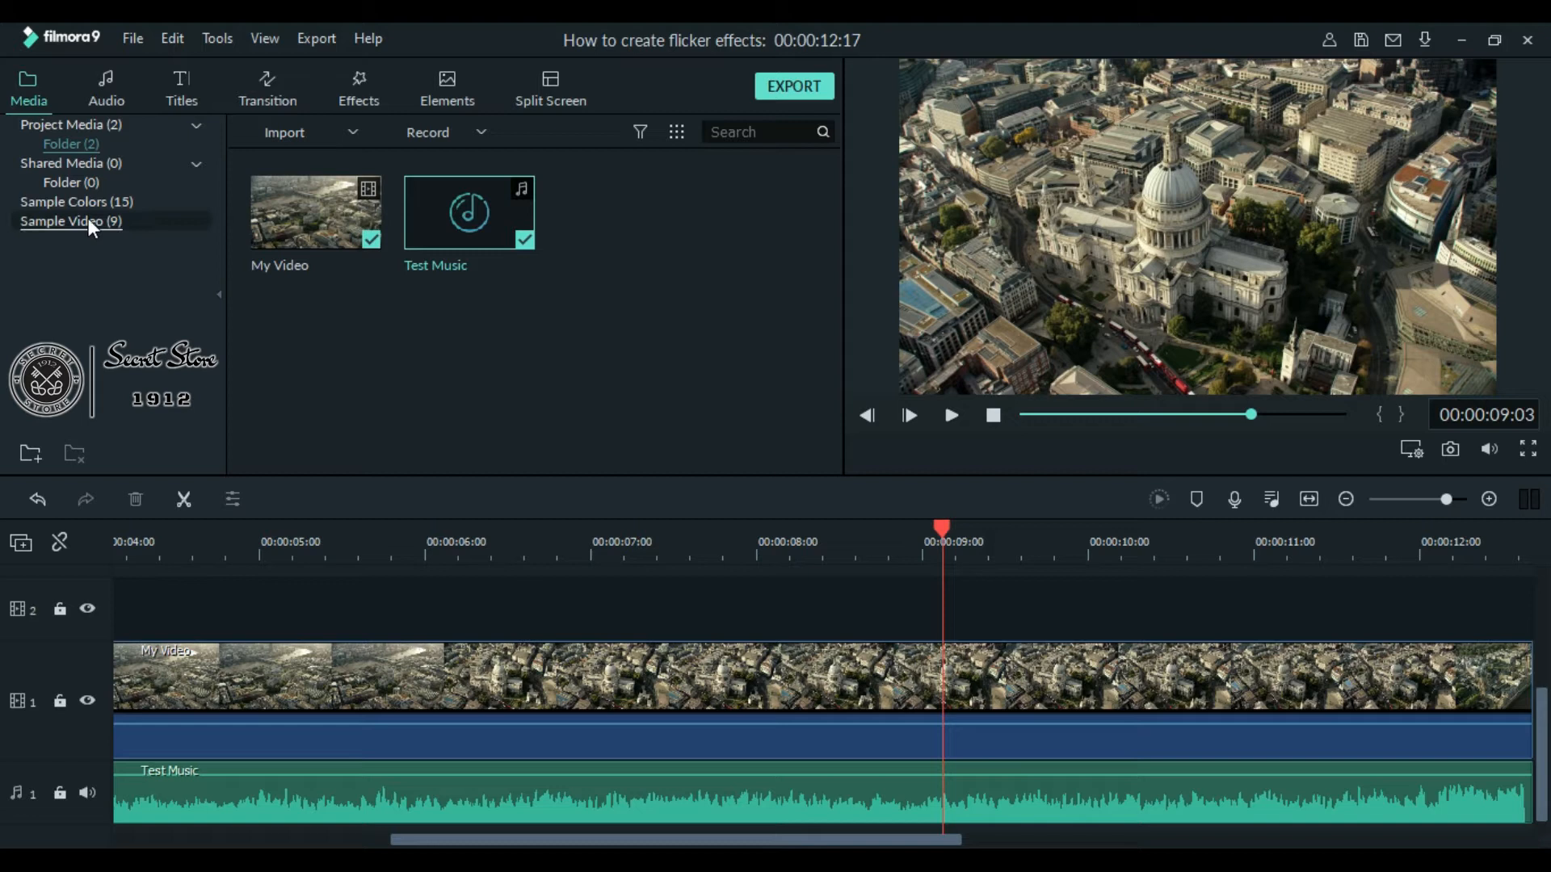
- Show Sample Colors in the Media library, listing black, blue and green swatches
{"action": "left_click", "coordinate": [76, 202]}
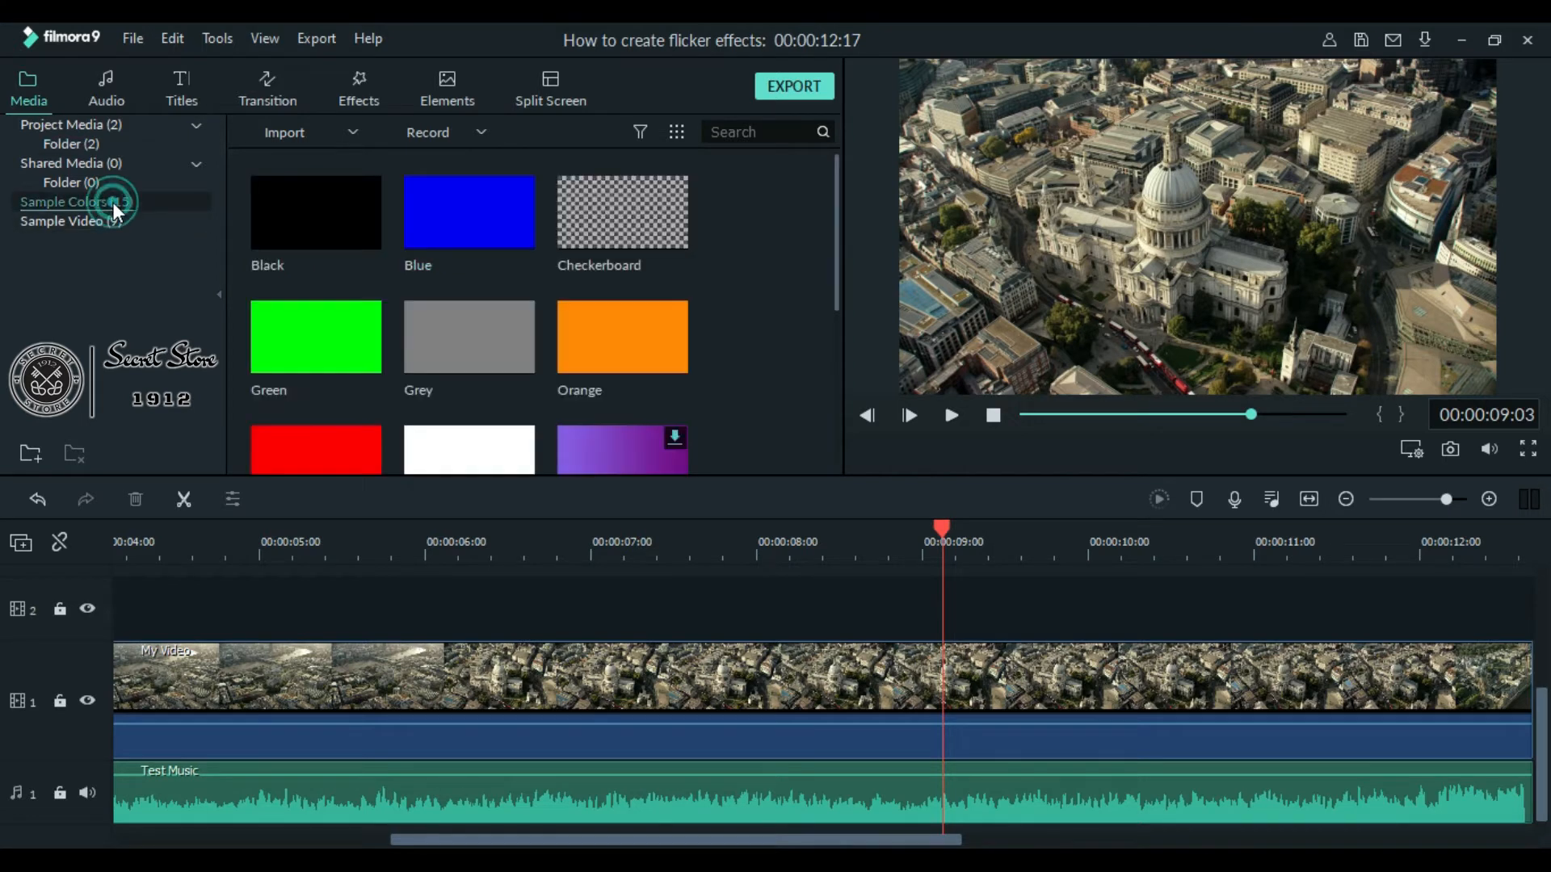
{"action": "left_click", "coordinate": [70, 201]}
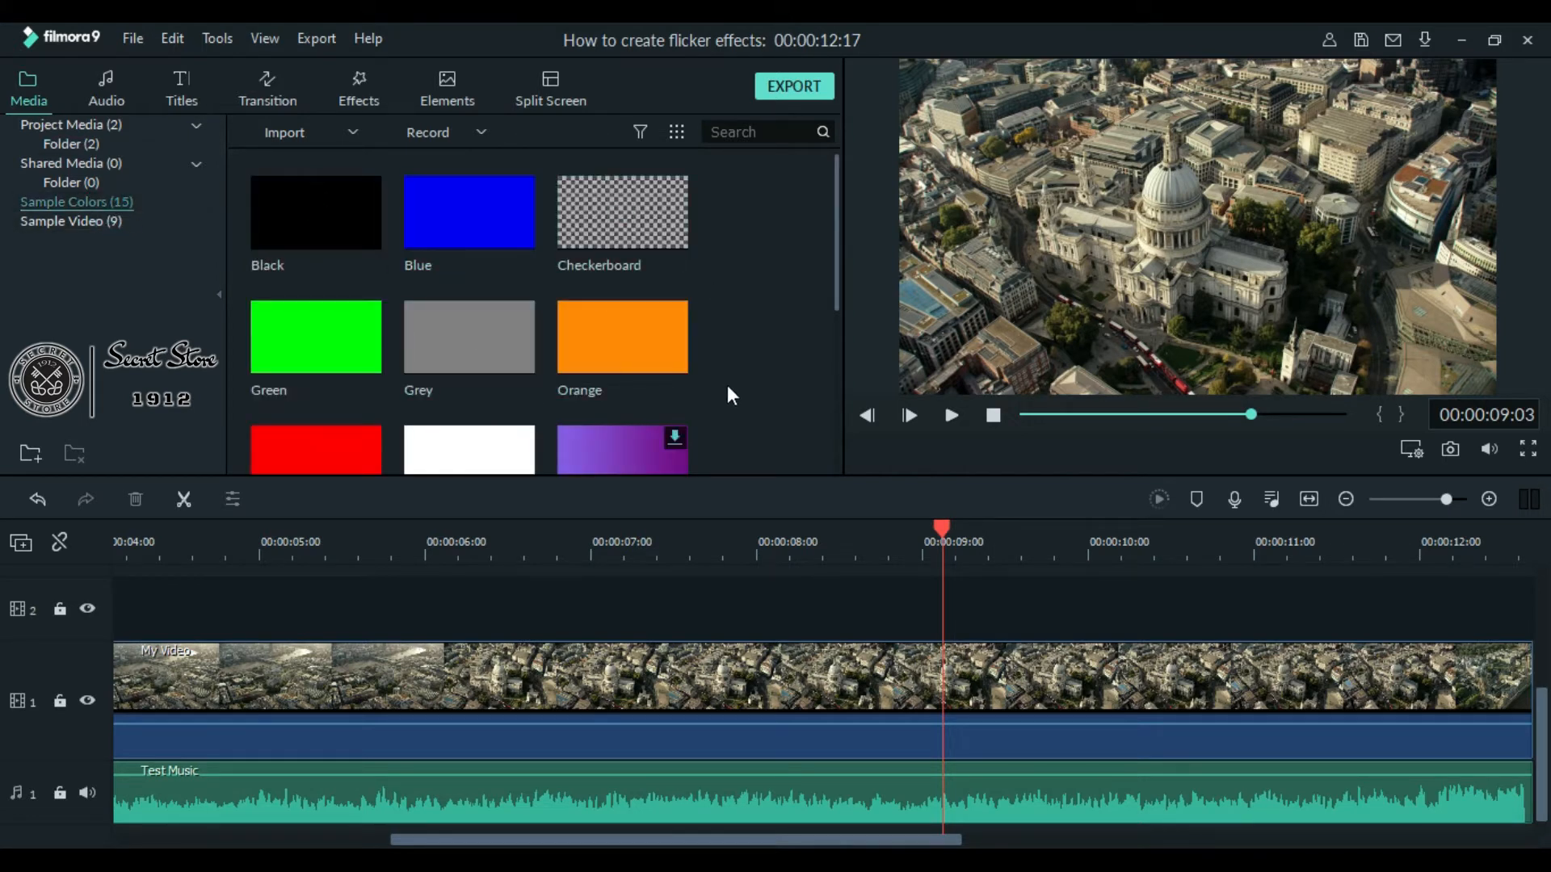
{"action": "mouse_move", "coordinate": [840, 274]}
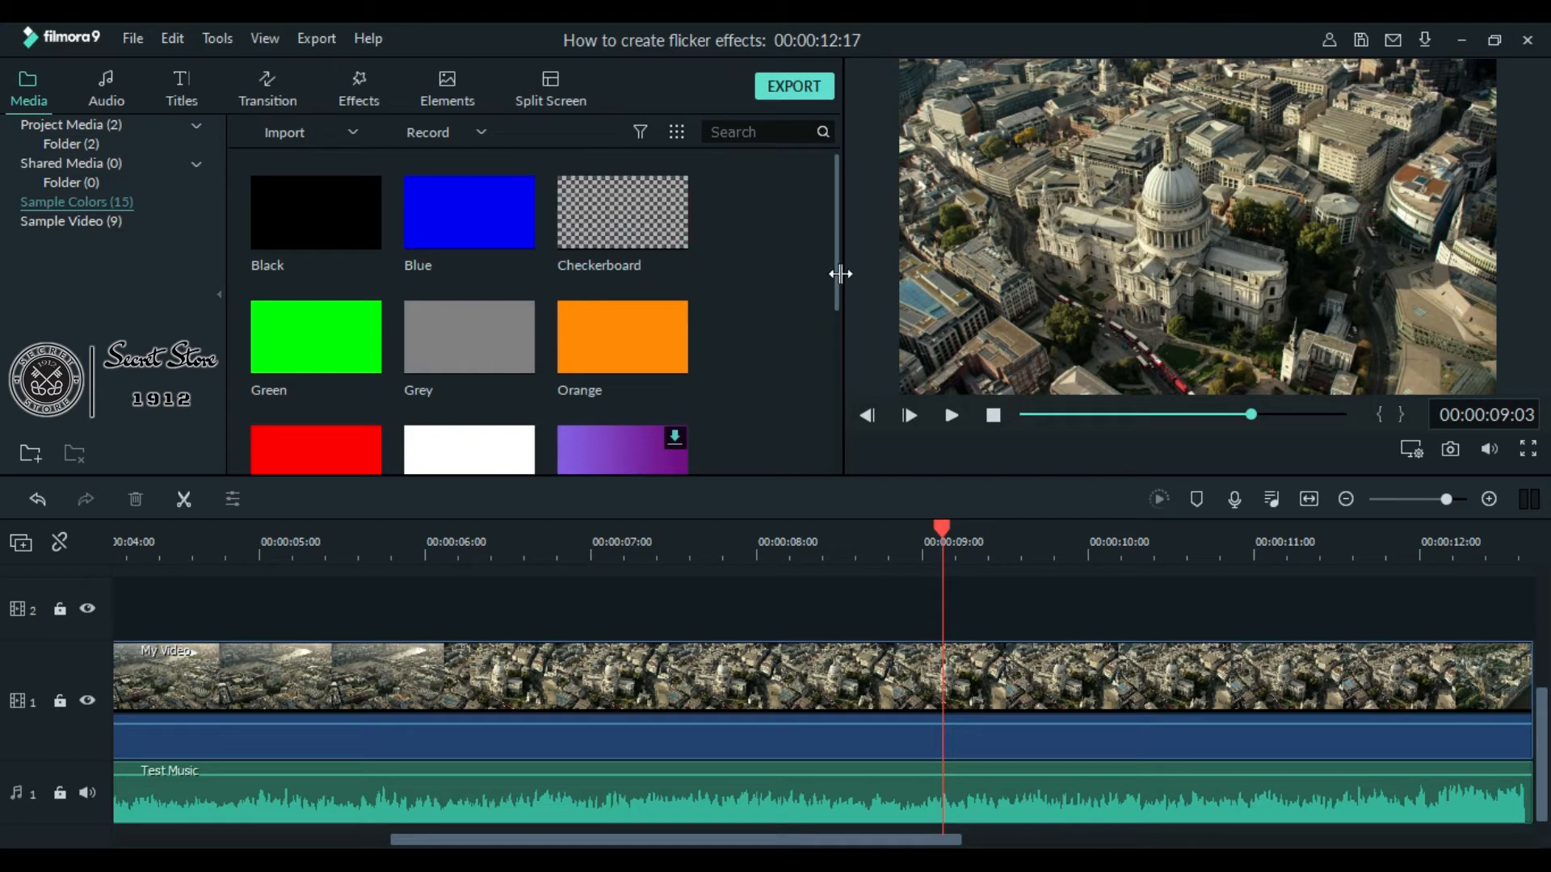
{"action": "mouse_move", "coordinate": [842, 259]}
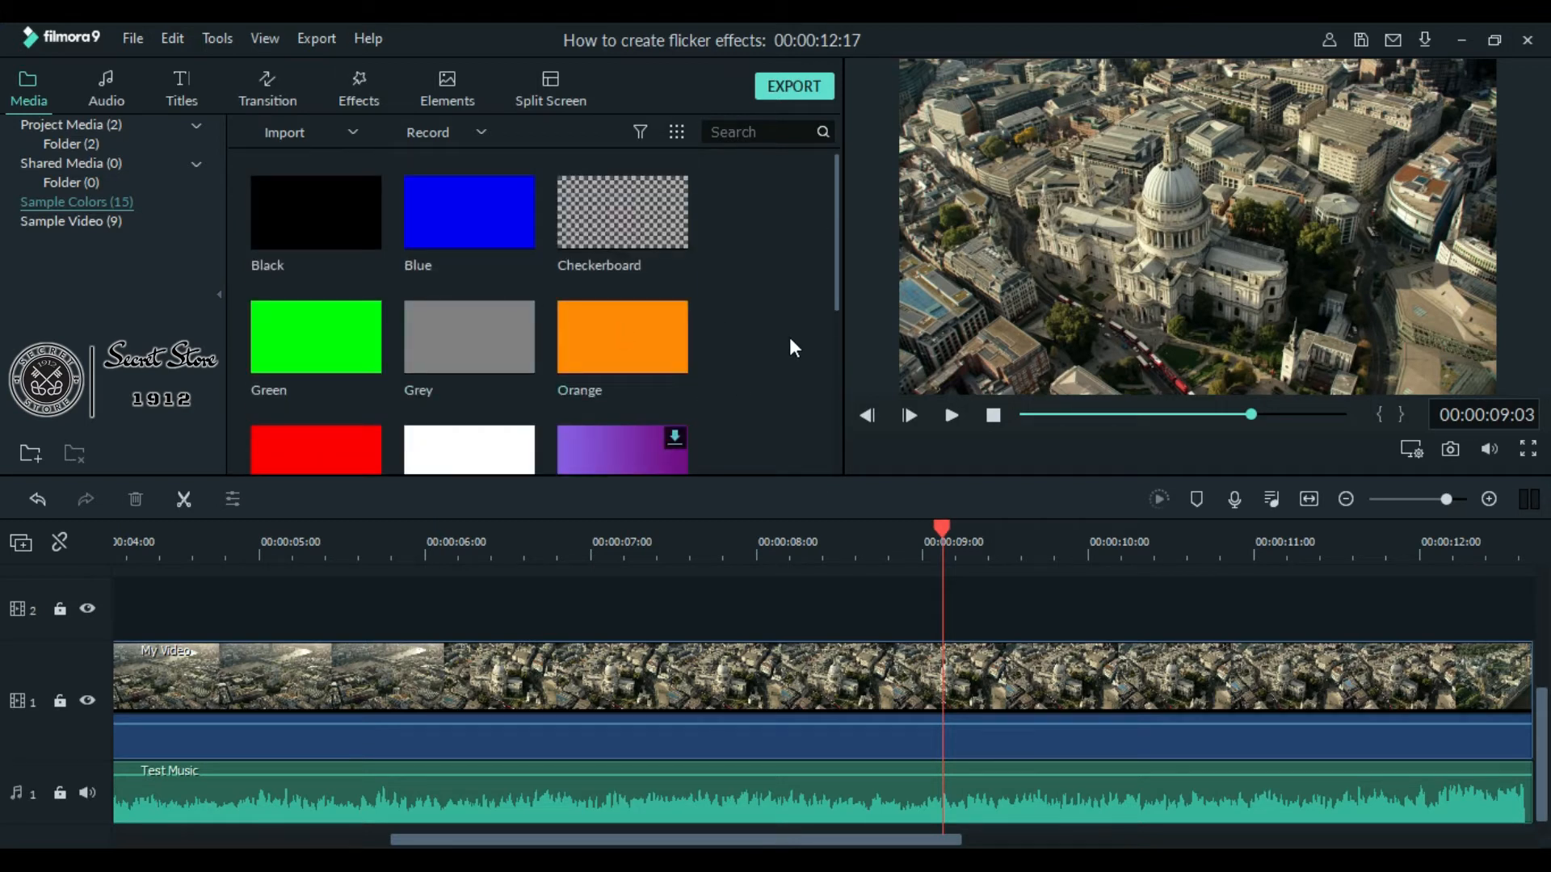
{"action": "mouse_move", "coordinate": [449, 441]}
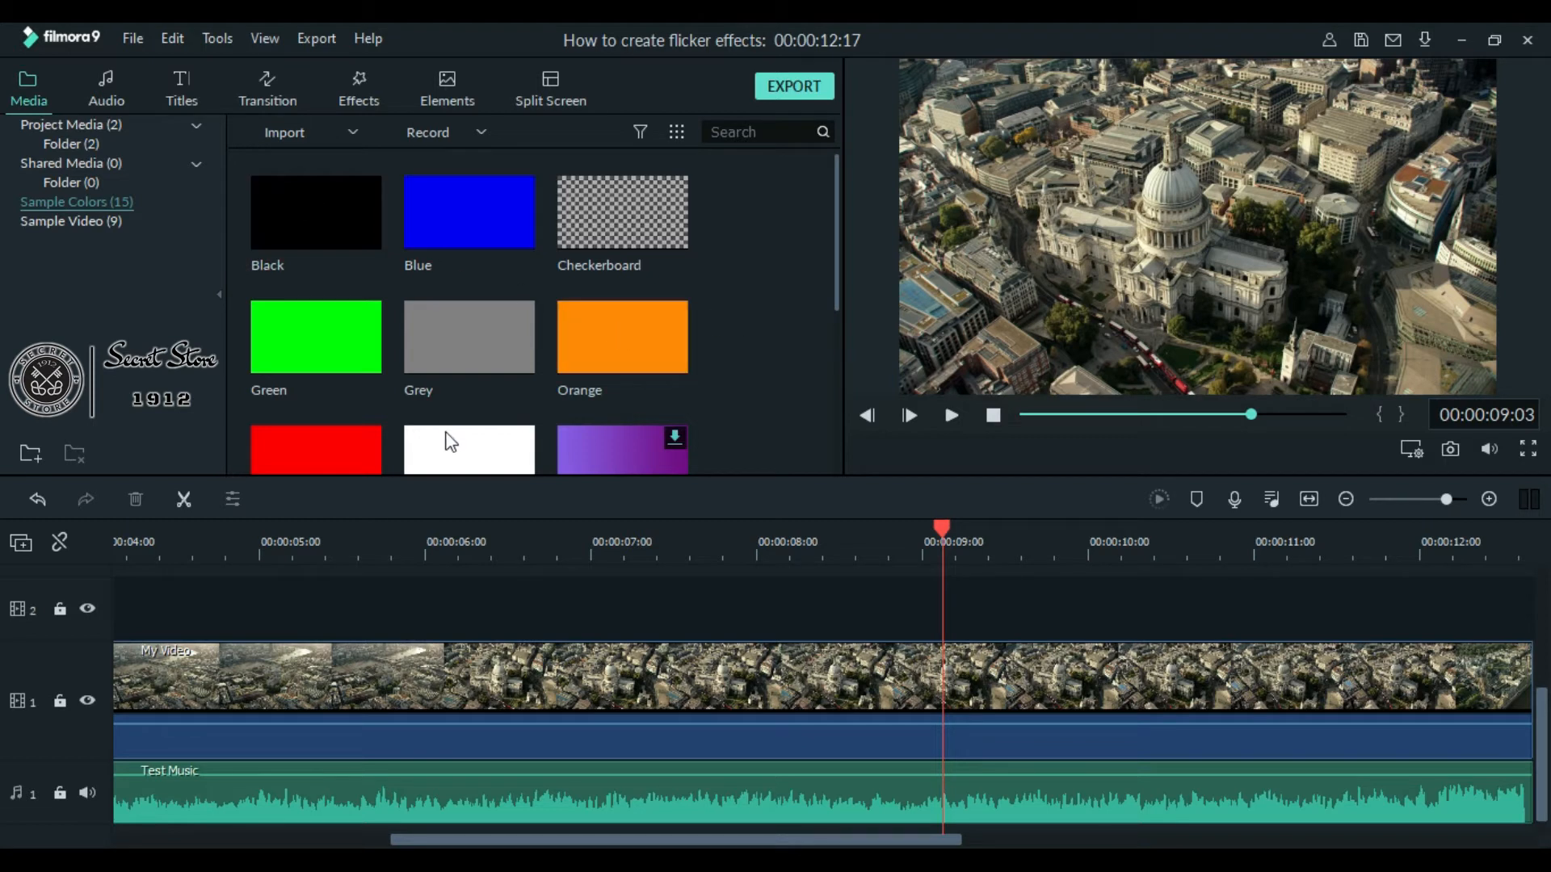
{"action": "mouse_move", "coordinate": [1036, 210]}
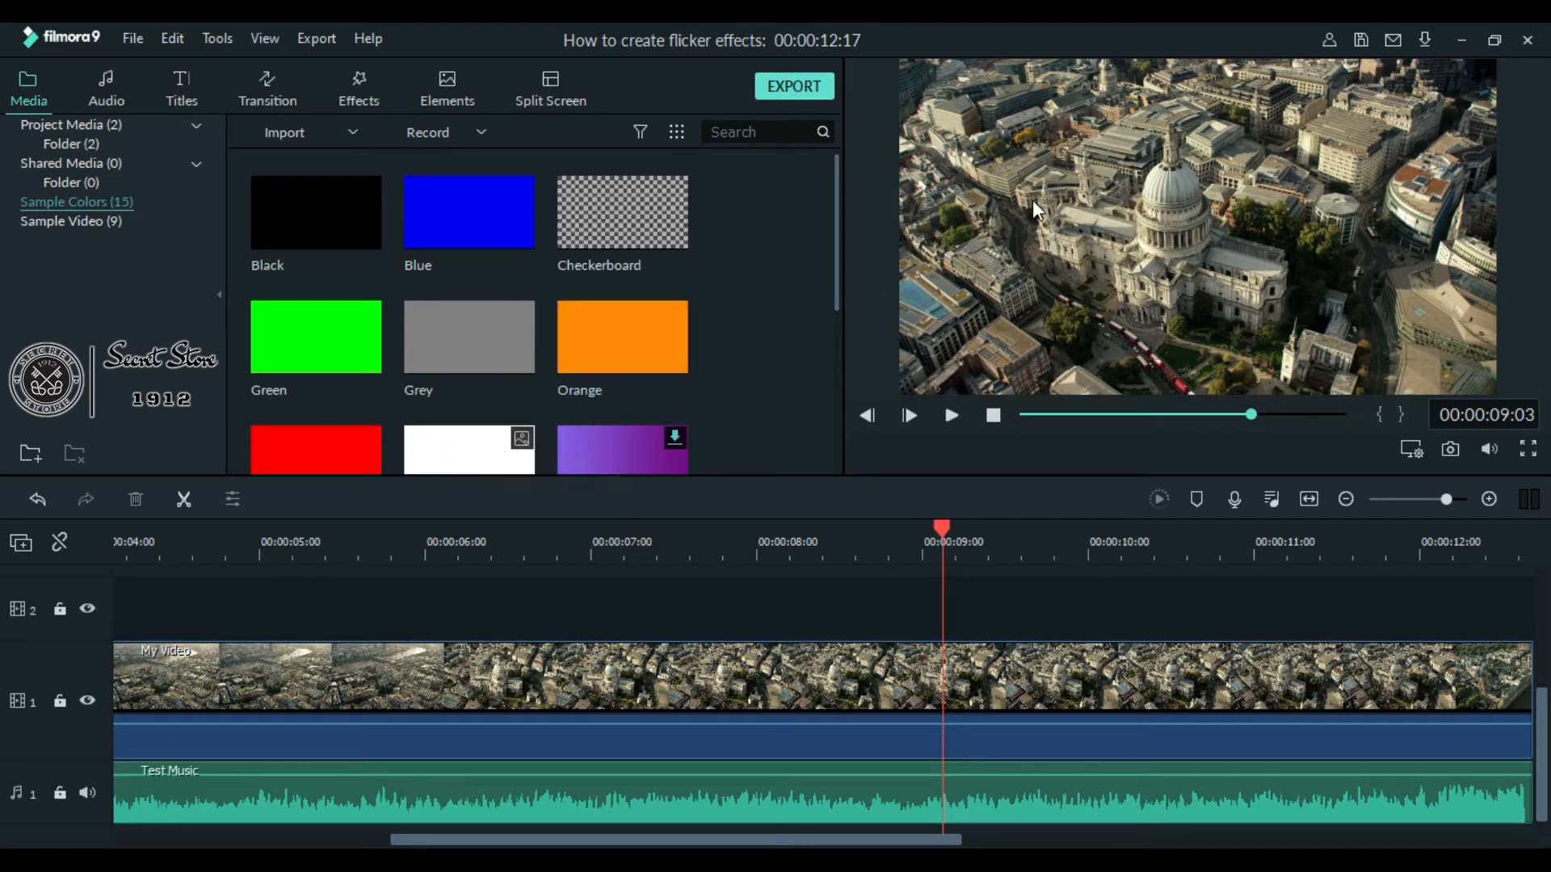
{"action": "mouse_move", "coordinate": [1191, 191]}
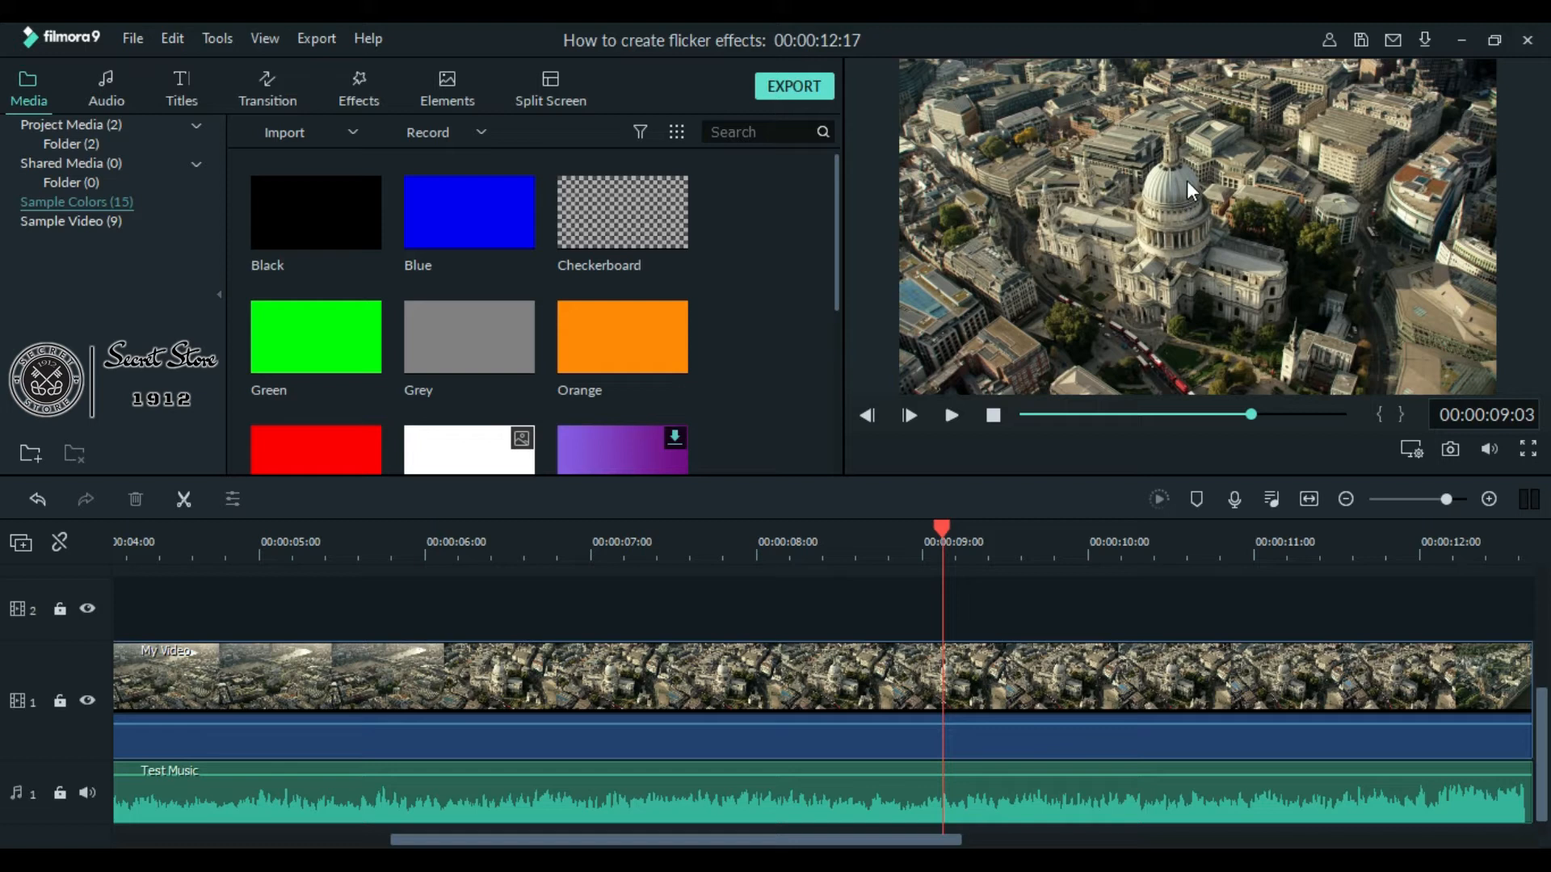
{"action": "mouse_move", "coordinate": [1335, 269]}
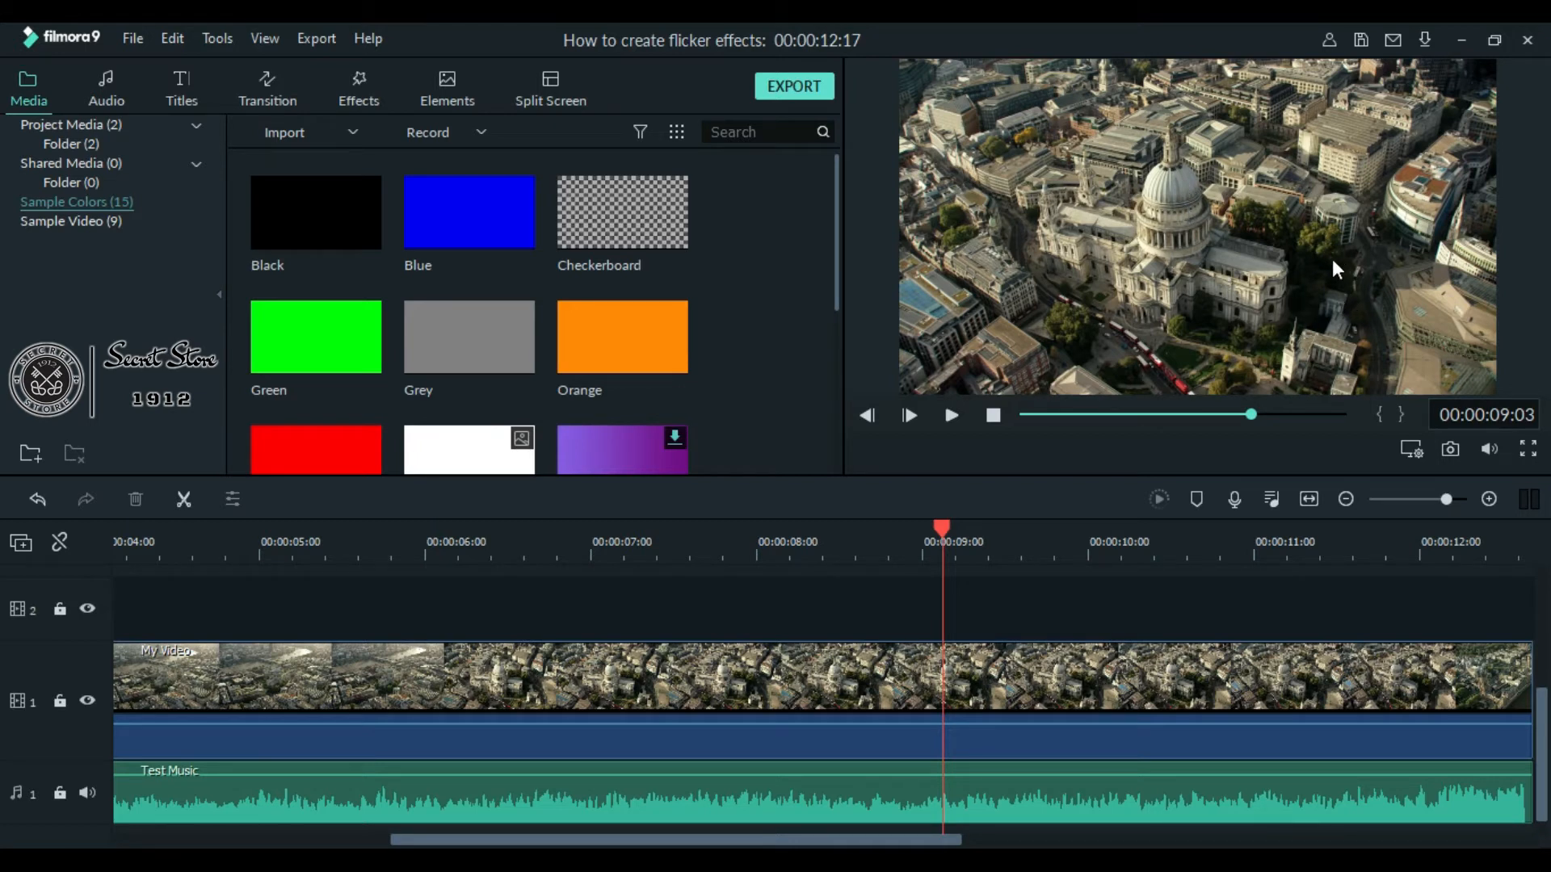
{"action": "mouse_move", "coordinate": [1026, 245]}
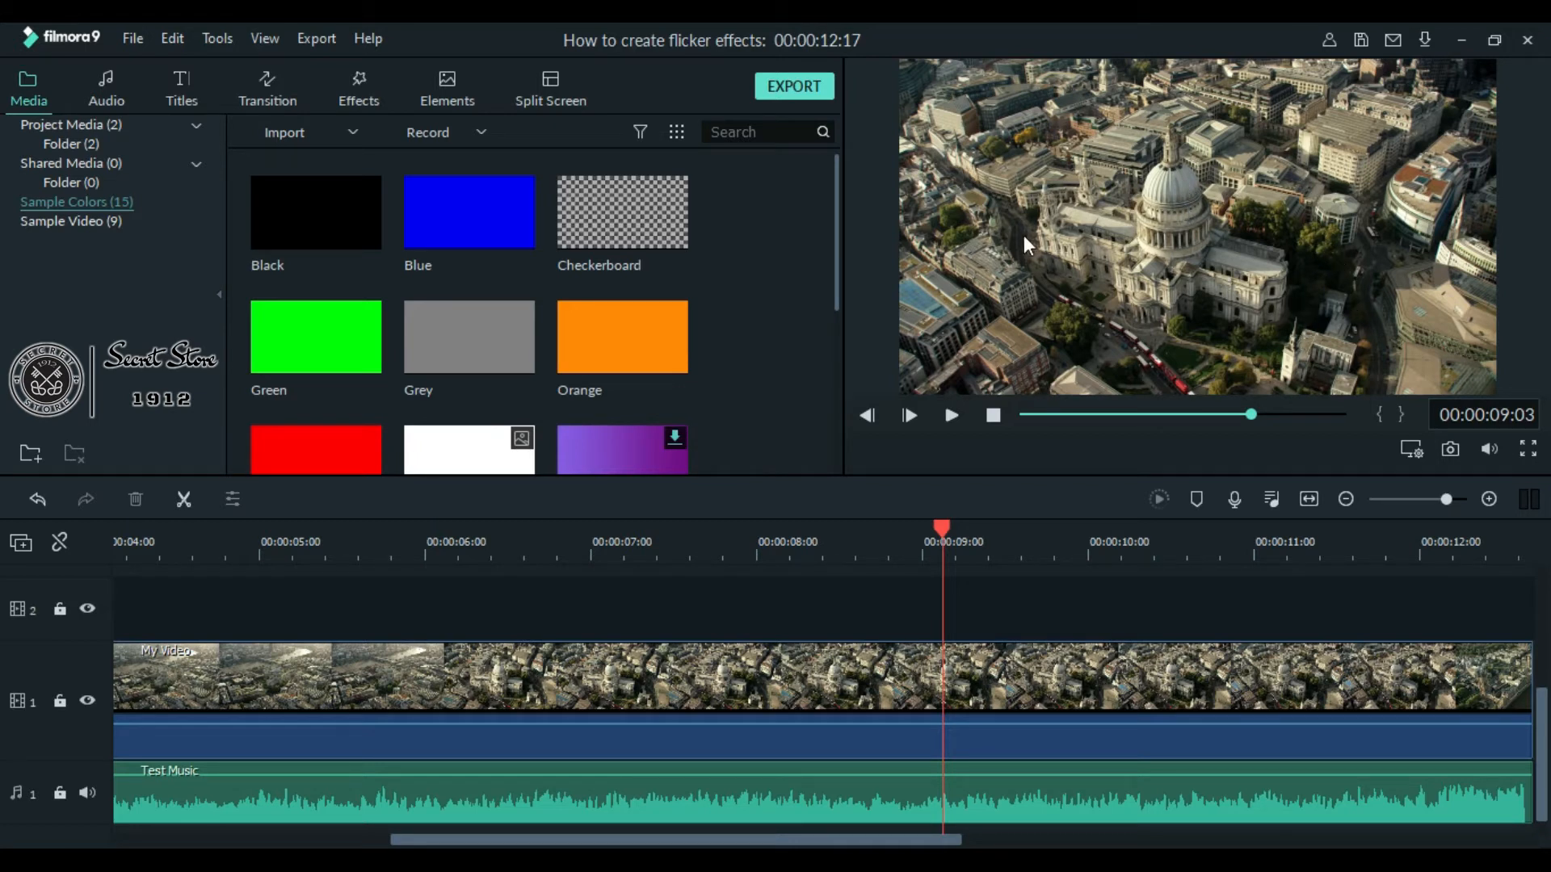
{"action": "mouse_move", "coordinate": [428, 32]}
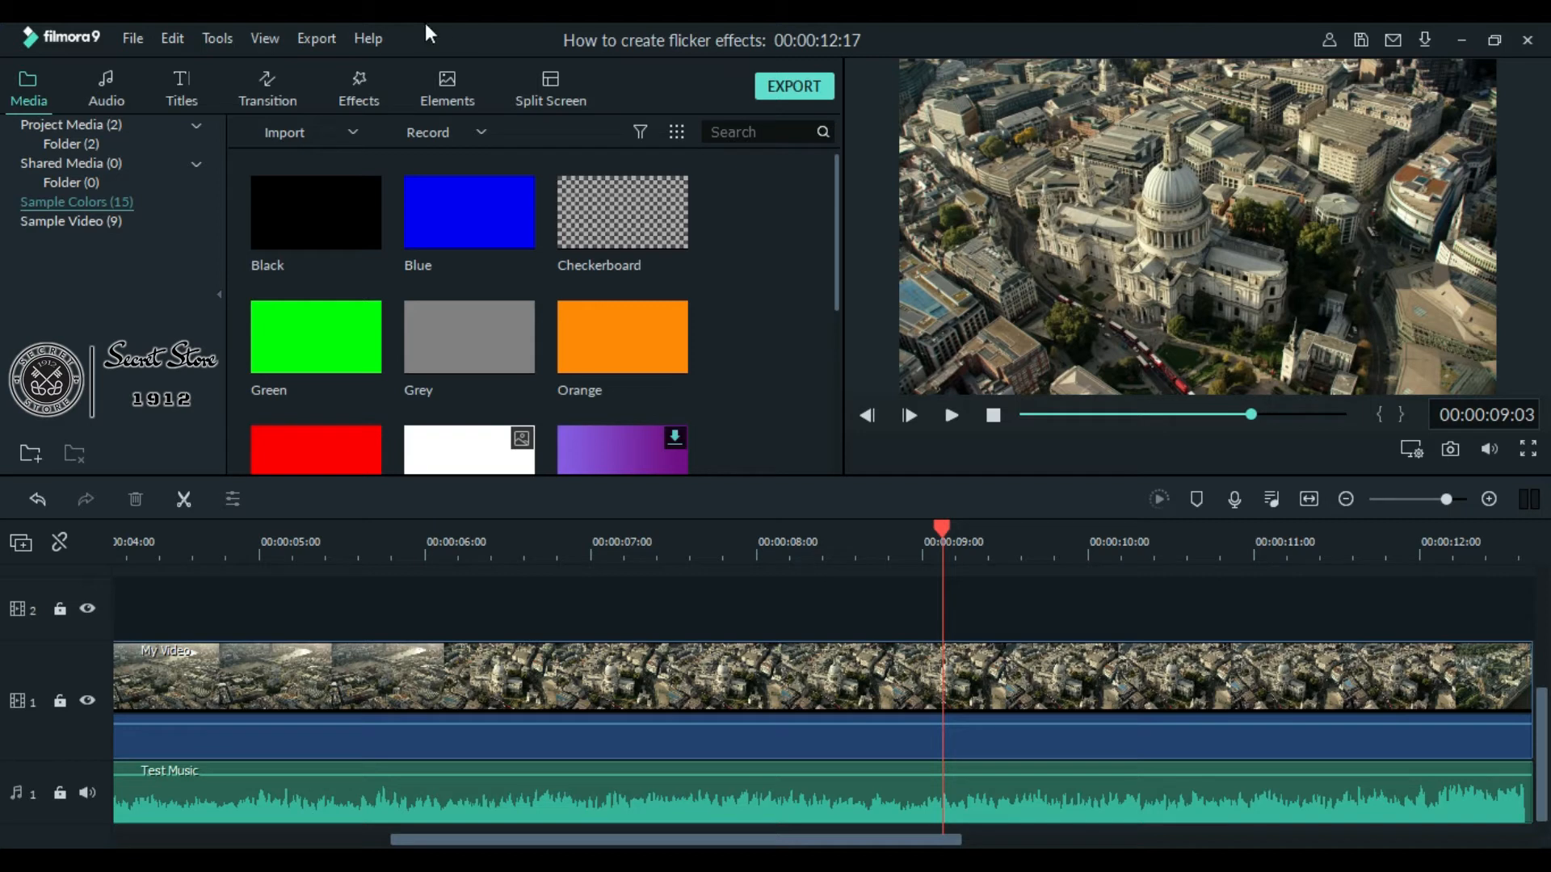
{"action": "mouse_move", "coordinate": [865, 320]}
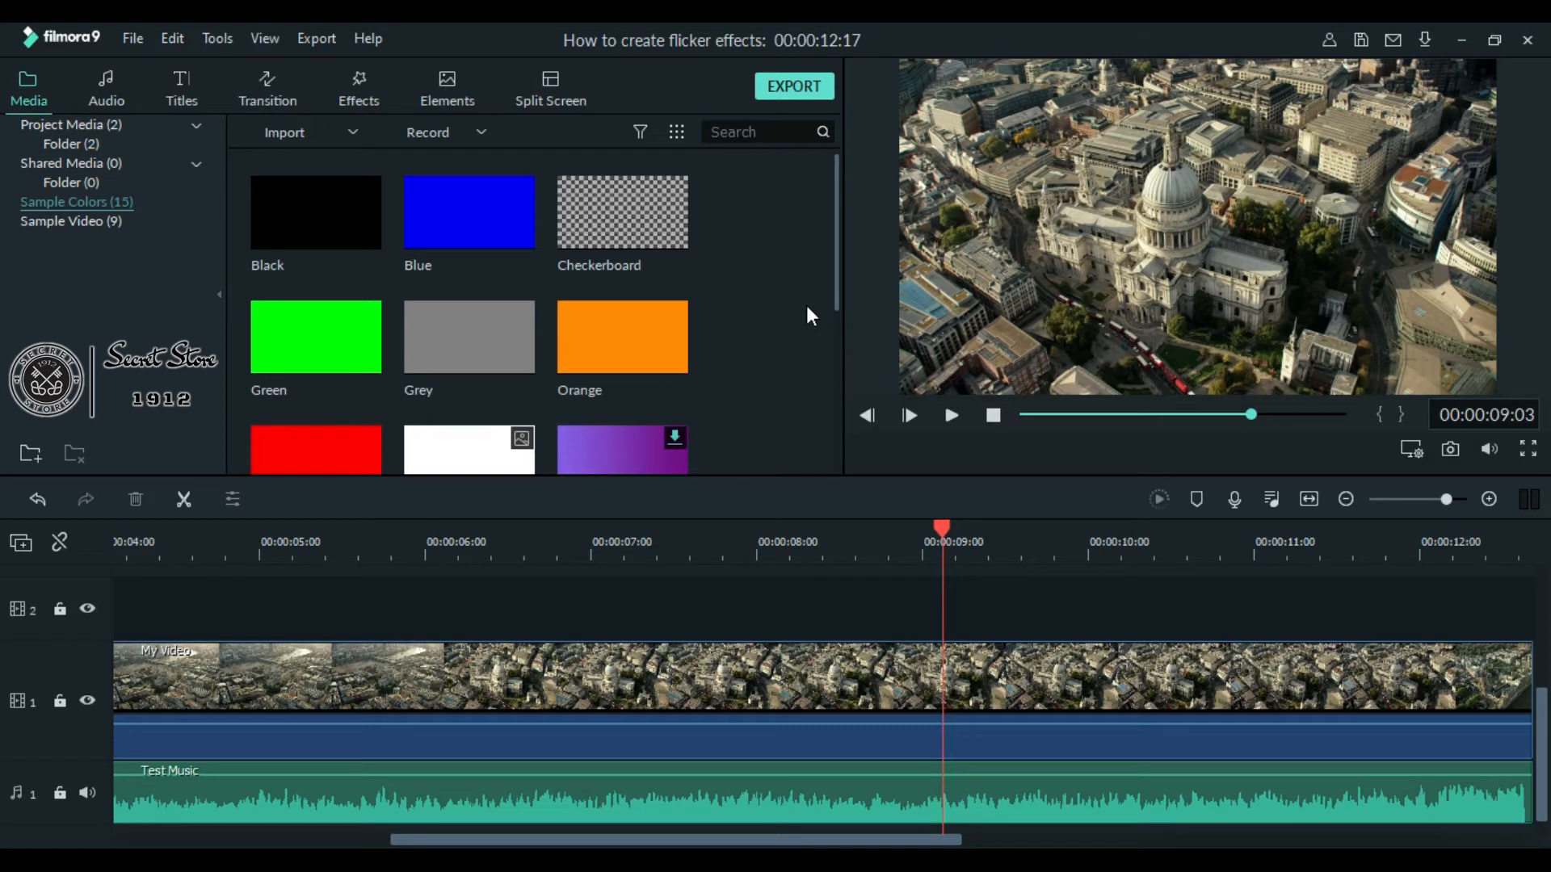
{"action": "mouse_move", "coordinate": [961, 807]}
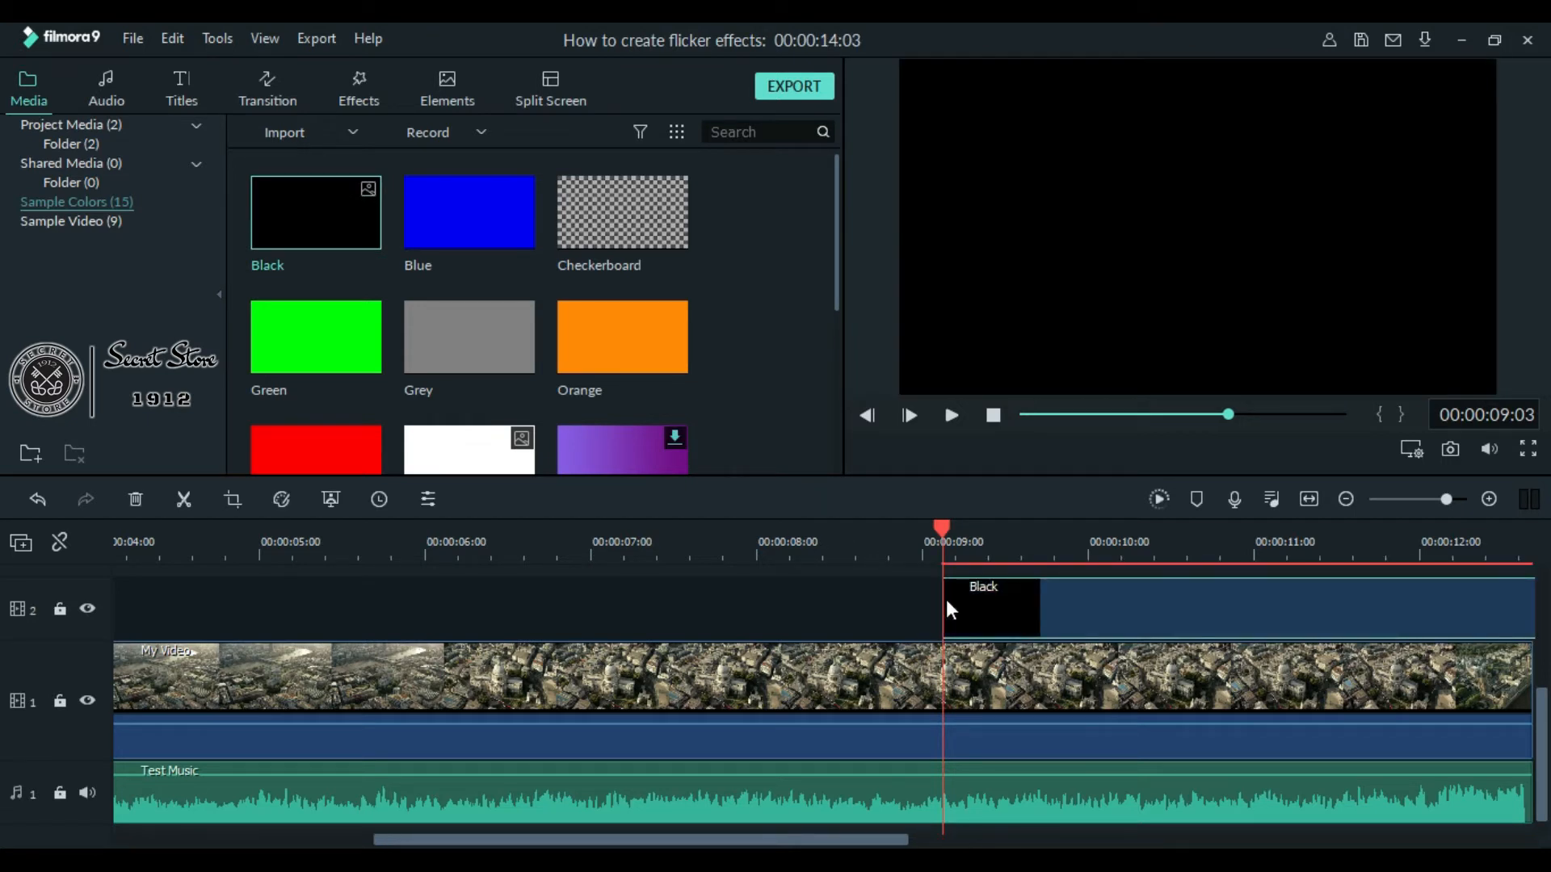
{"action": "mouse_move", "coordinate": [992, 609]}
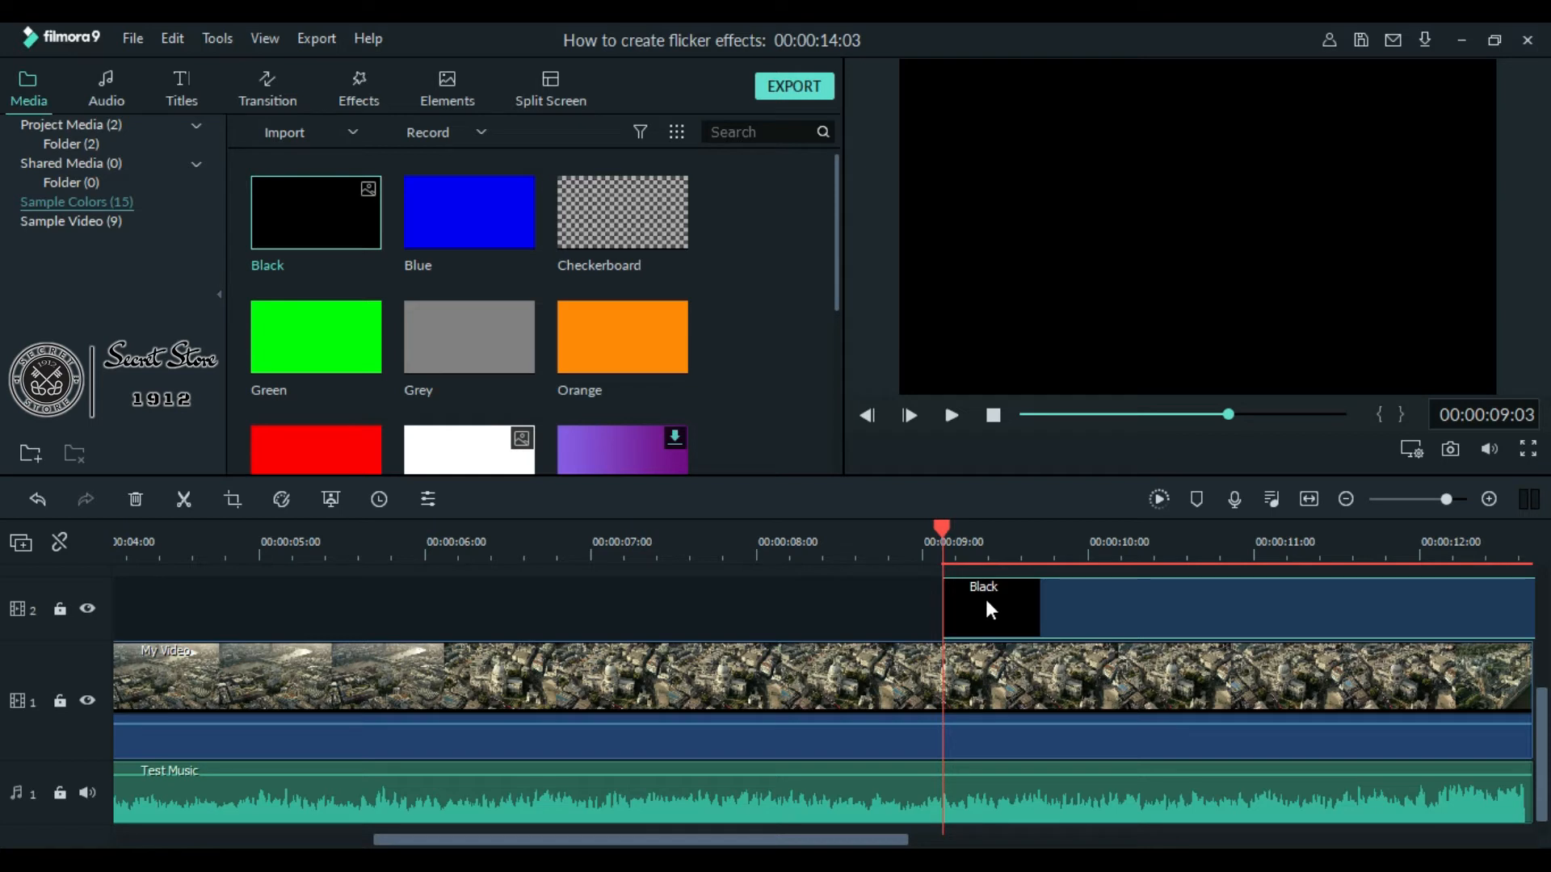
{"action": "mouse_move", "coordinate": [969, 576]}
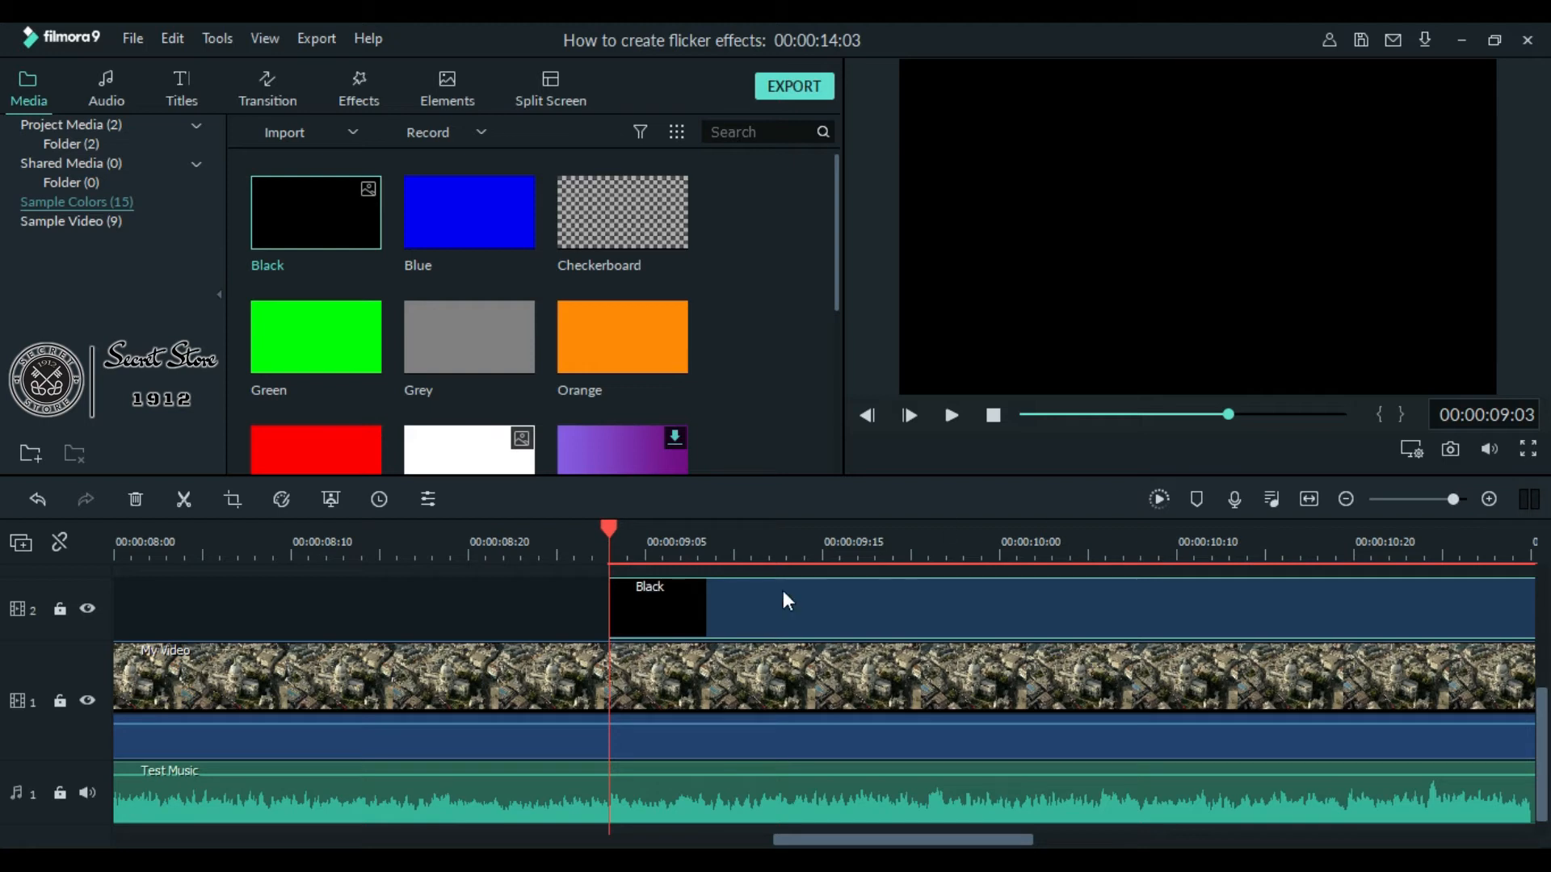
{"action": "mouse_move", "coordinate": [702, 588]}
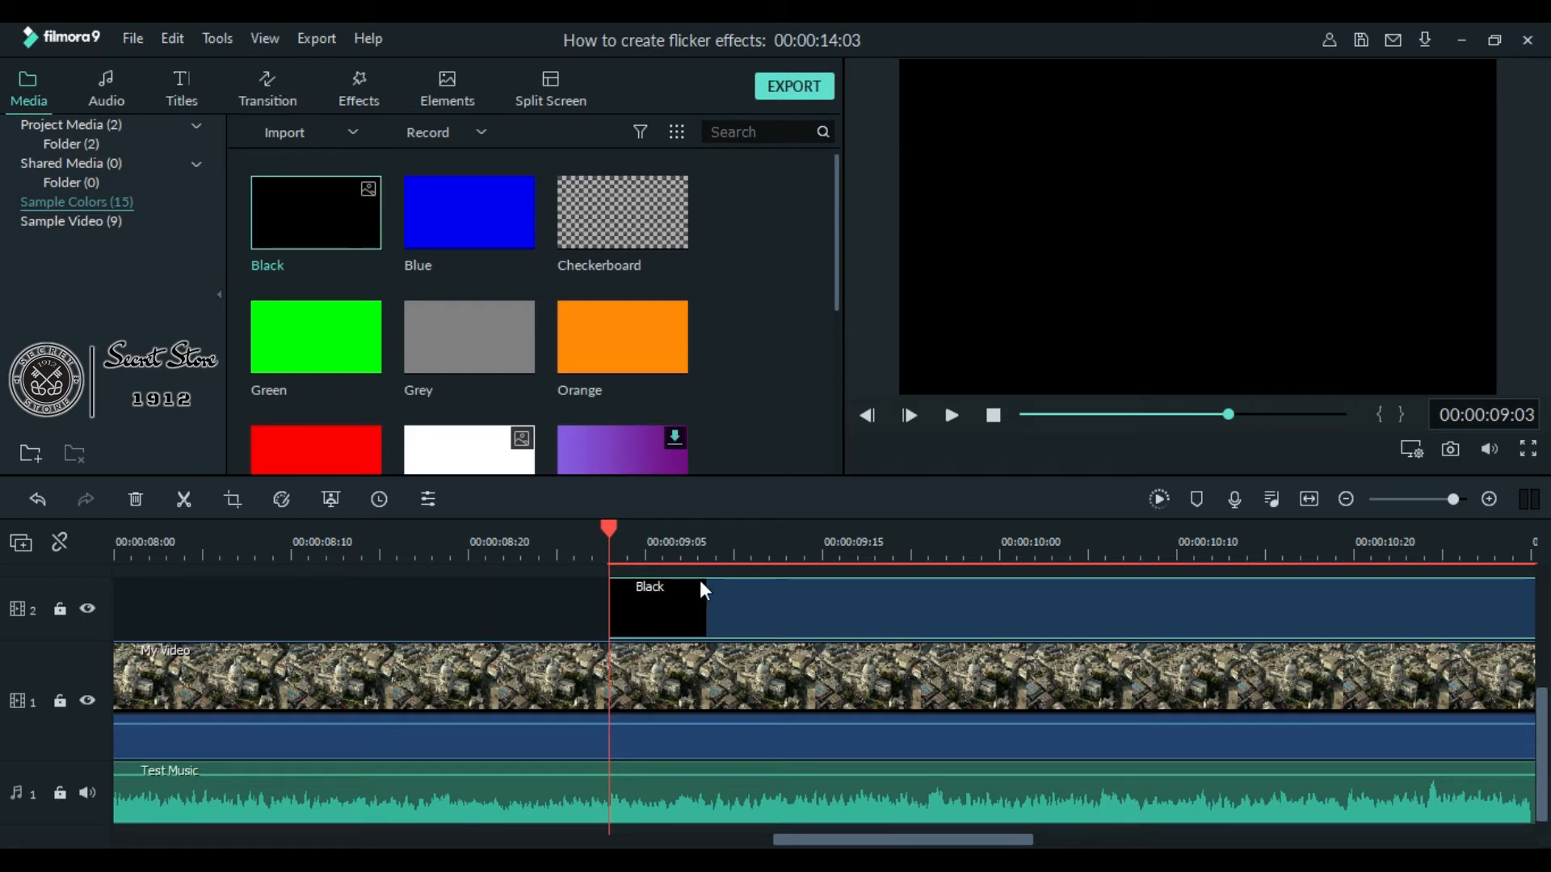
{"action": "mouse_move", "coordinate": [635, 611]}
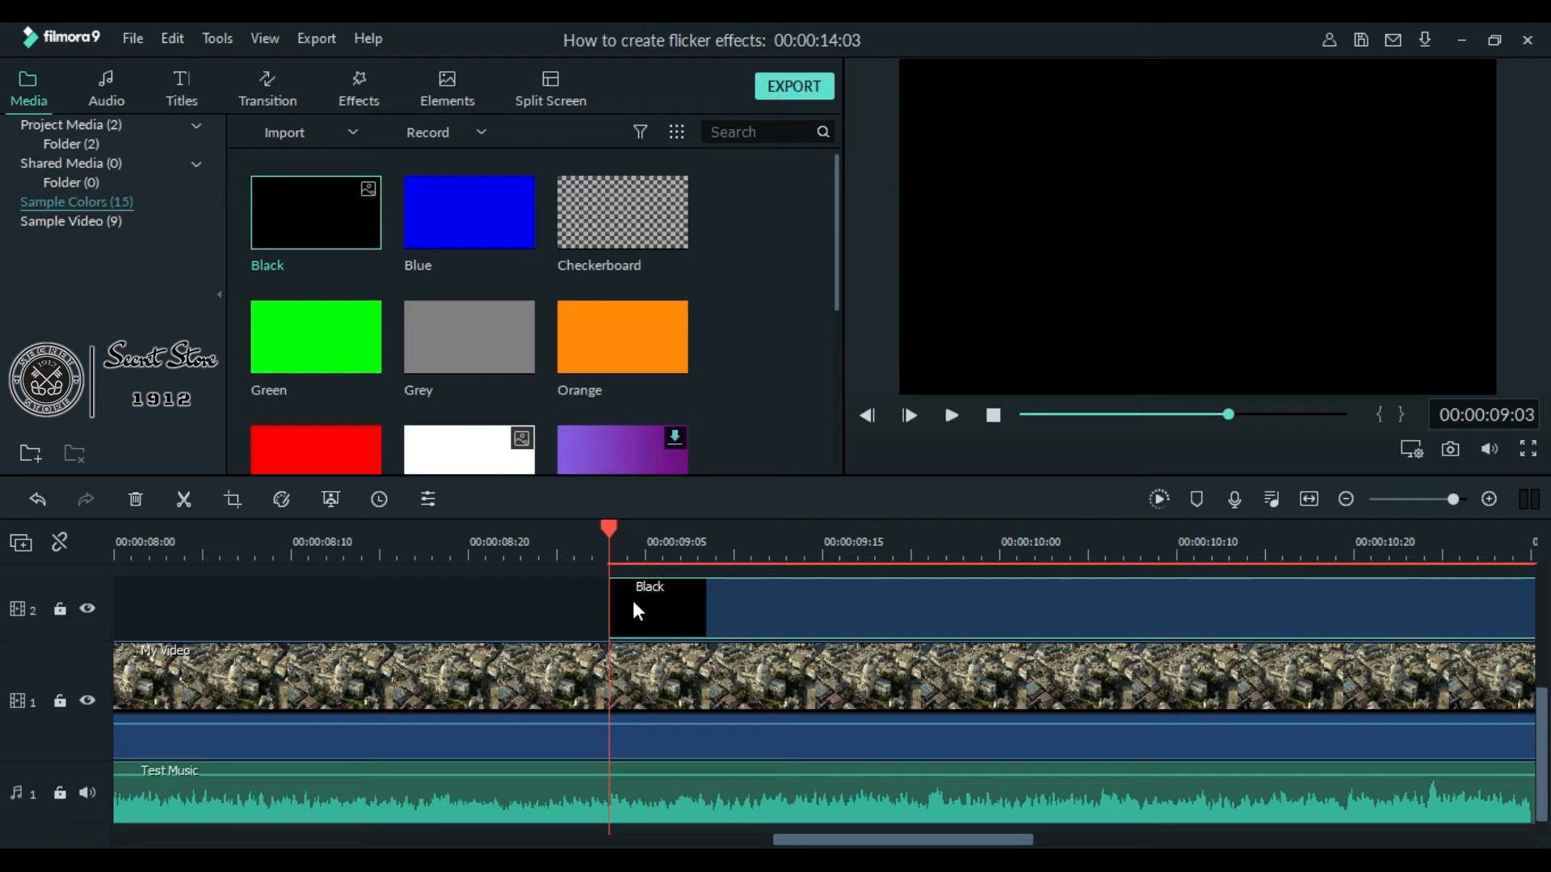
{"action": "mouse_move", "coordinate": [679, 630]}
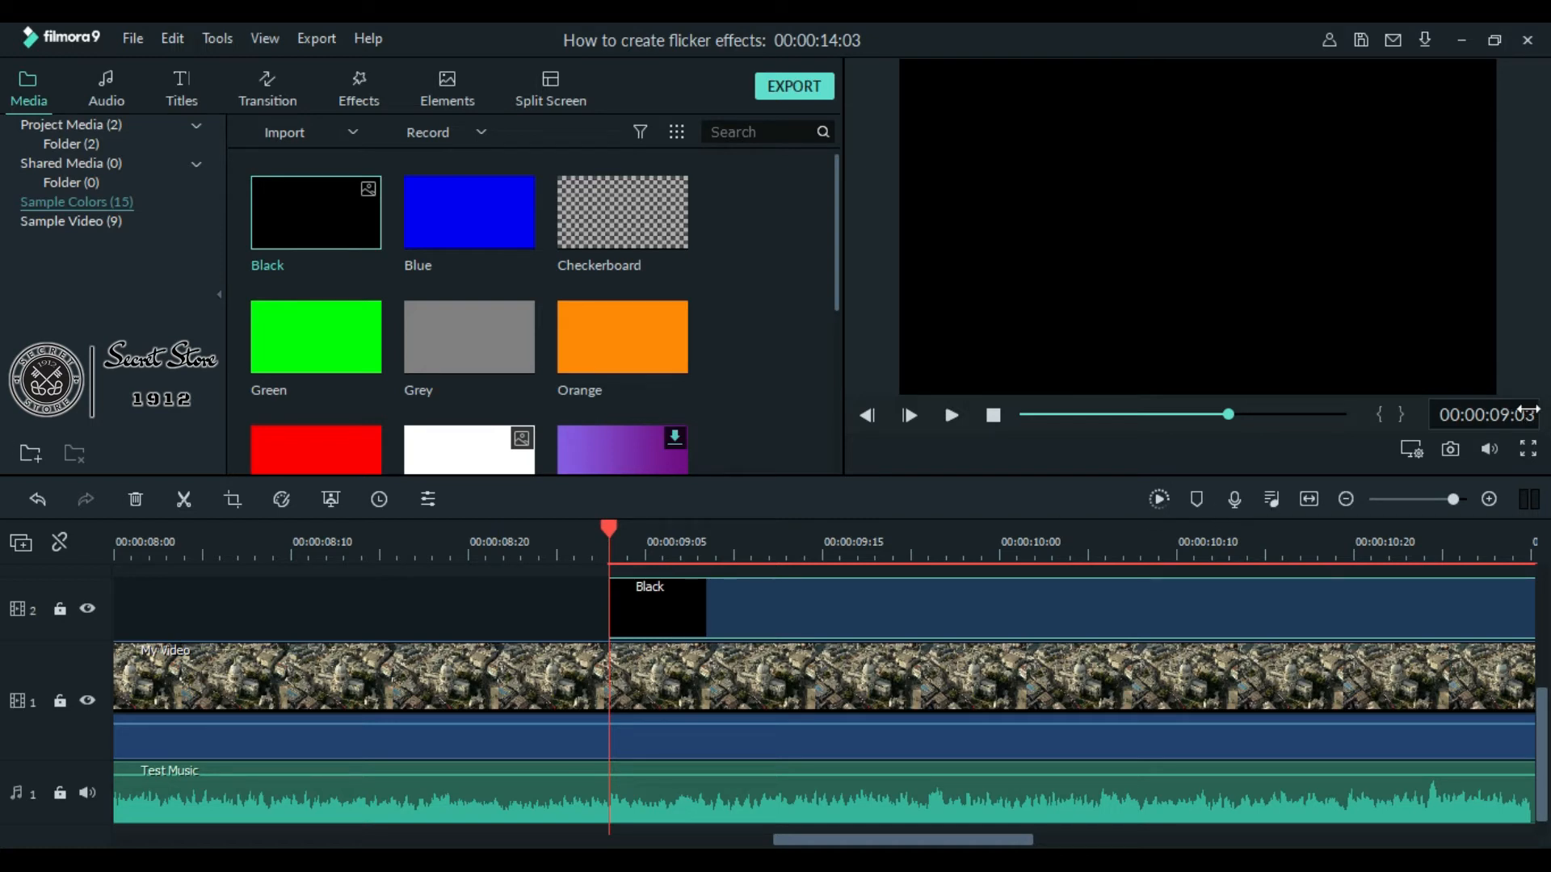
{"action": "mouse_move", "coordinate": [1096, 326]}
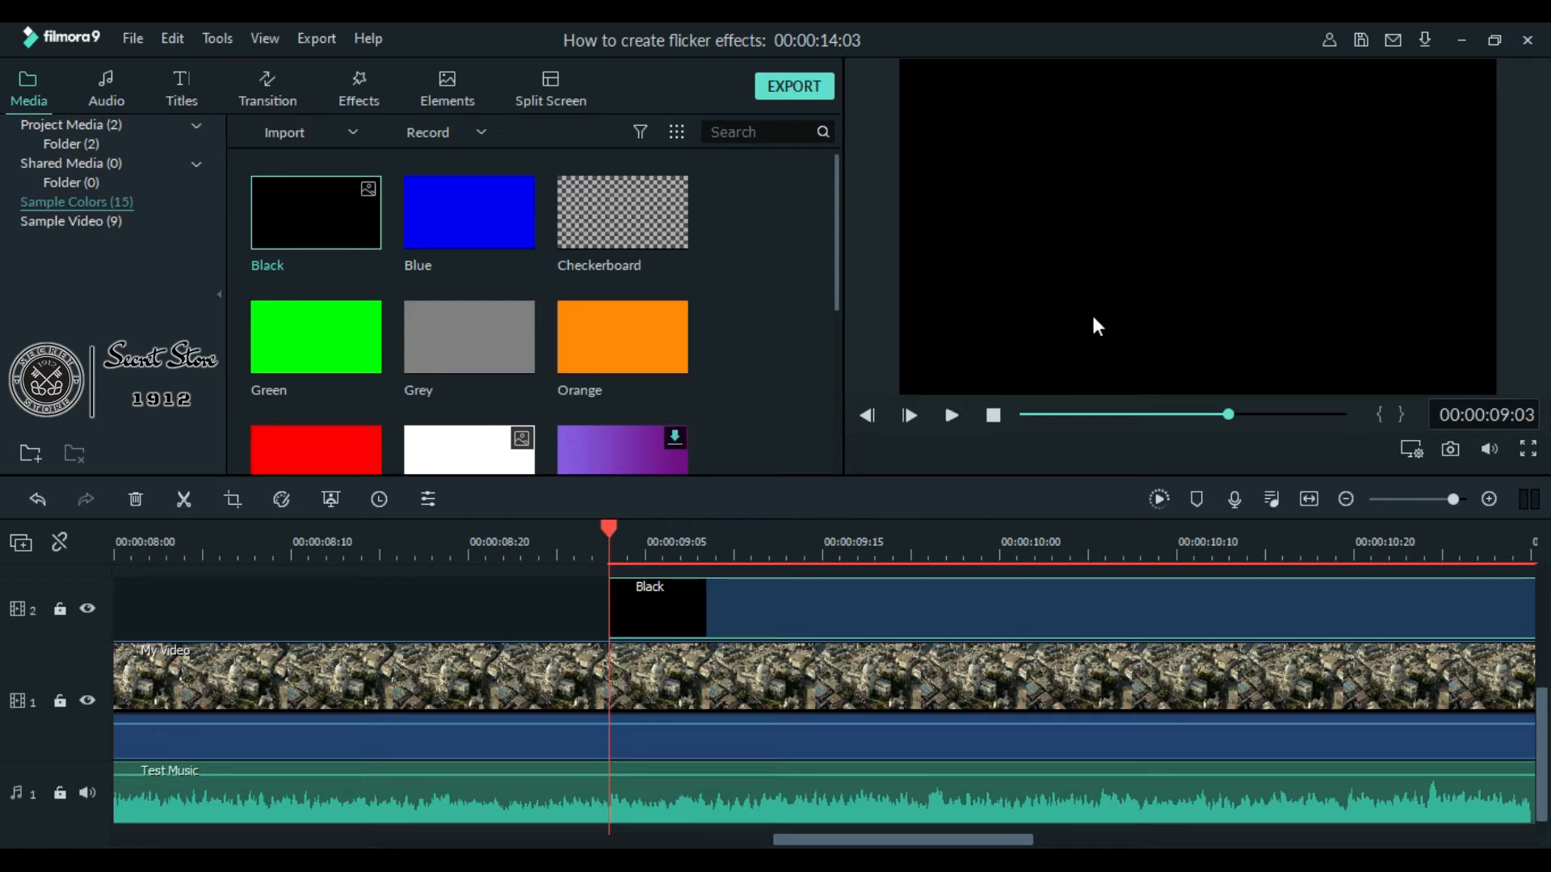
{"action": "mouse_move", "coordinate": [731, 580]}
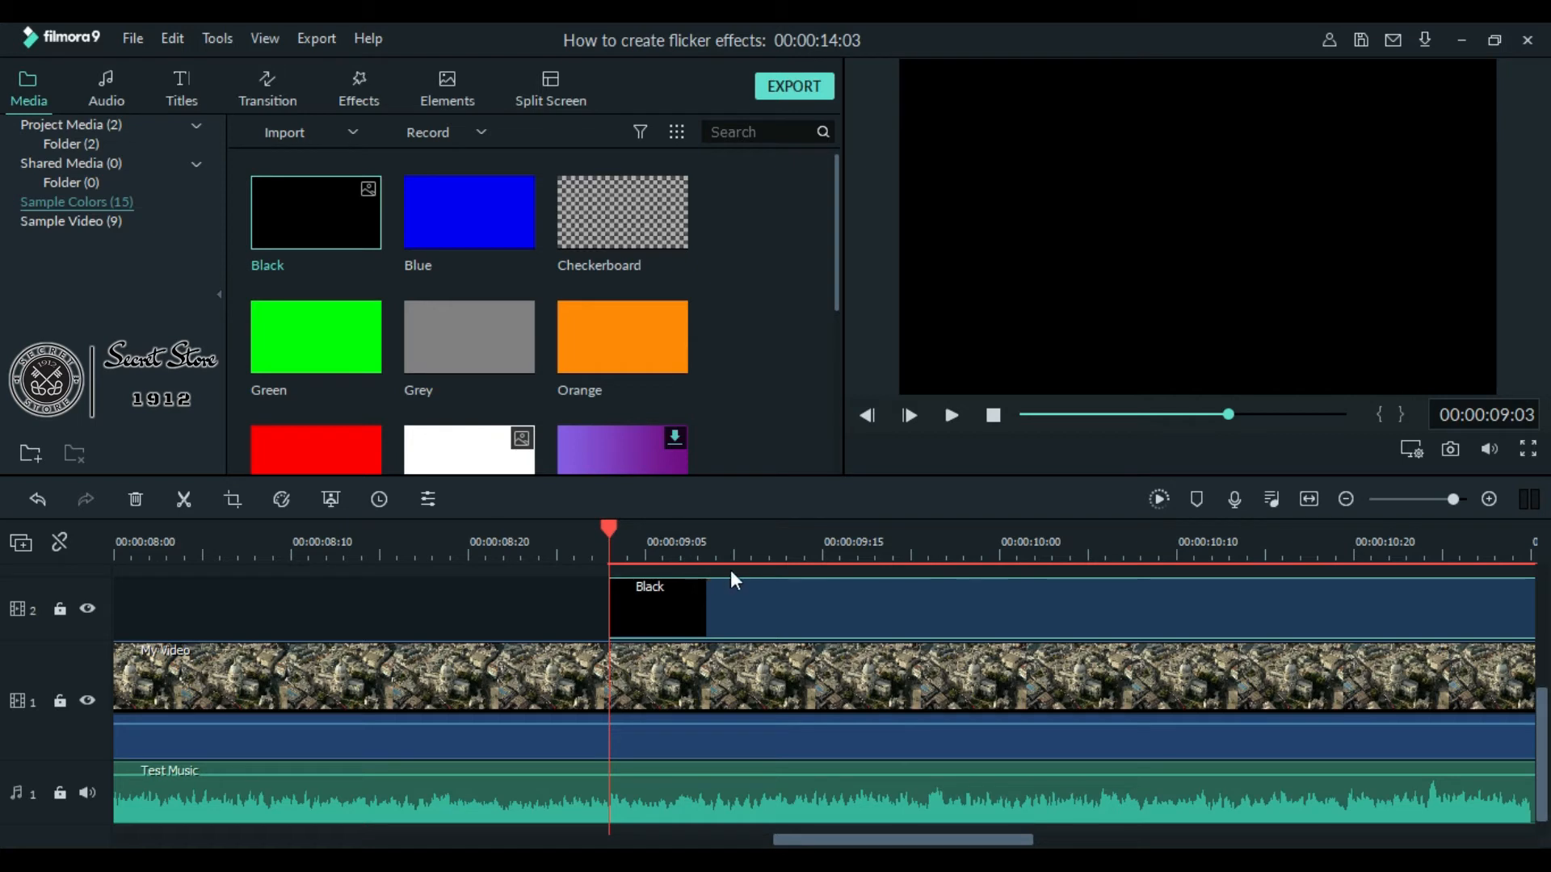
{"action": "mouse_move", "coordinate": [554, 611]}
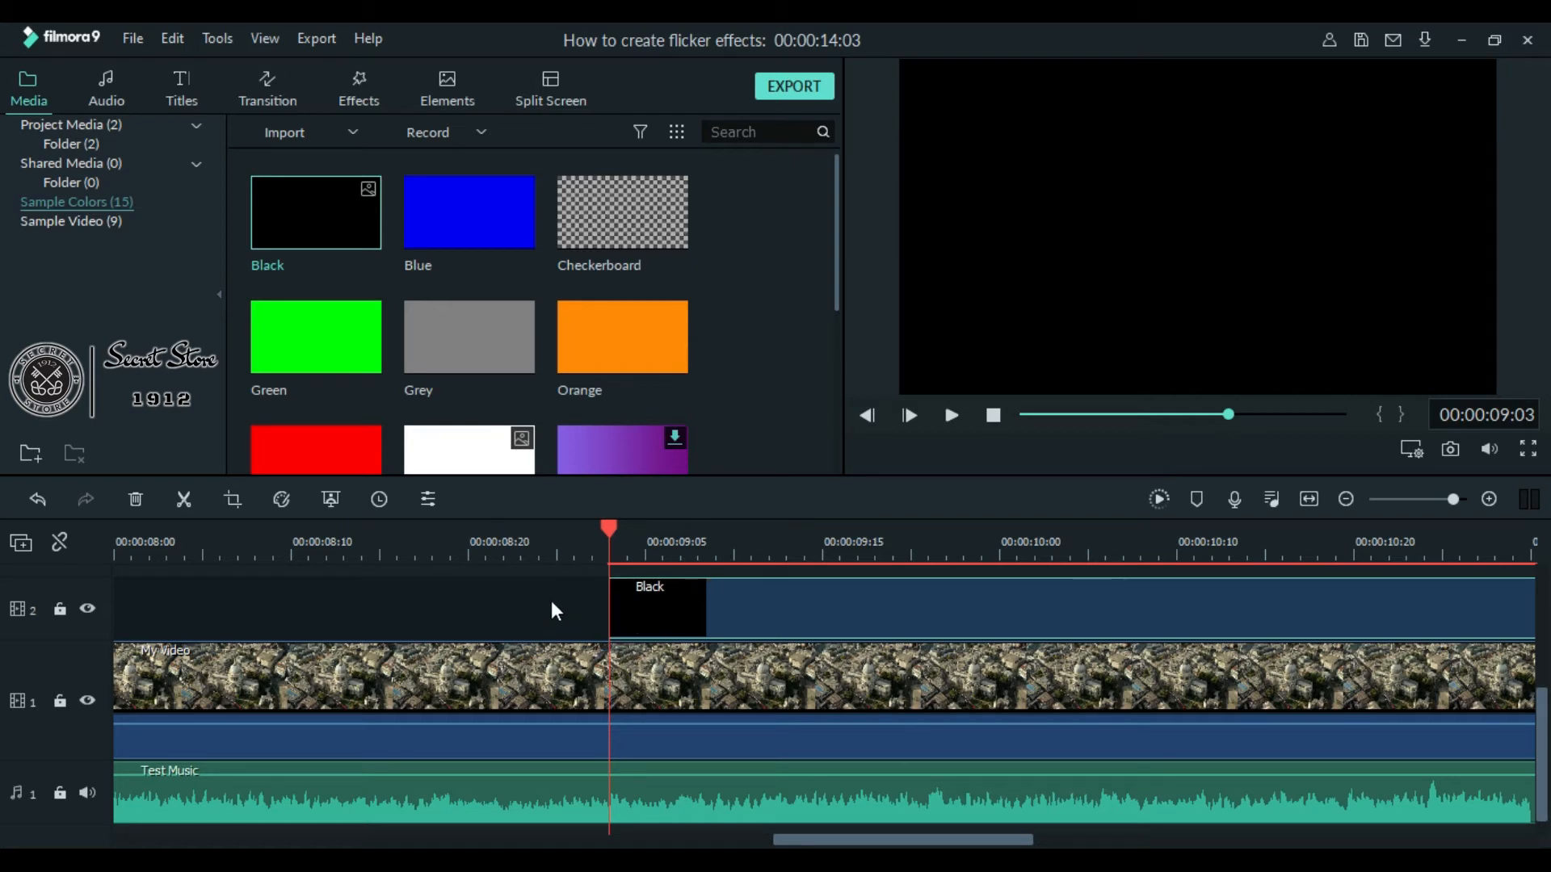
- Select the Black colour clip on track 2 at the nine-second beat
{"action": "left_click", "coordinate": [658, 607]}
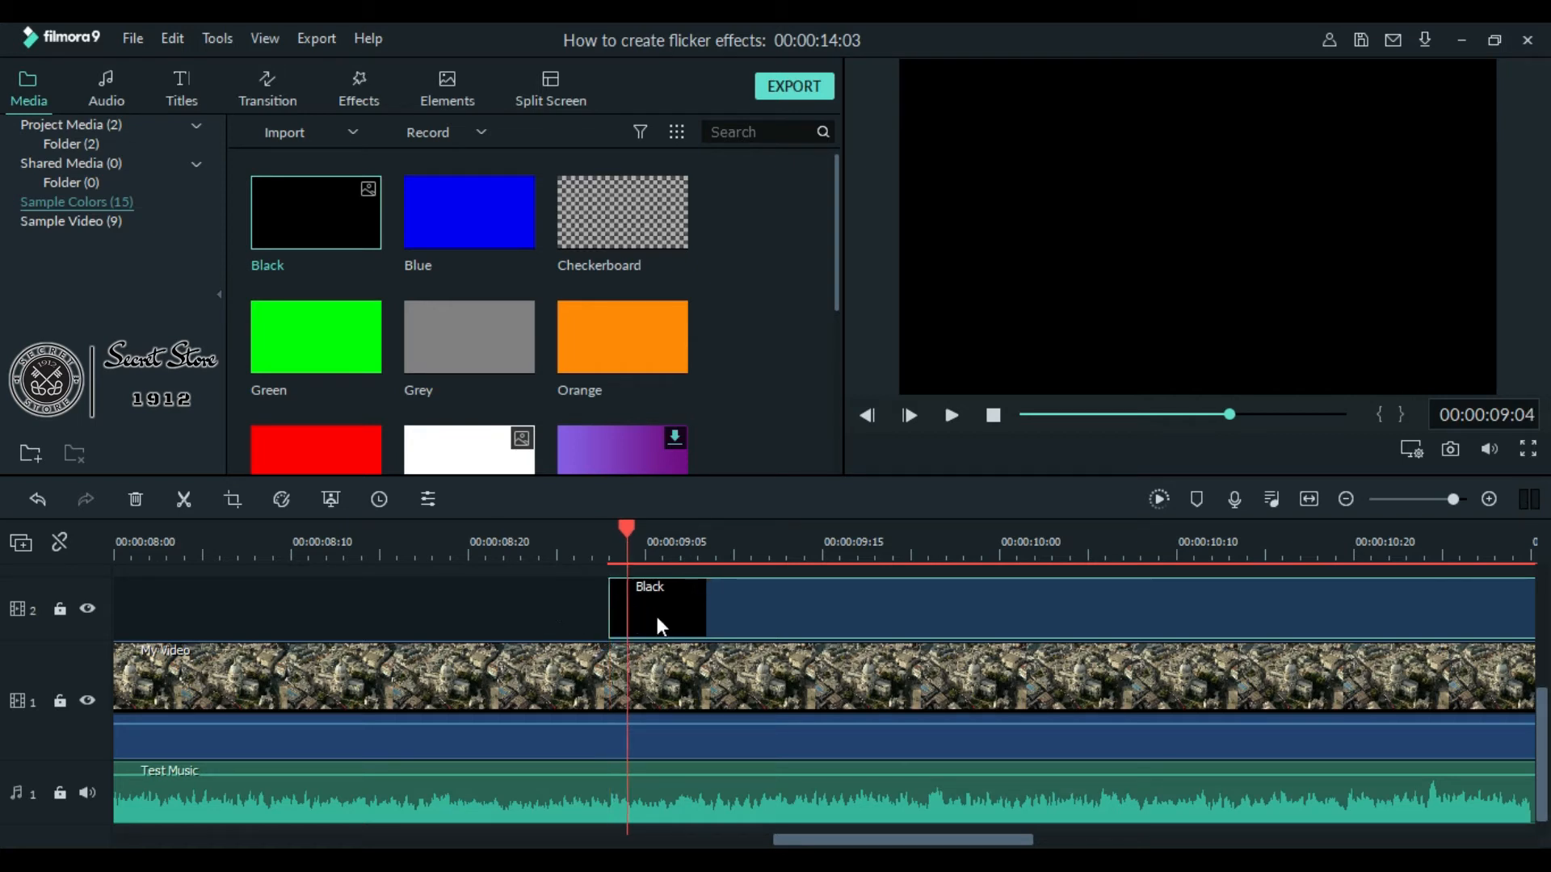
{"action": "mouse_move", "coordinate": [630, 609]}
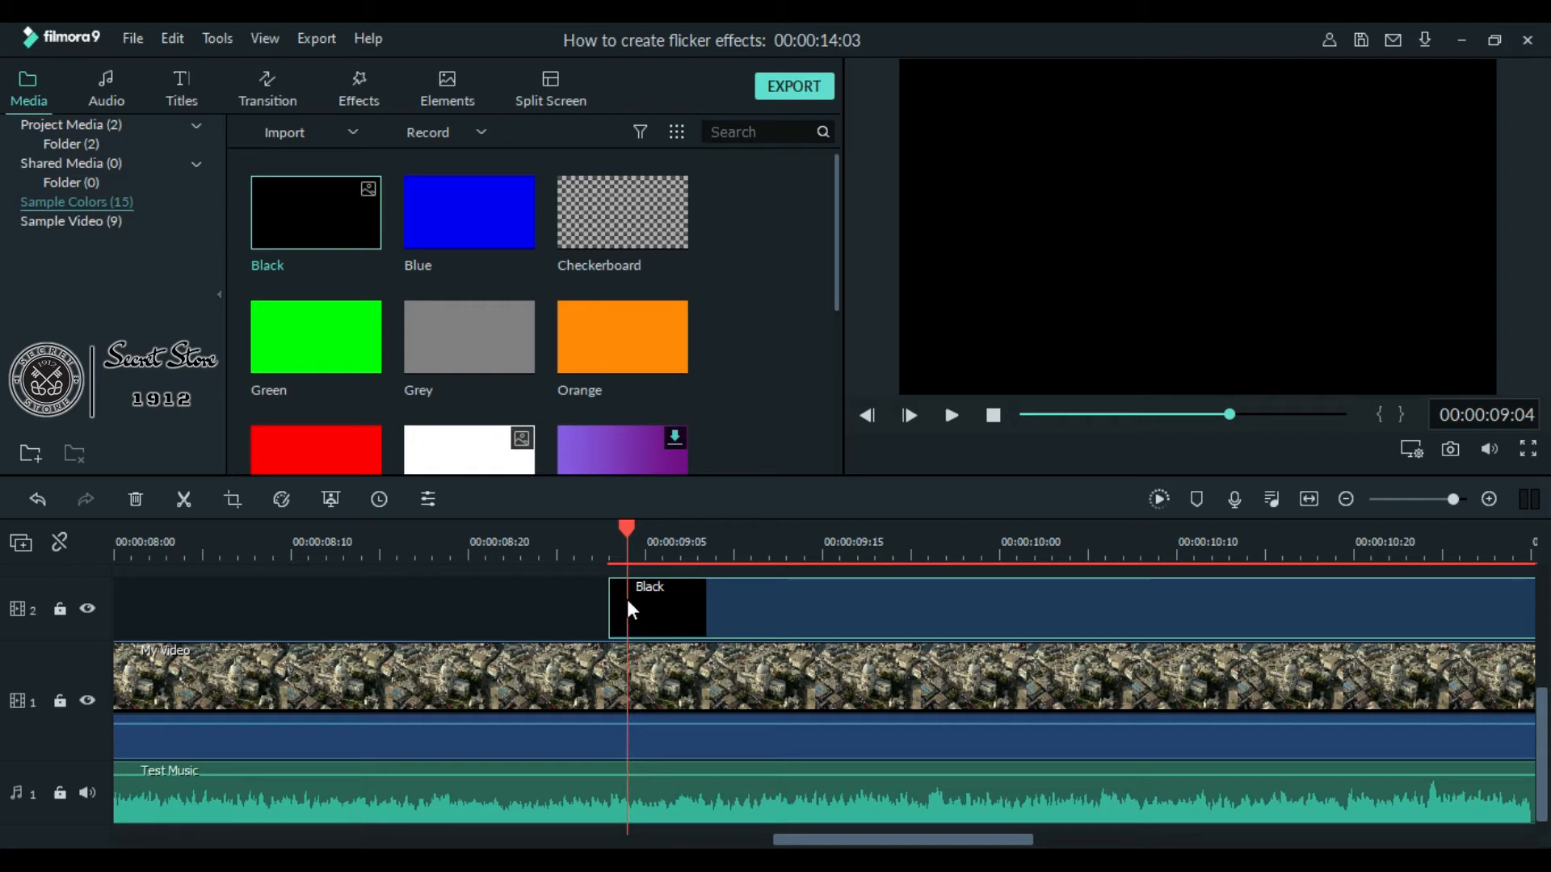
- Split the track 2 Black clip at the 00:00:09:04 playhead
{"action": "right_click", "coordinate": [656, 607]}
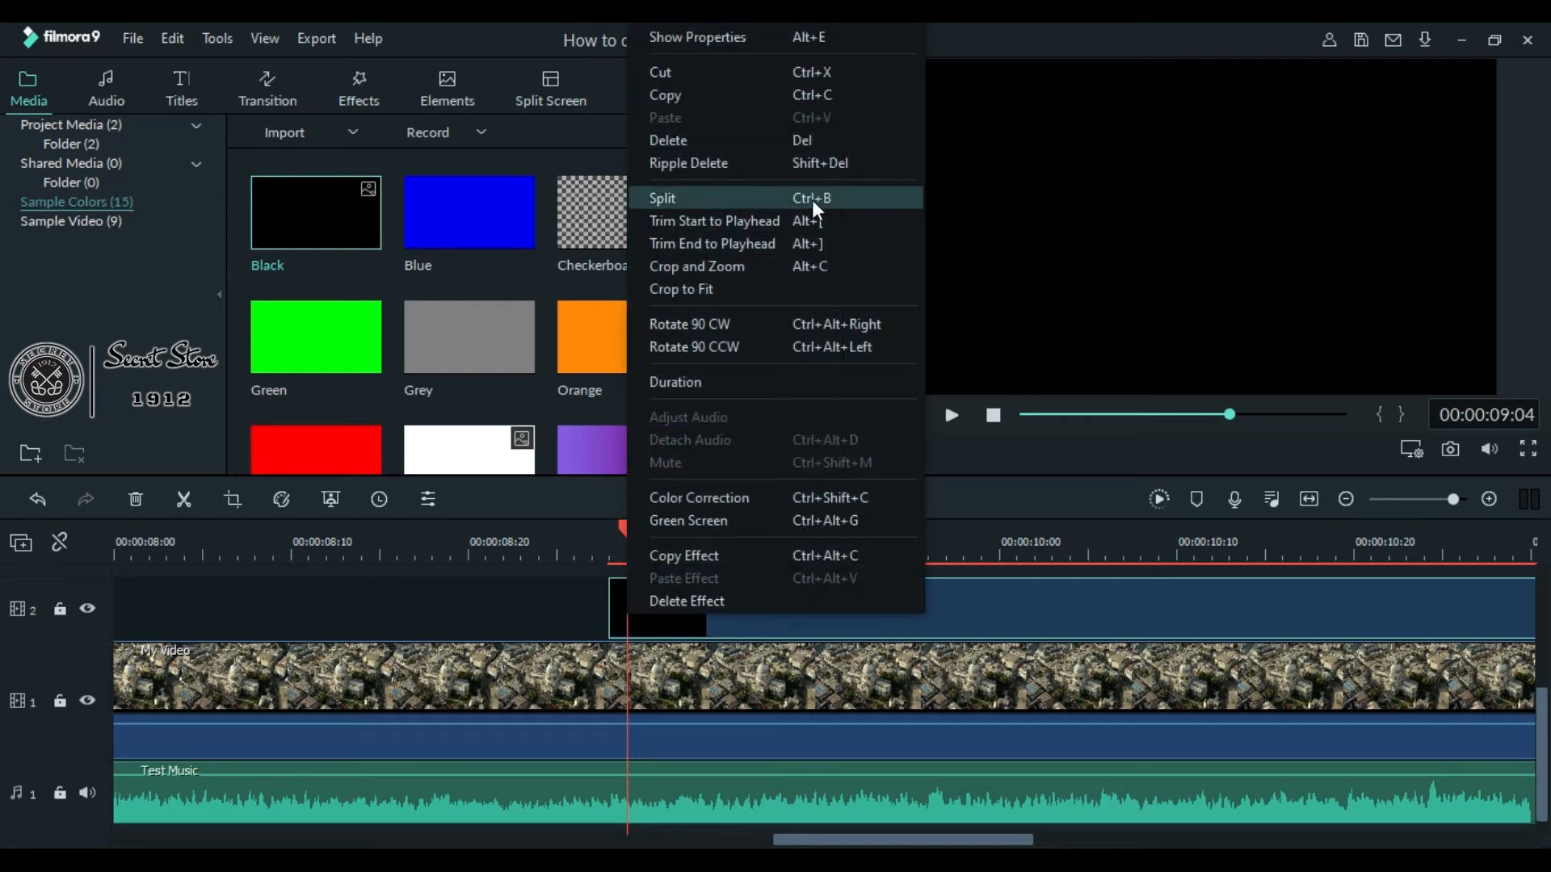
{"action": "mouse_move", "coordinate": [687, 208]}
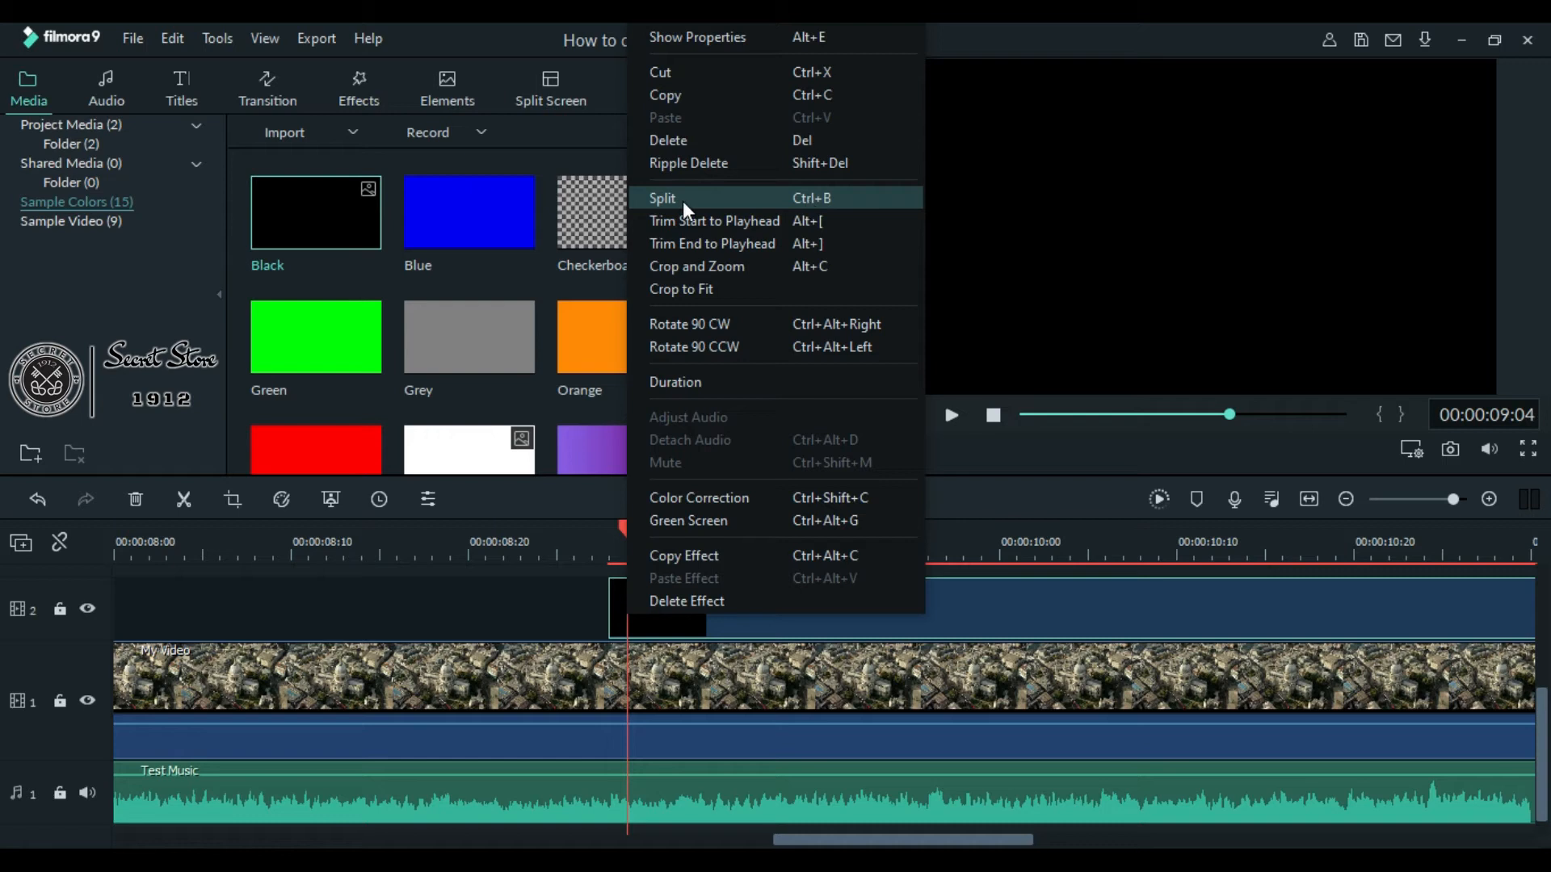
{"action": "left_click", "coordinate": [662, 198]}
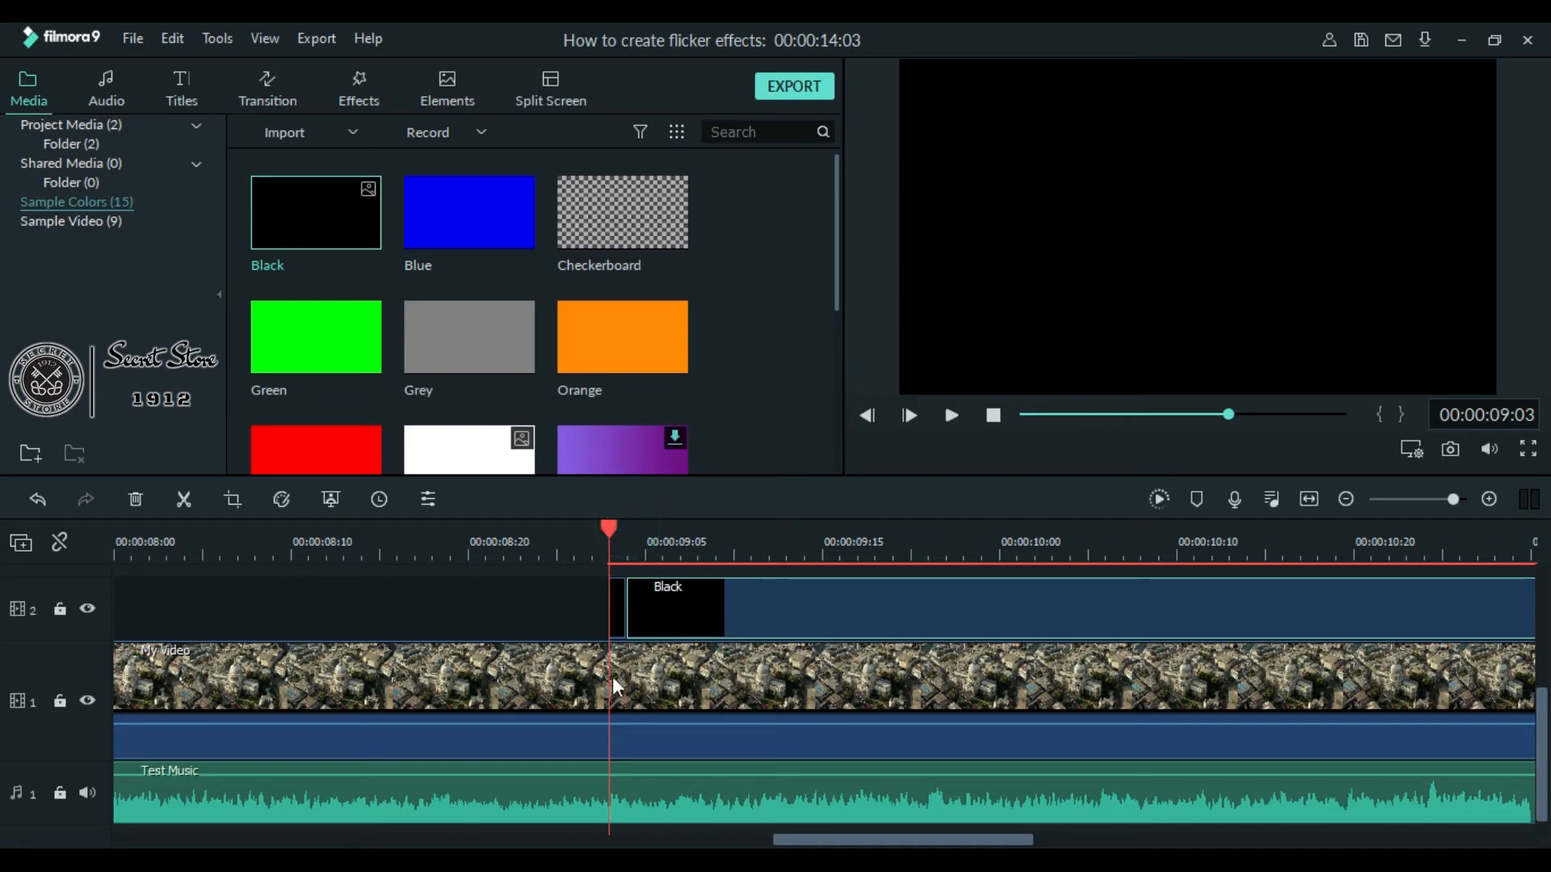
{"action": "mouse_move", "coordinate": [617, 712]}
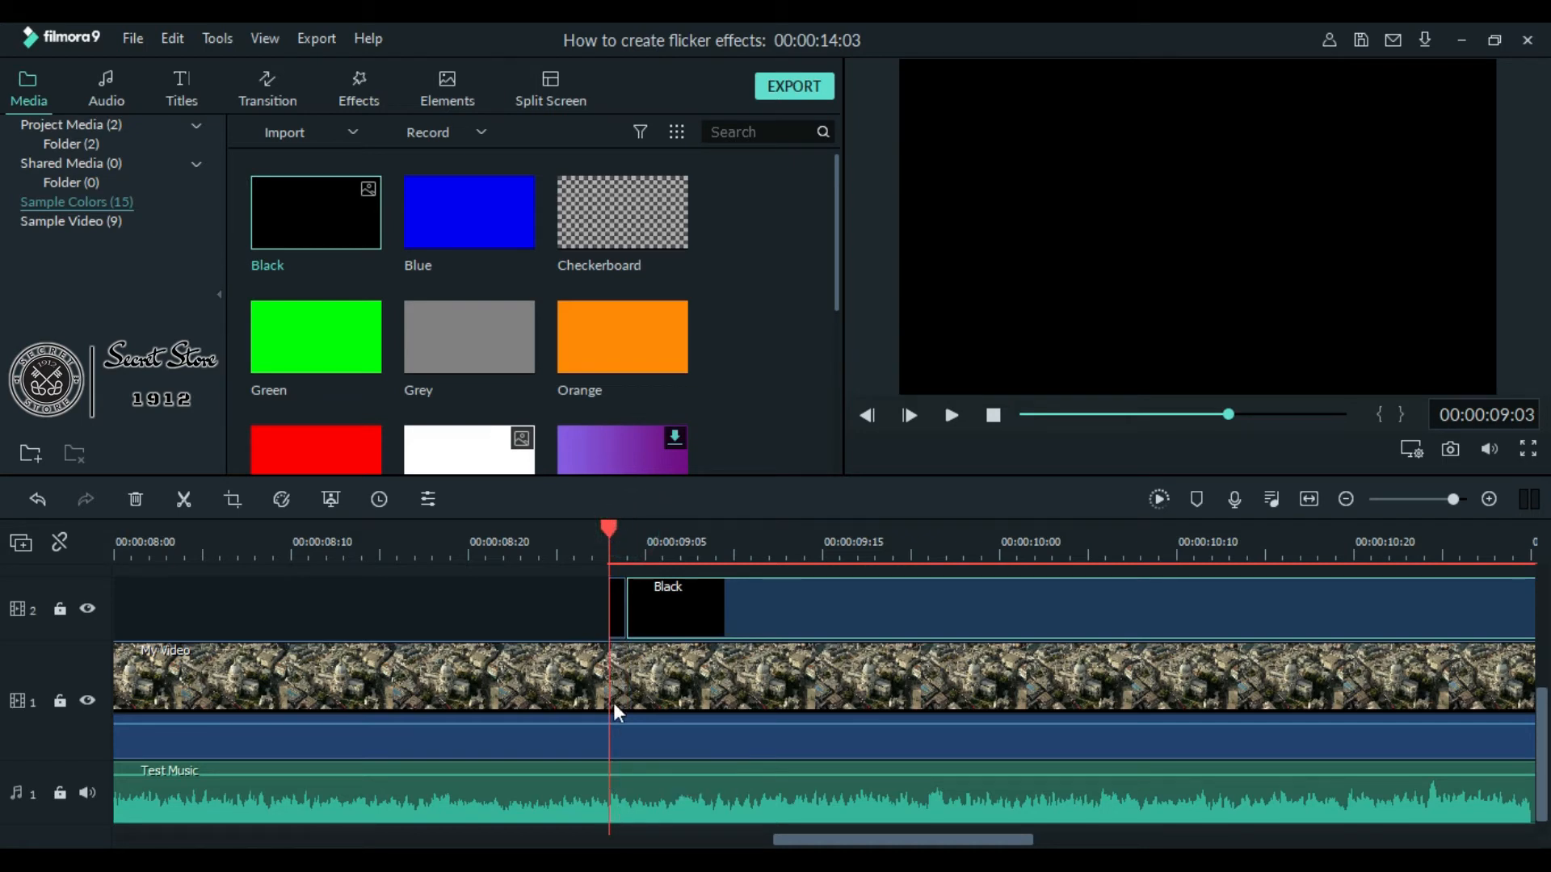
{"action": "mouse_move", "coordinate": [828, 594]}
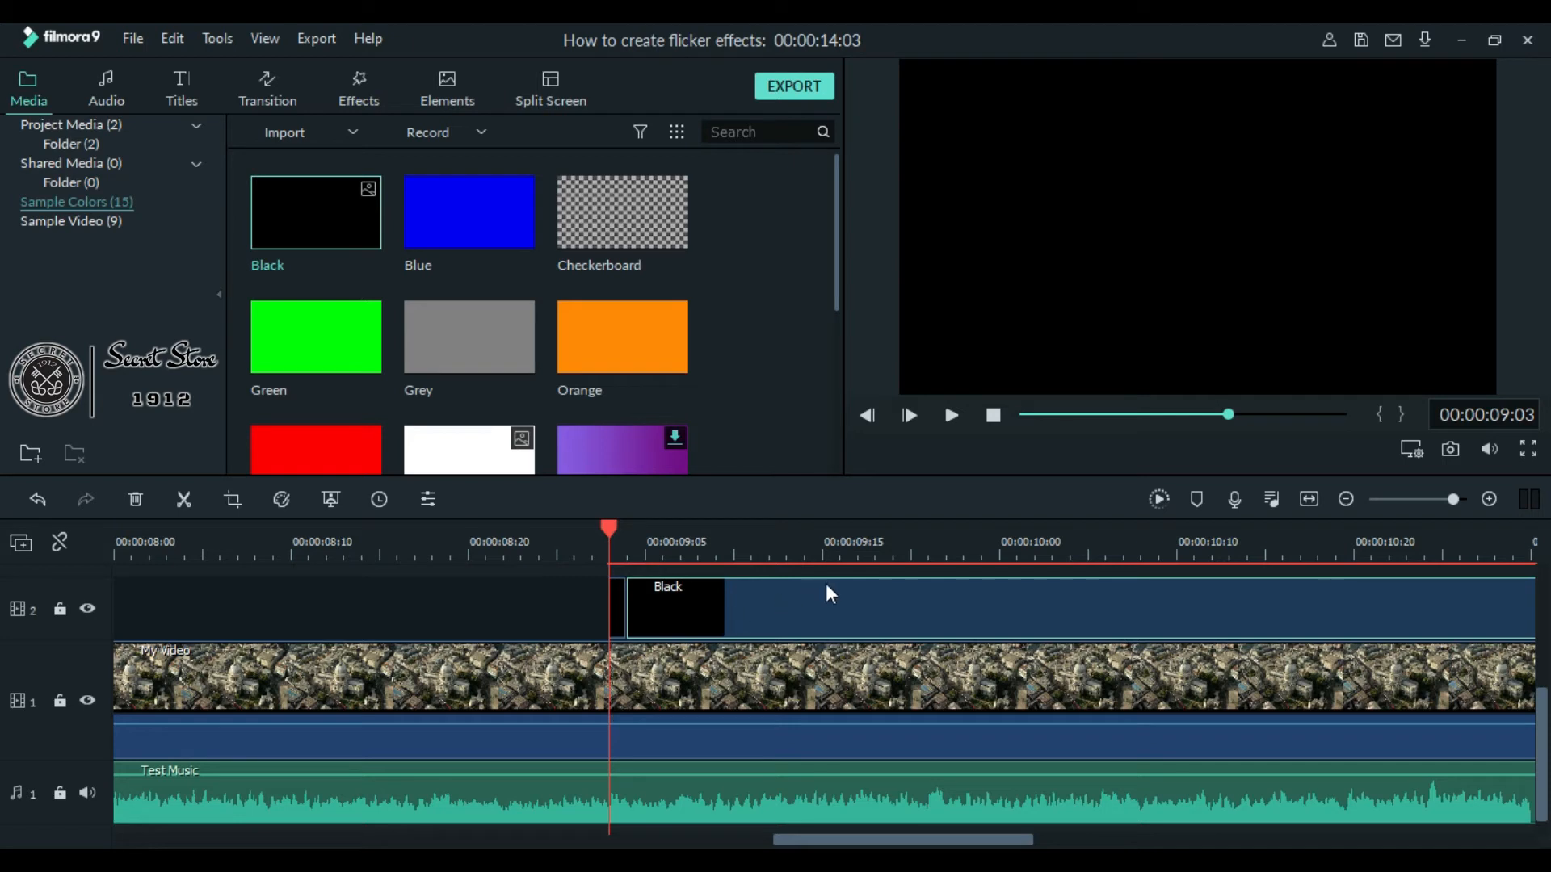
{"action": "mouse_move", "coordinate": [950, 415]}
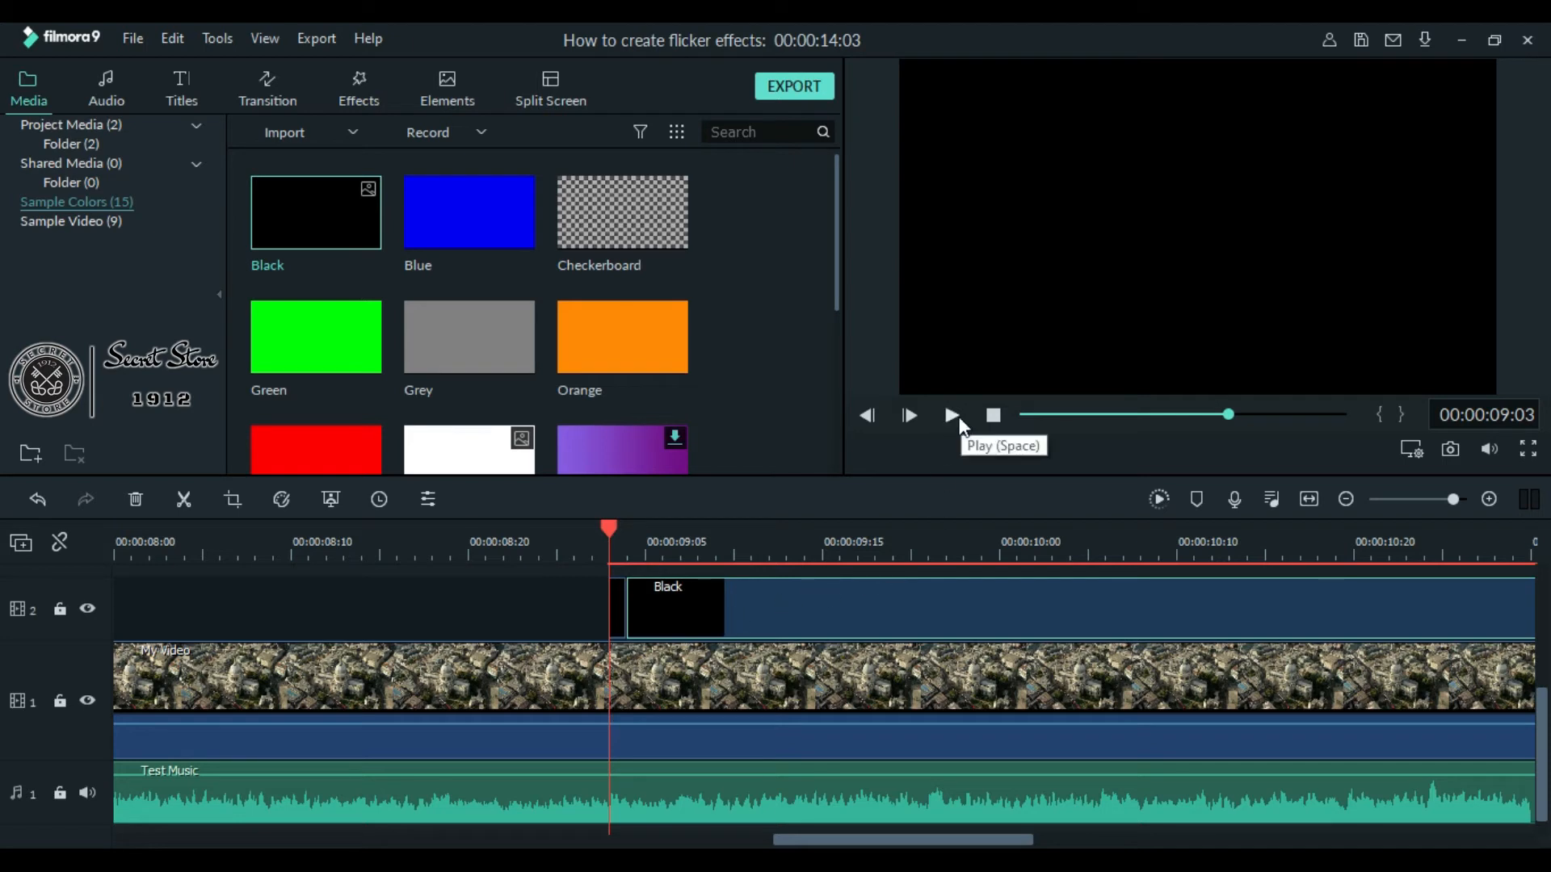
- Split the Black clip at successive beats from nine seconds through 00:00:11:05
{"action": "left_click", "coordinate": [948, 415]}
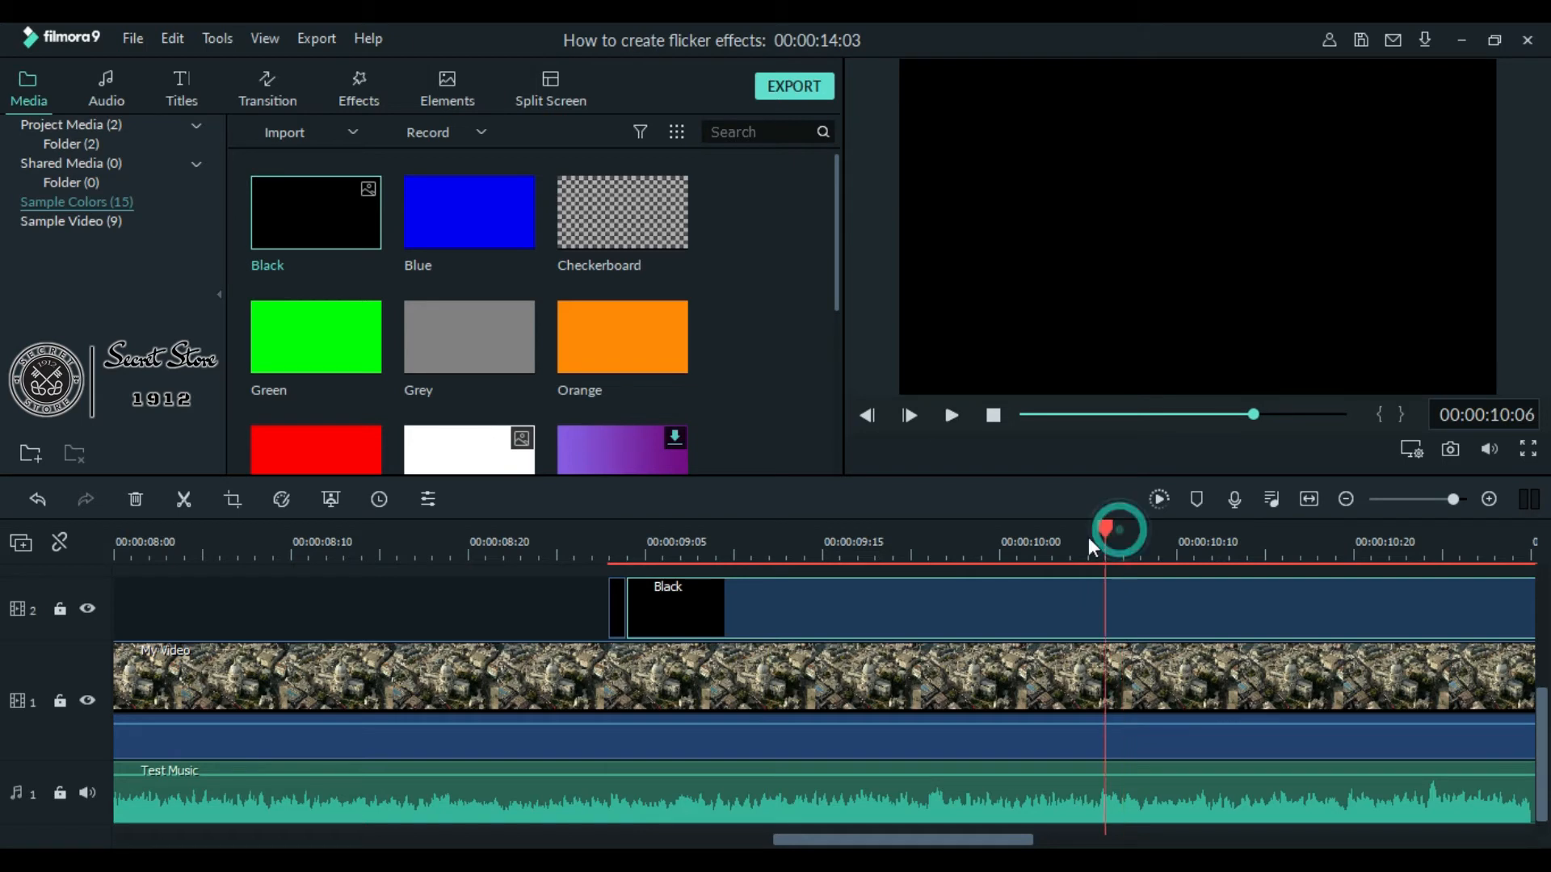
{"action": "left_click", "coordinate": [856, 527]}
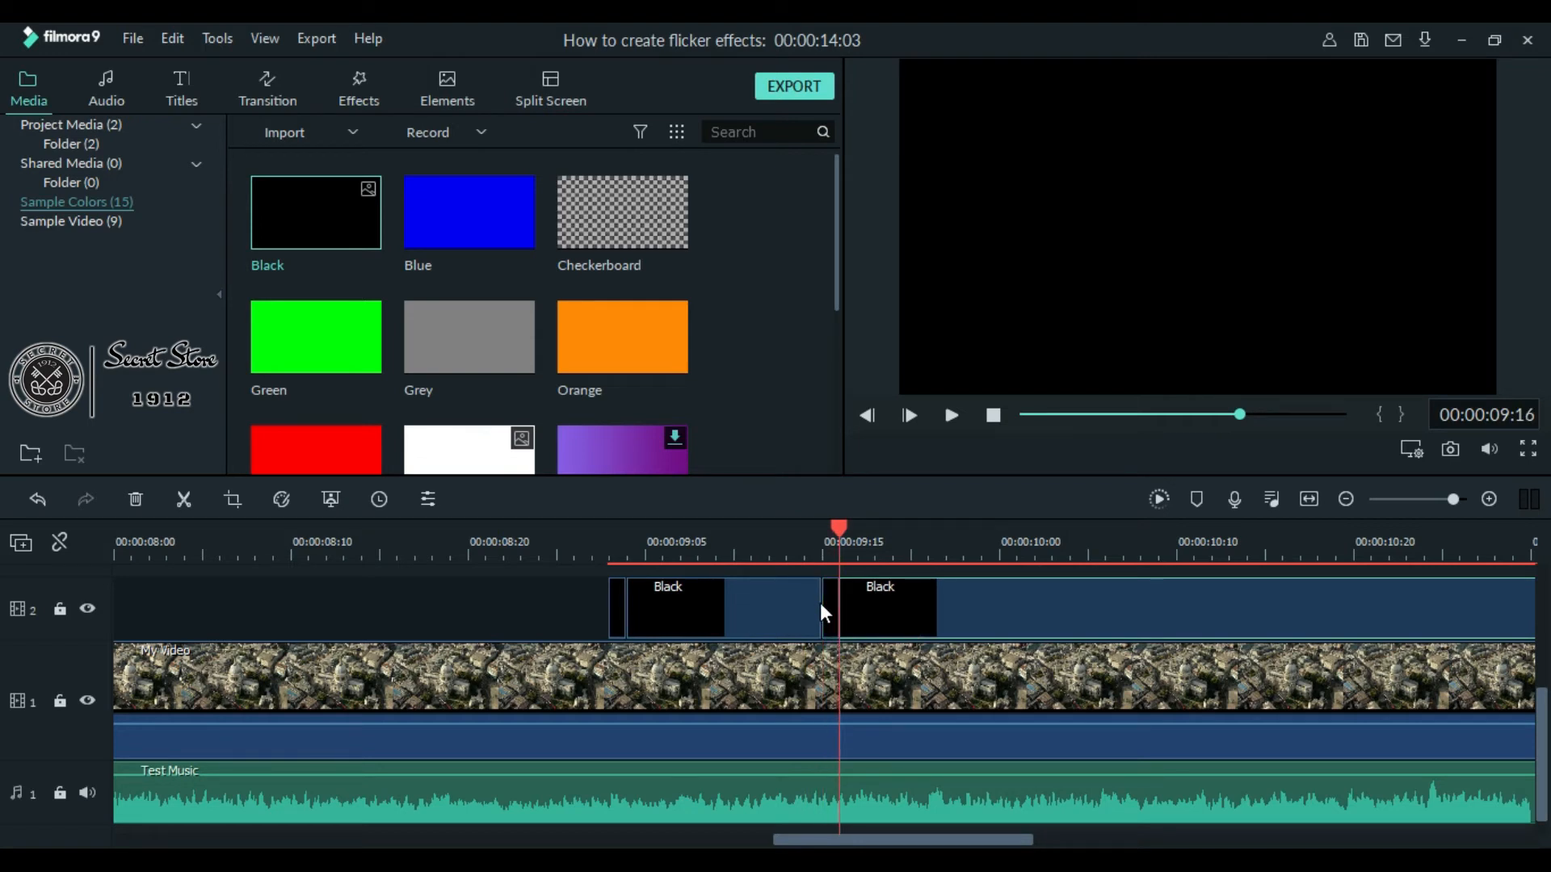
{"action": "left_click", "coordinate": [1032, 672]}
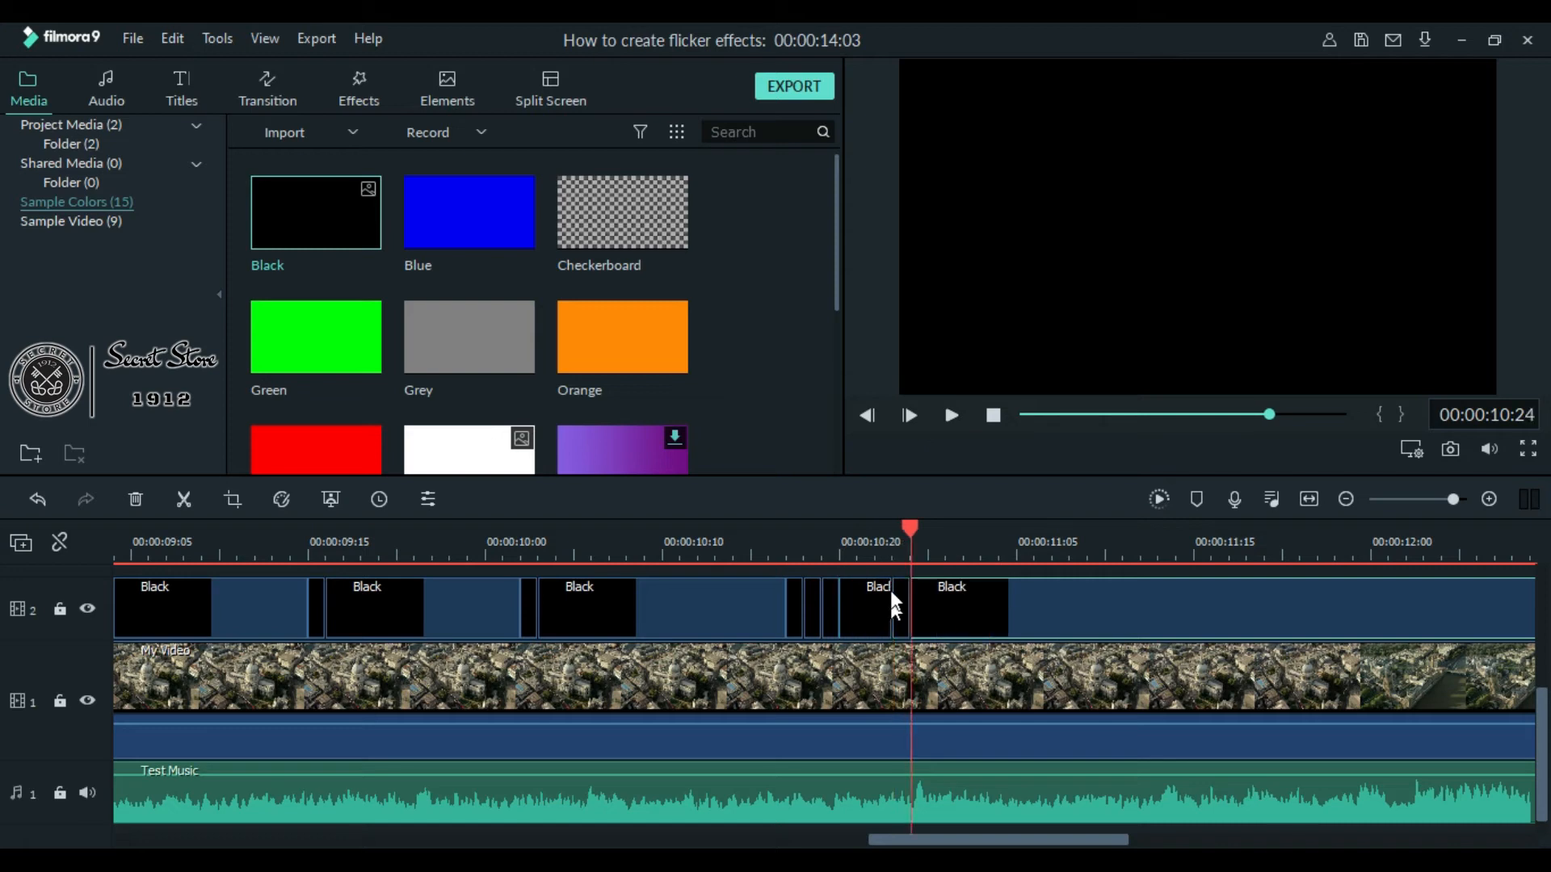
{"action": "left_click", "coordinate": [1052, 604]}
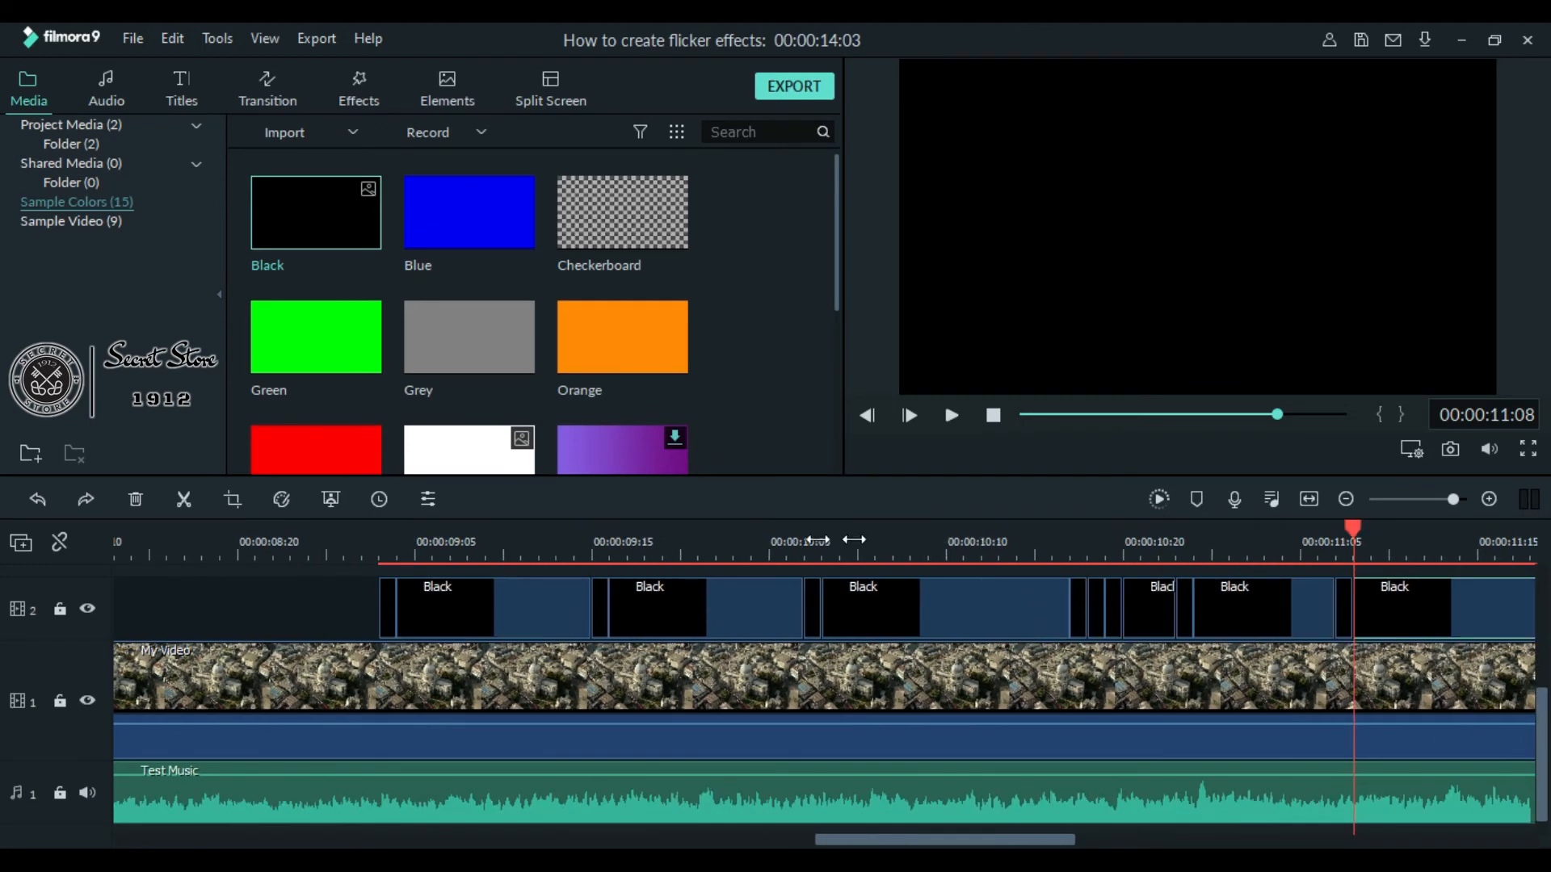
{"action": "left_click", "coordinate": [836, 608]}
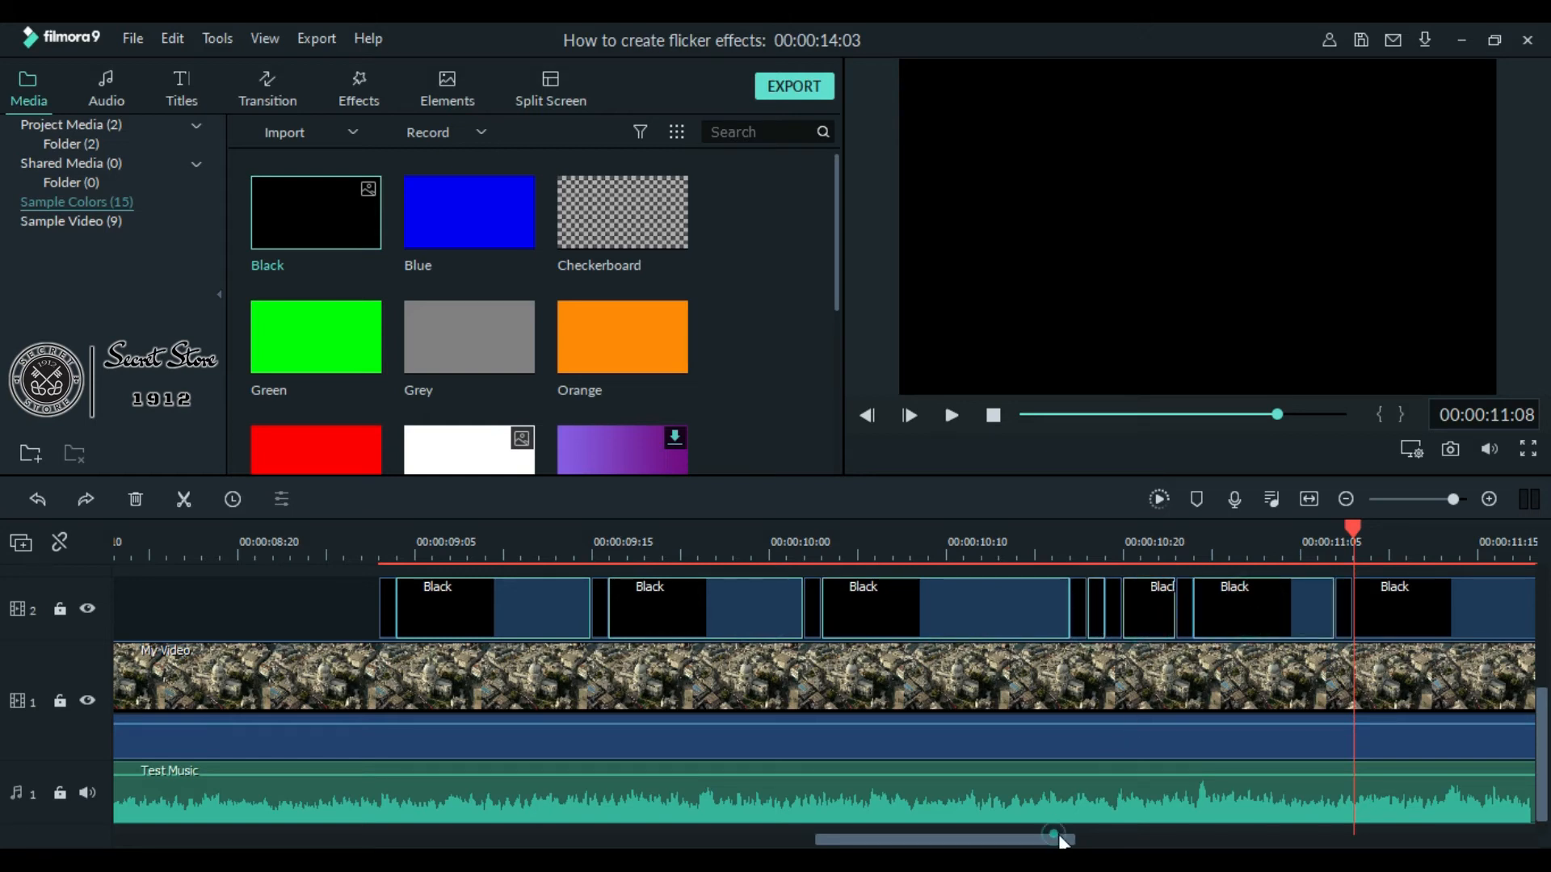
- Delete the selected longer Black pieces, leaving thin black slivers at the beats
{"action": "right_click", "coordinate": [871, 613]}
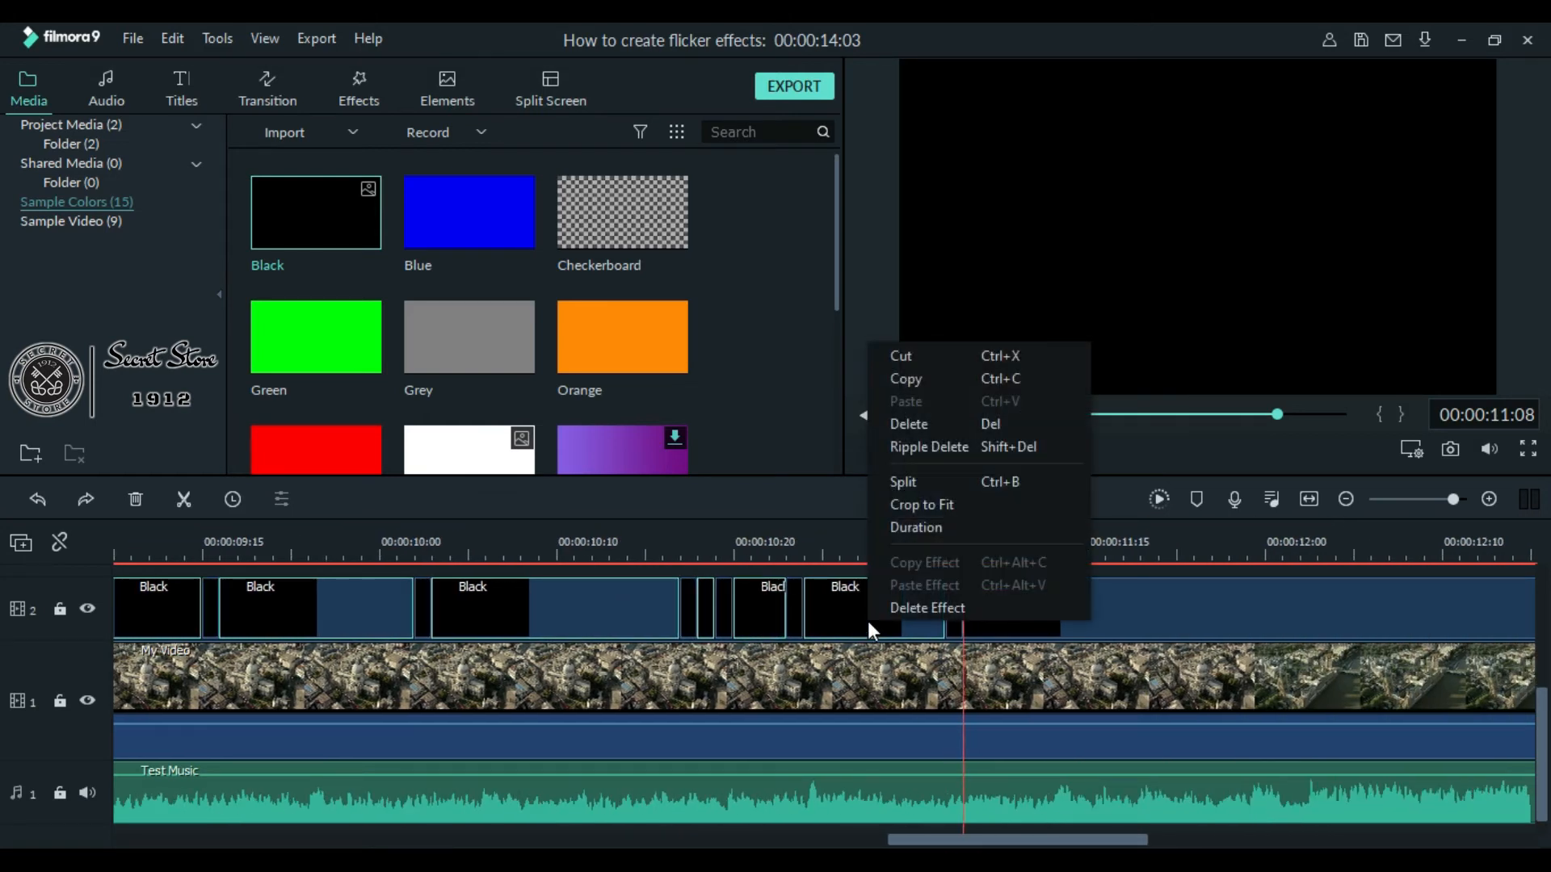
{"action": "mouse_move", "coordinate": [982, 423]}
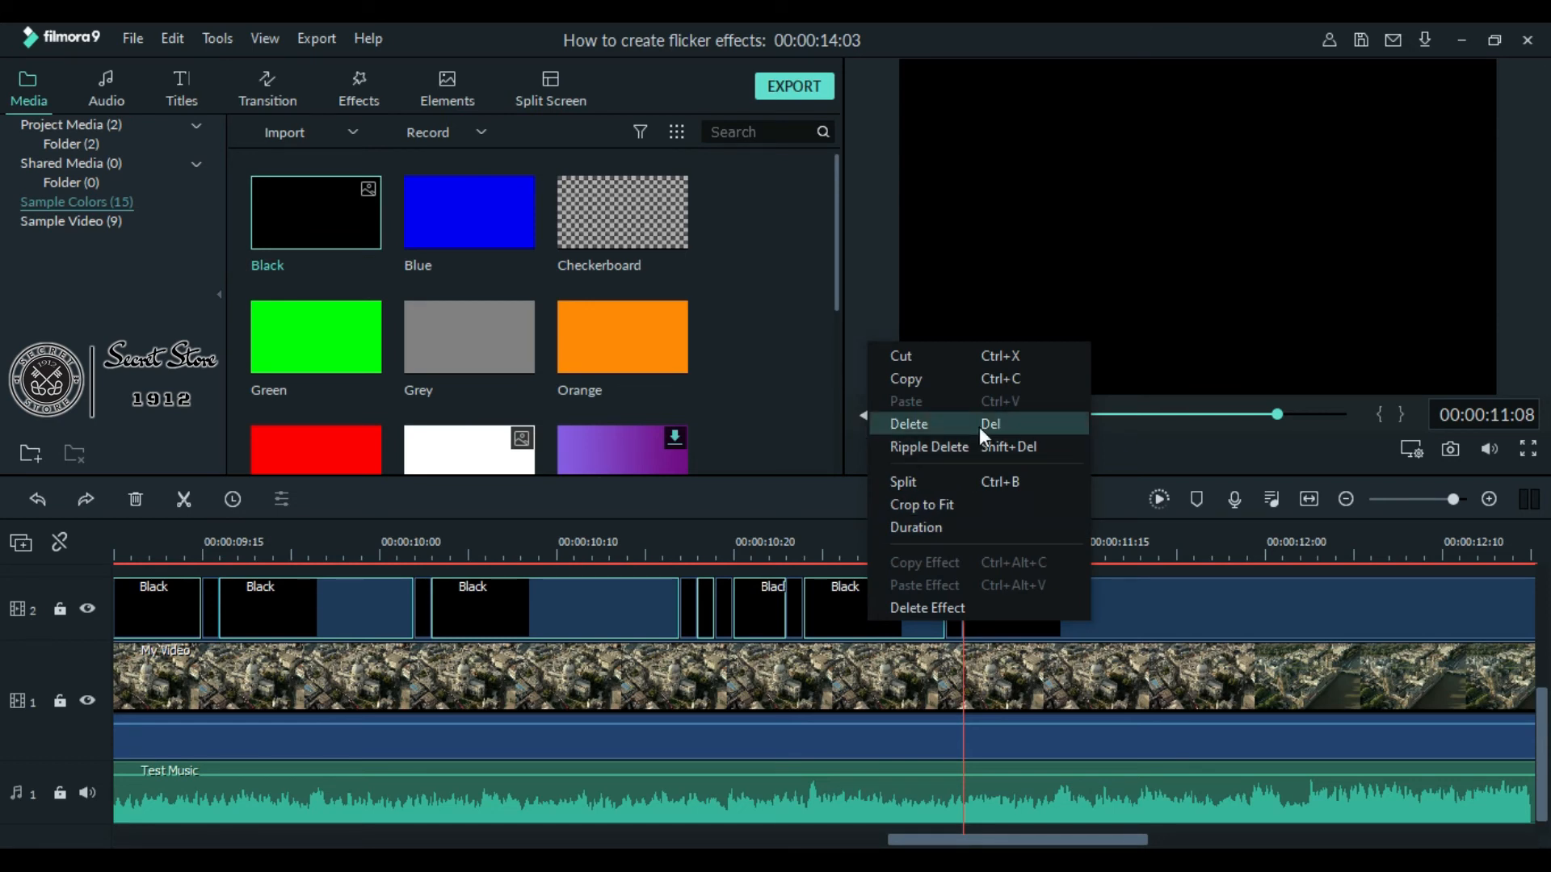
{"action": "left_click", "coordinate": [908, 423]}
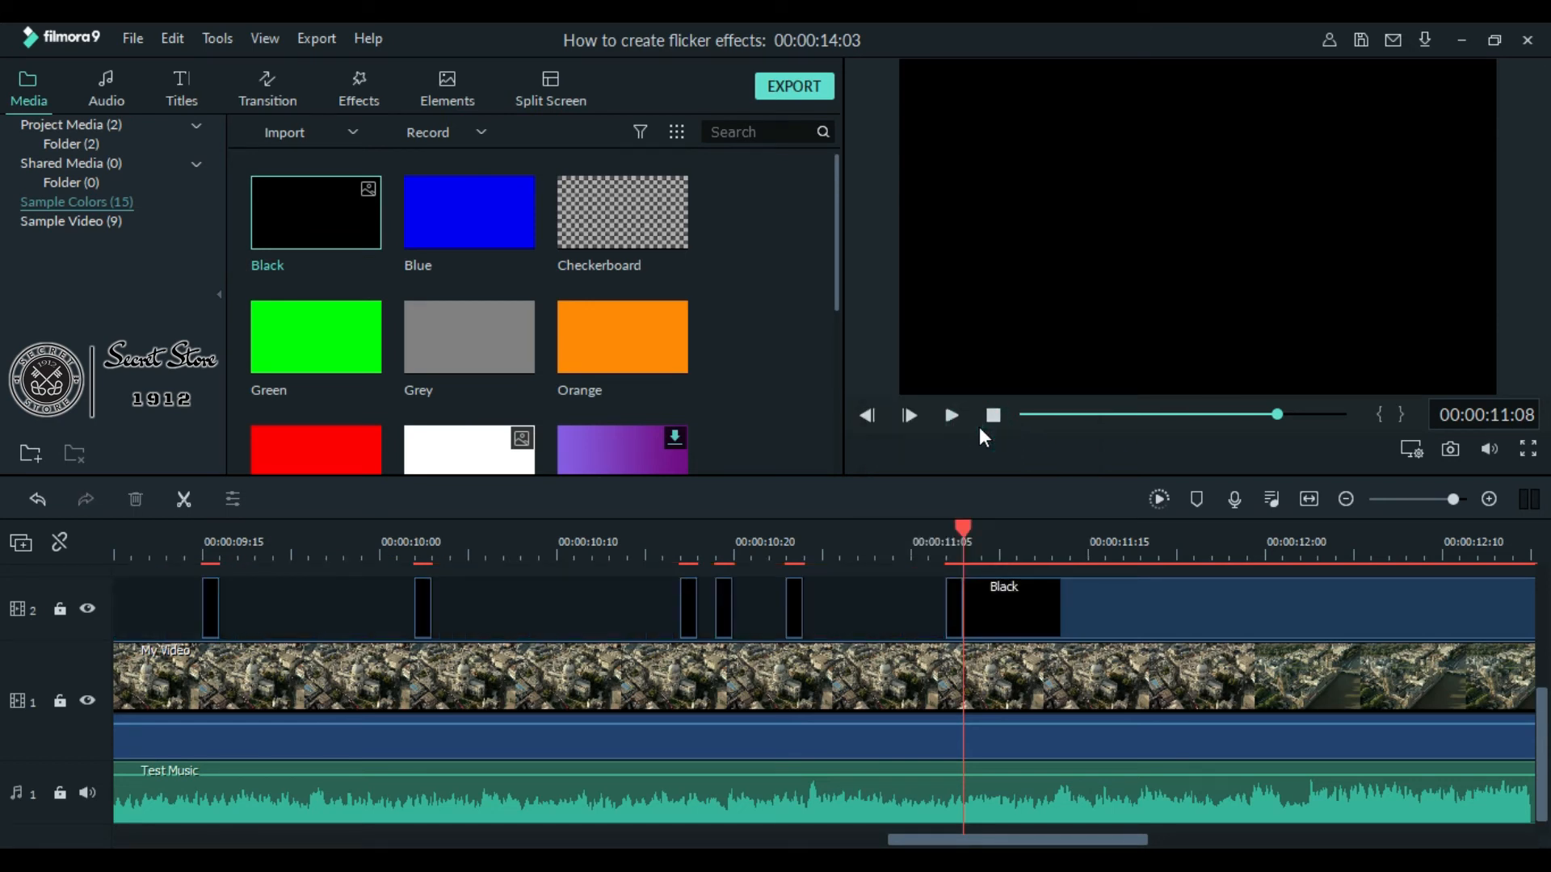
{"action": "mouse_move", "coordinate": [1023, 837]}
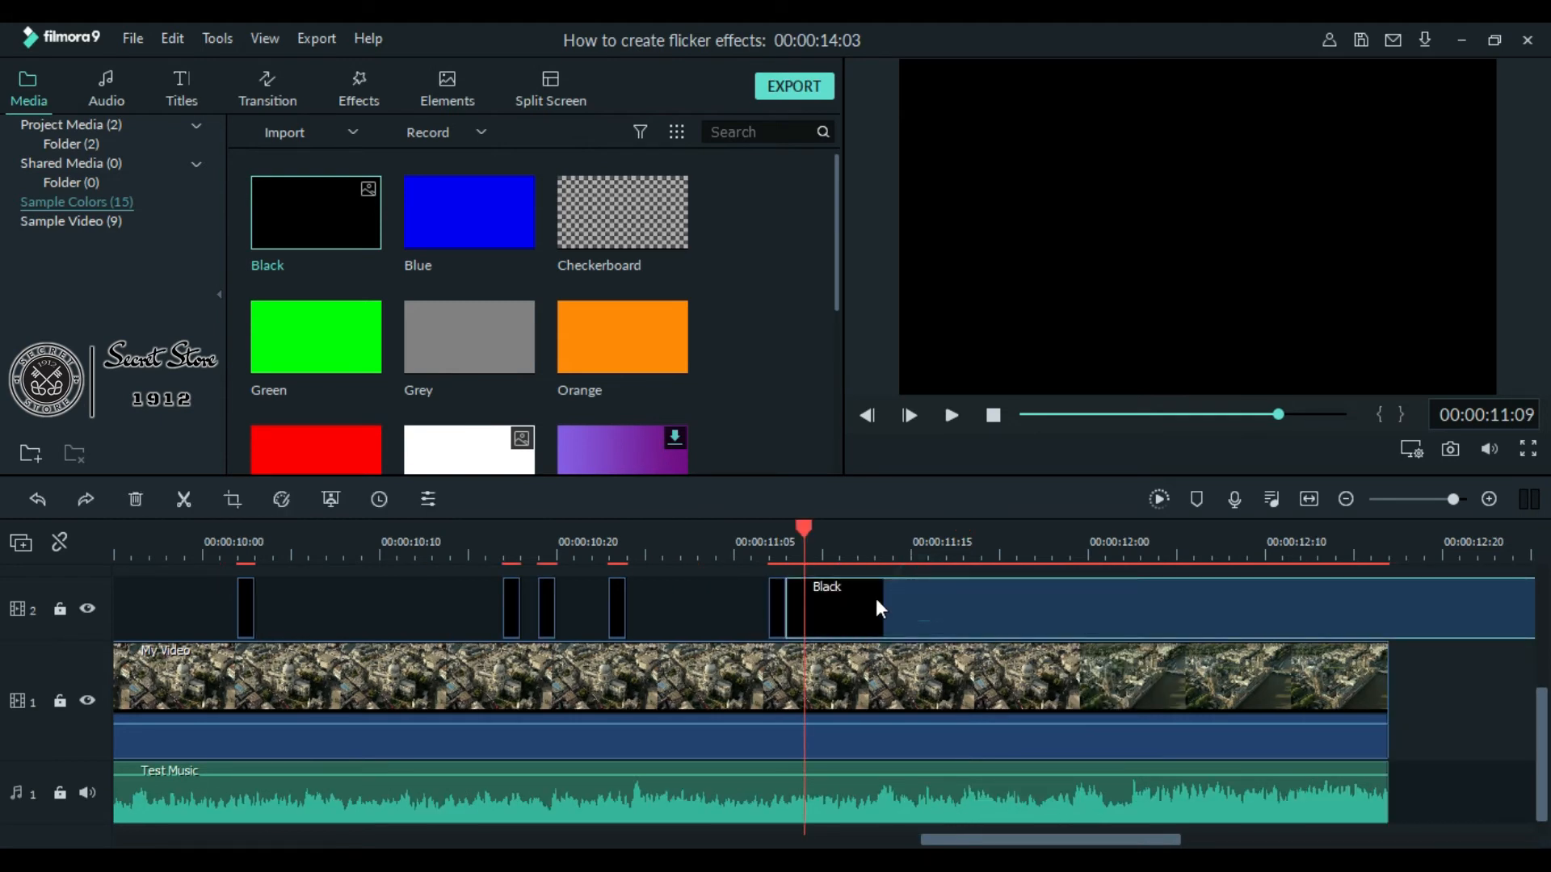
{"action": "mouse_move", "coordinate": [947, 420]}
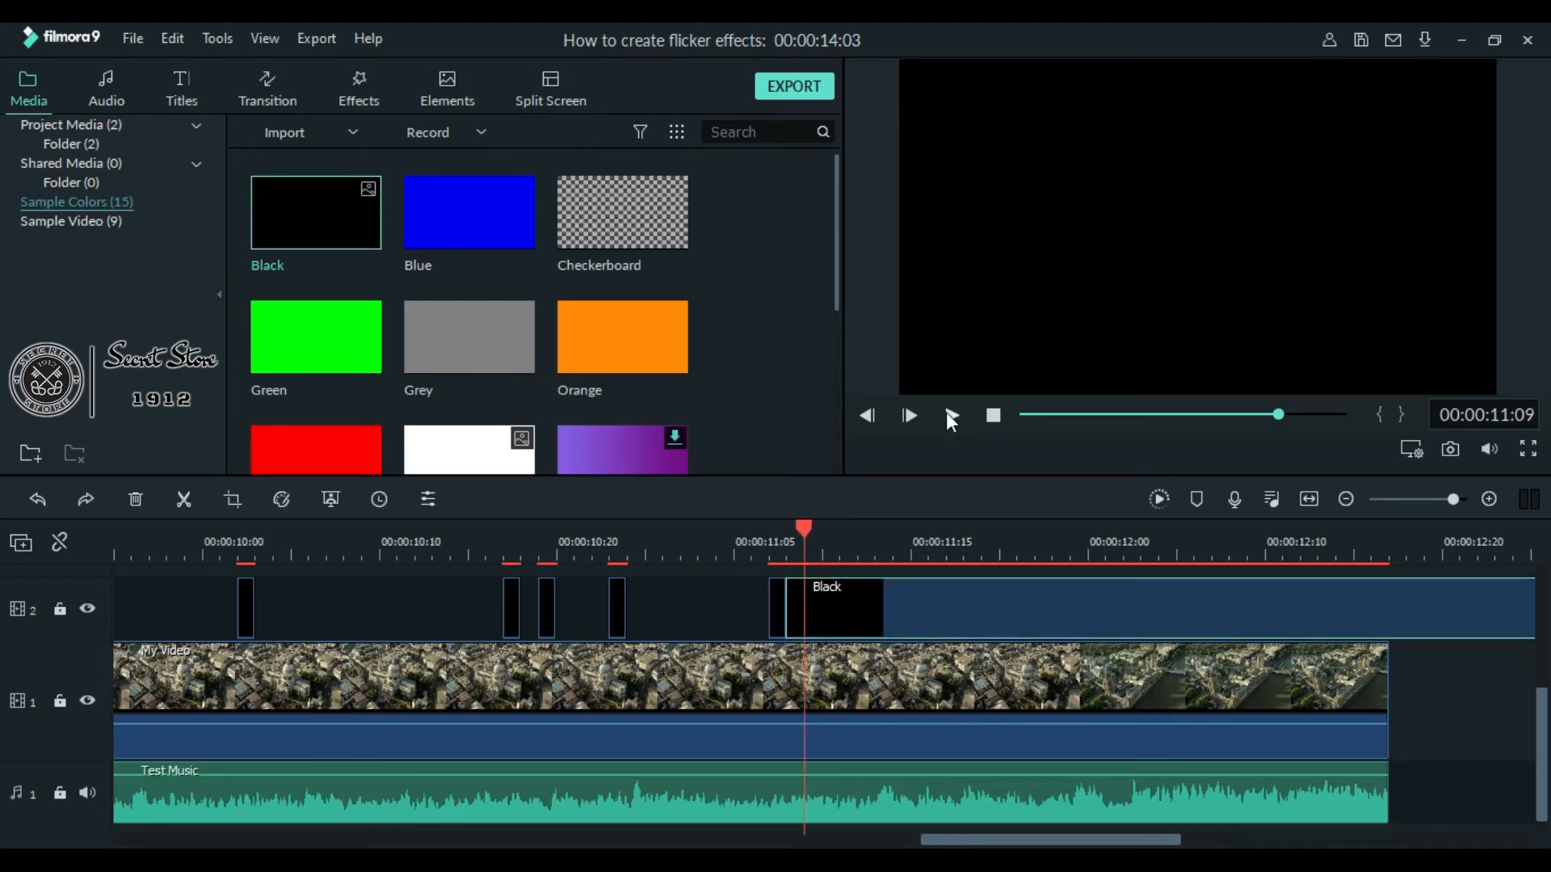
- Split the Black clip at the 00:00:12:00 beat, then stop preview playback
{"action": "left_click", "coordinate": [950, 415]}
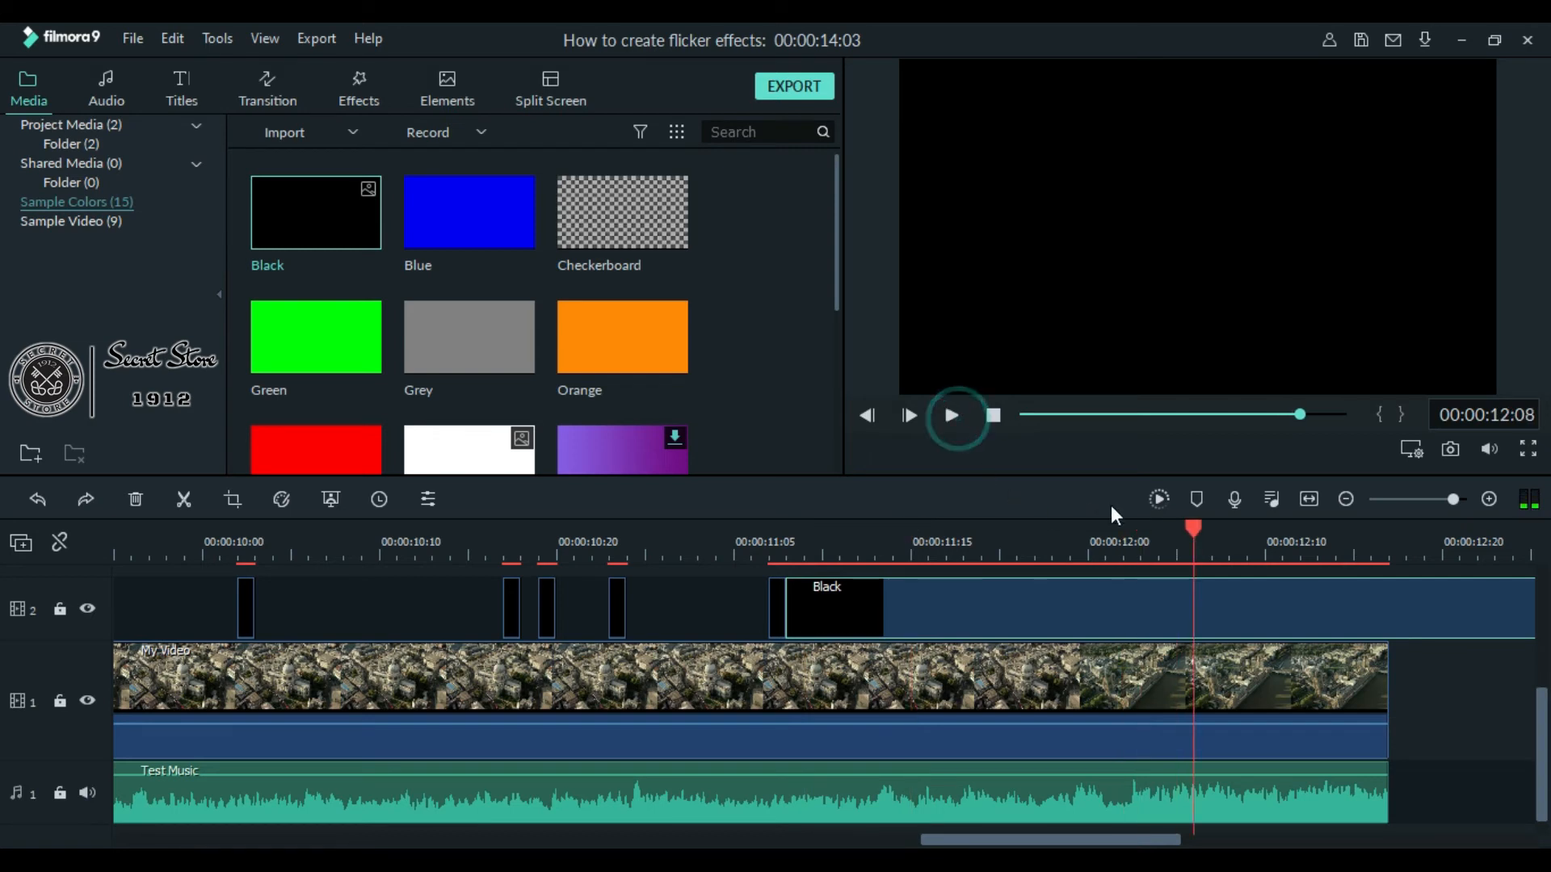
{"action": "left_click", "coordinate": [1122, 529]}
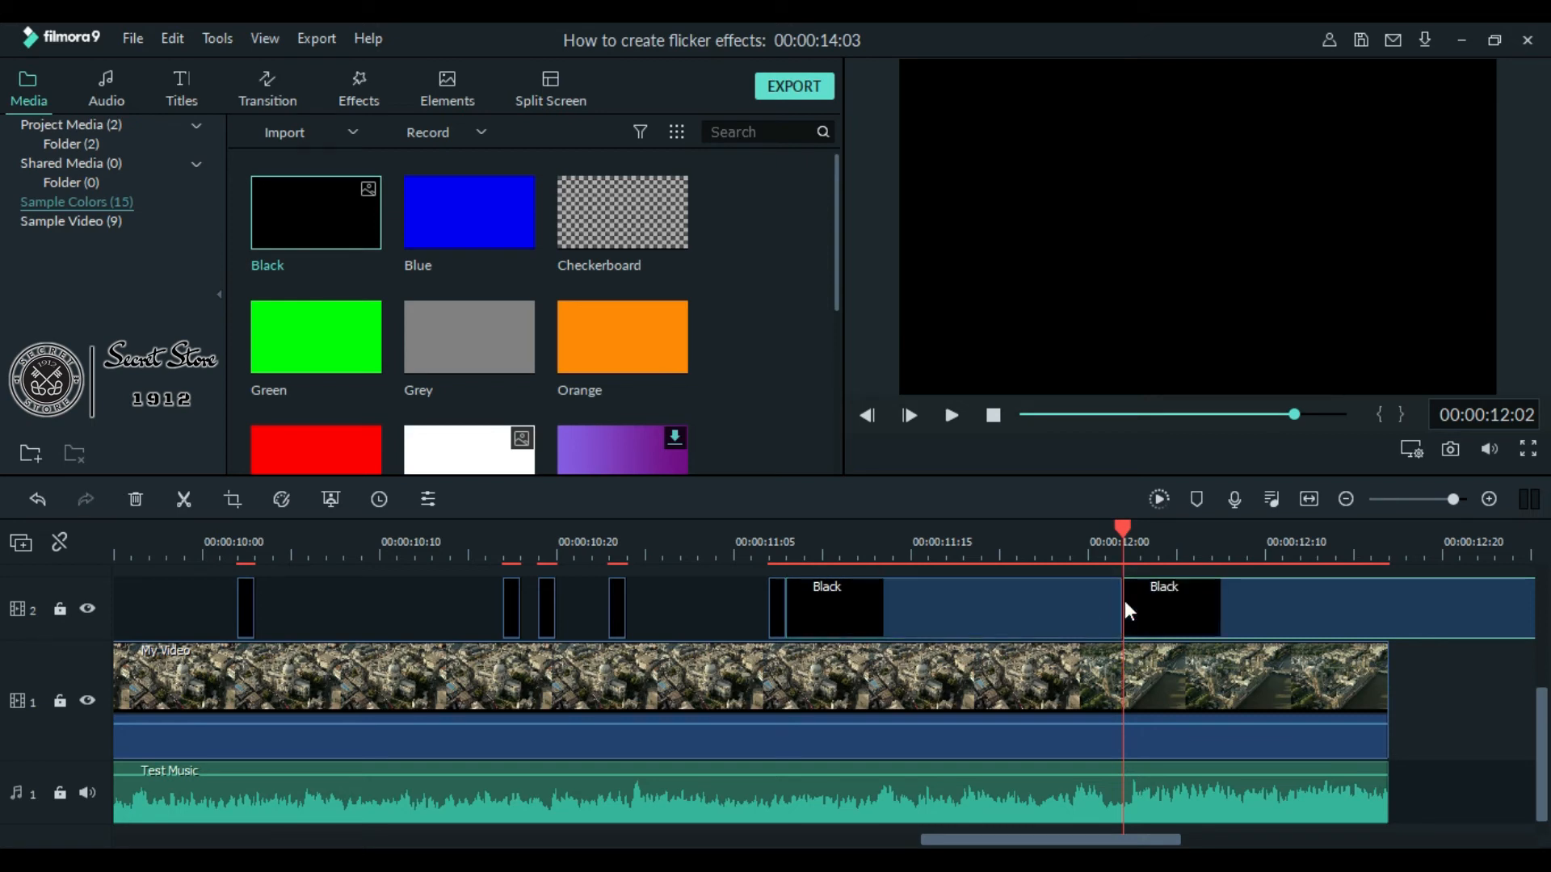
{"action": "left_click", "coordinate": [1147, 529]}
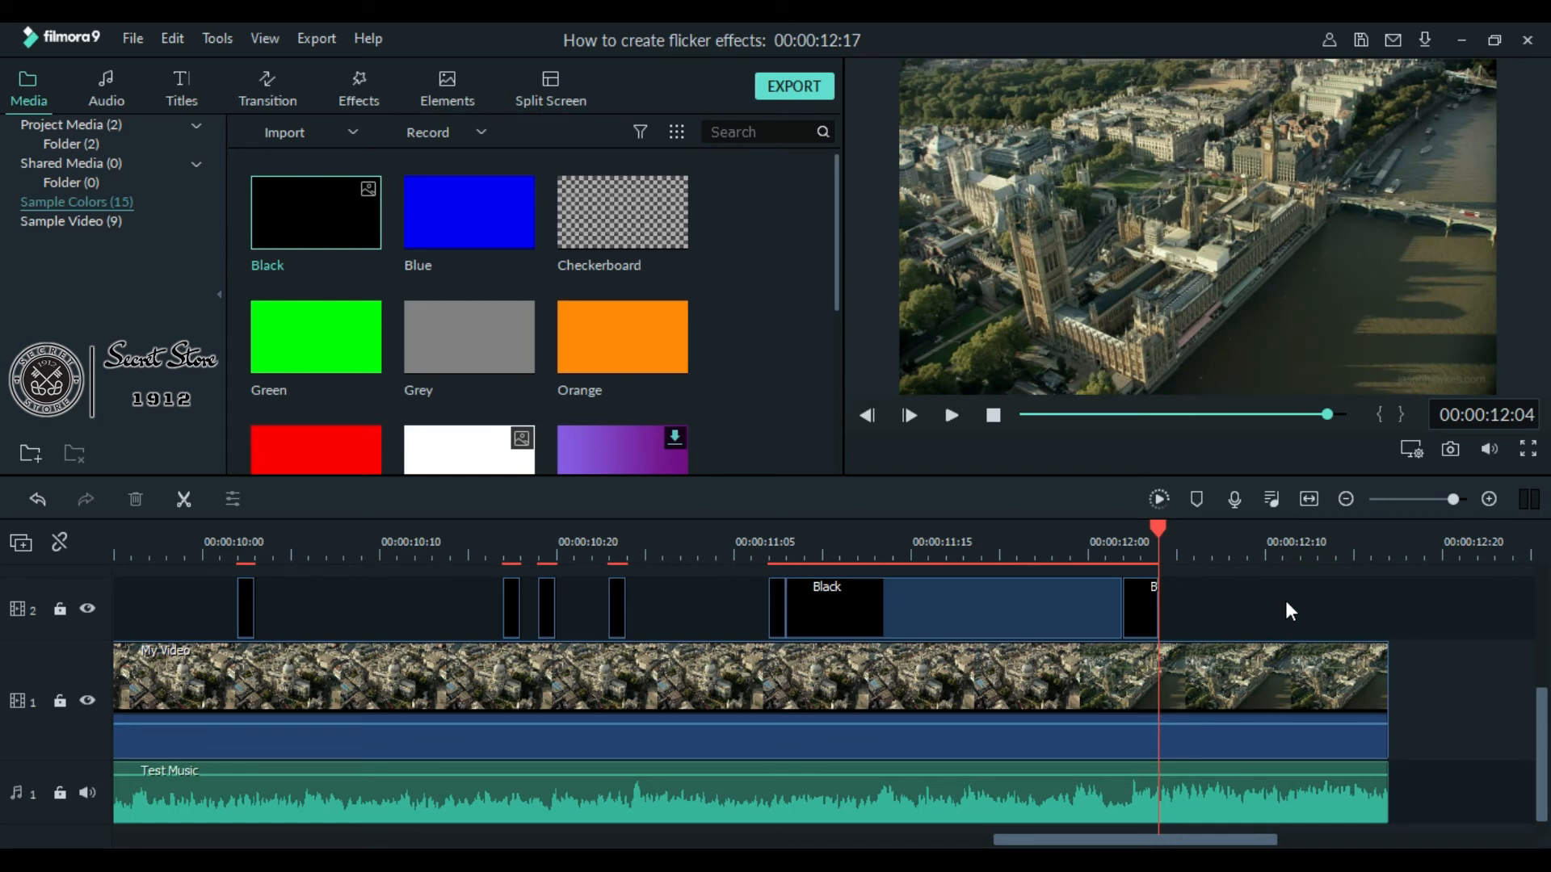
{"action": "left_click", "coordinate": [770, 542]}
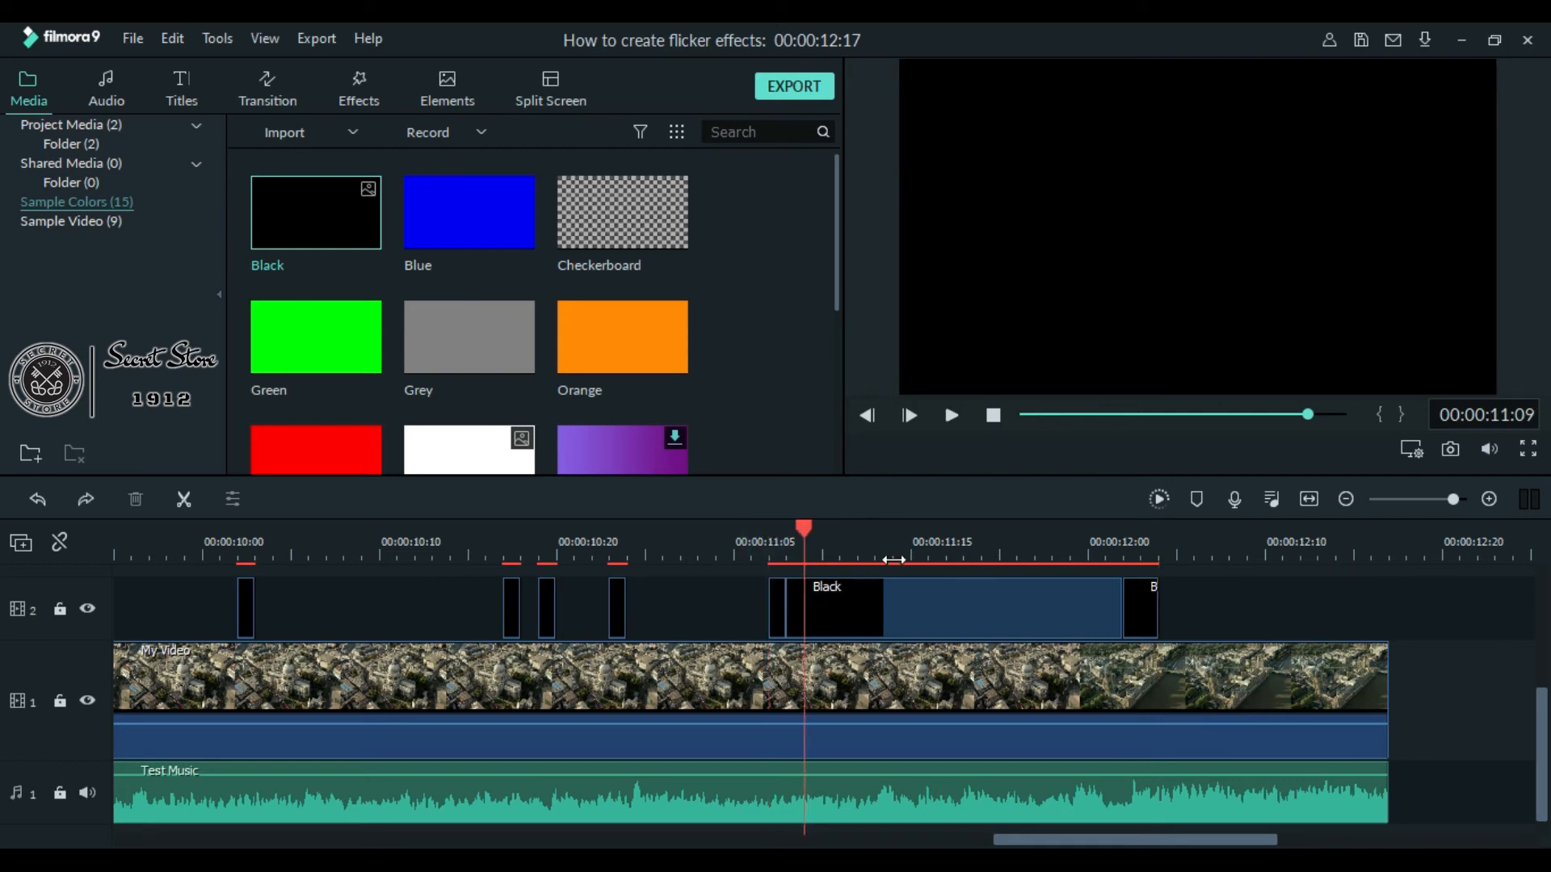
{"action": "mouse_move", "coordinate": [888, 612]}
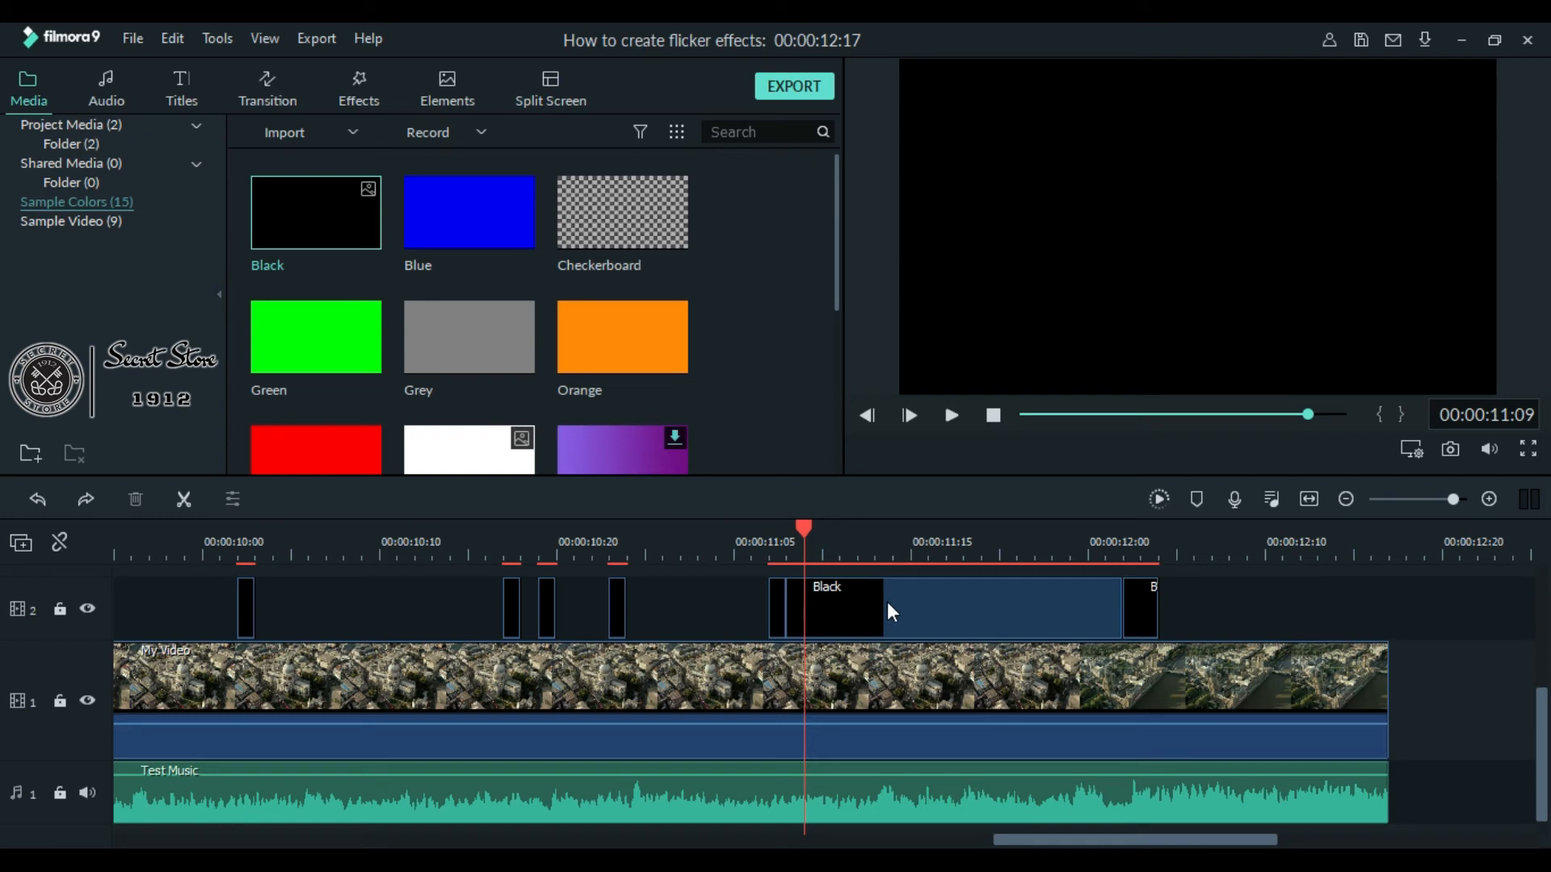
{"action": "mouse_move", "coordinate": [843, 600]}
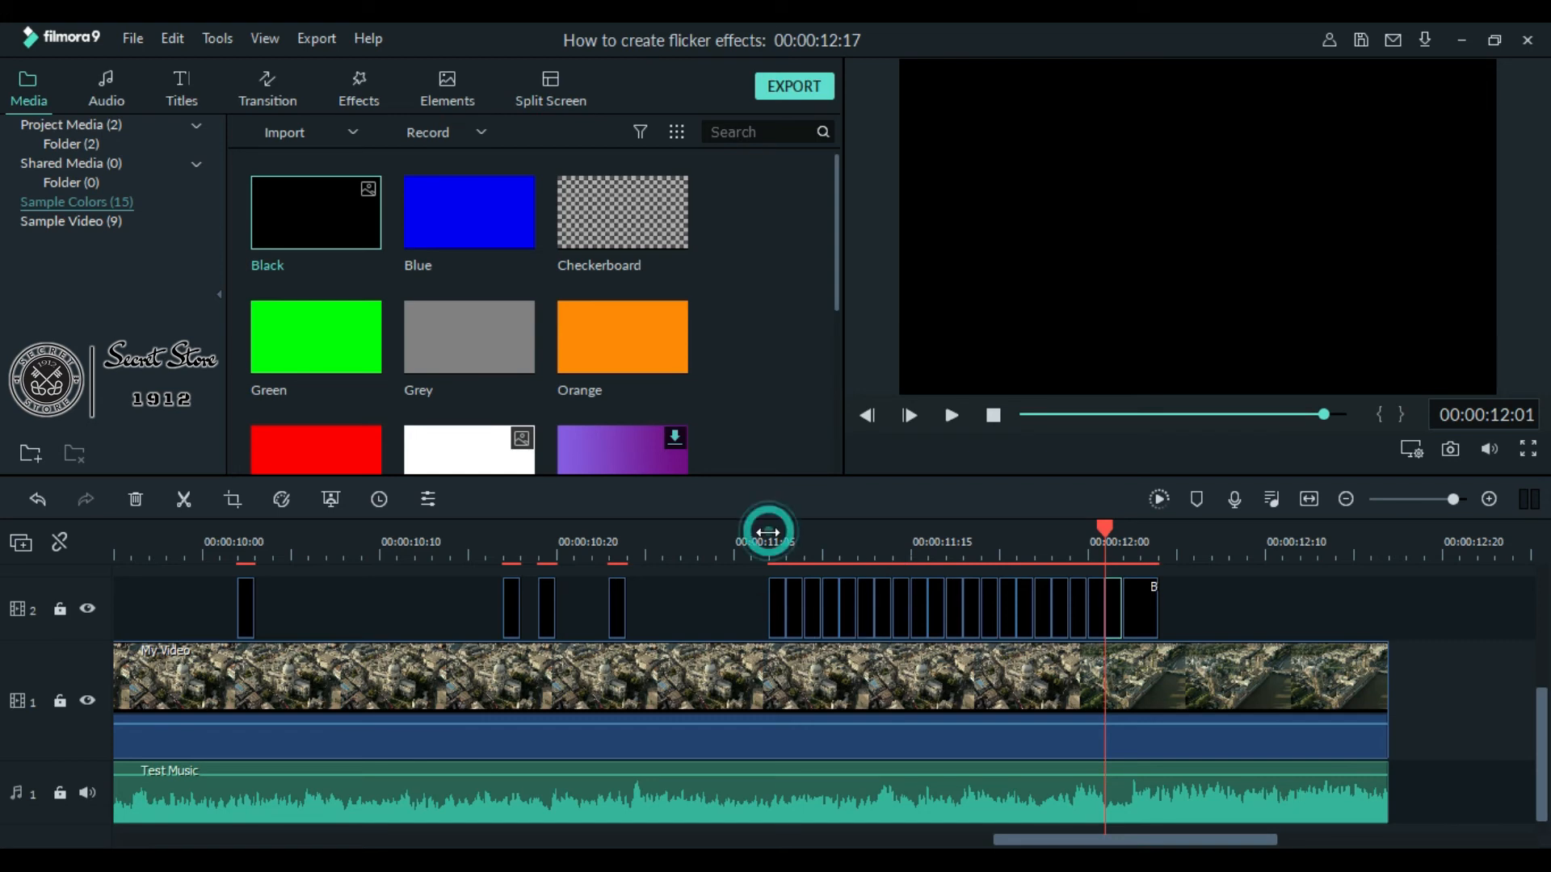
- Select the Black pieces between the flashes in the 11 to 12 second stretch
{"action": "left_click", "coordinate": [770, 529]}
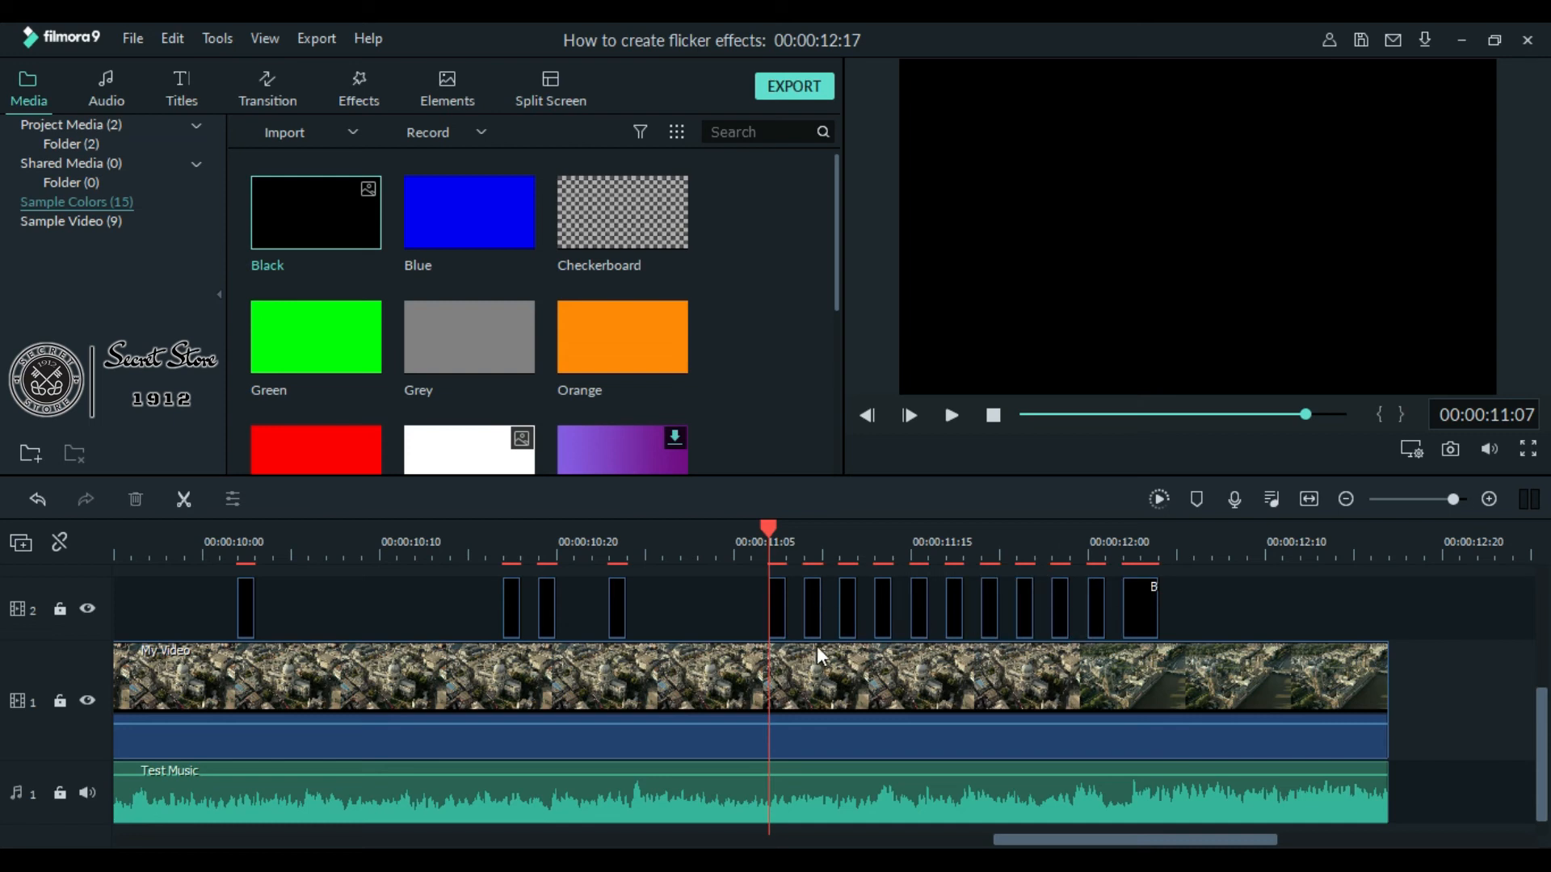
{"action": "mouse_move", "coordinate": [1008, 631]}
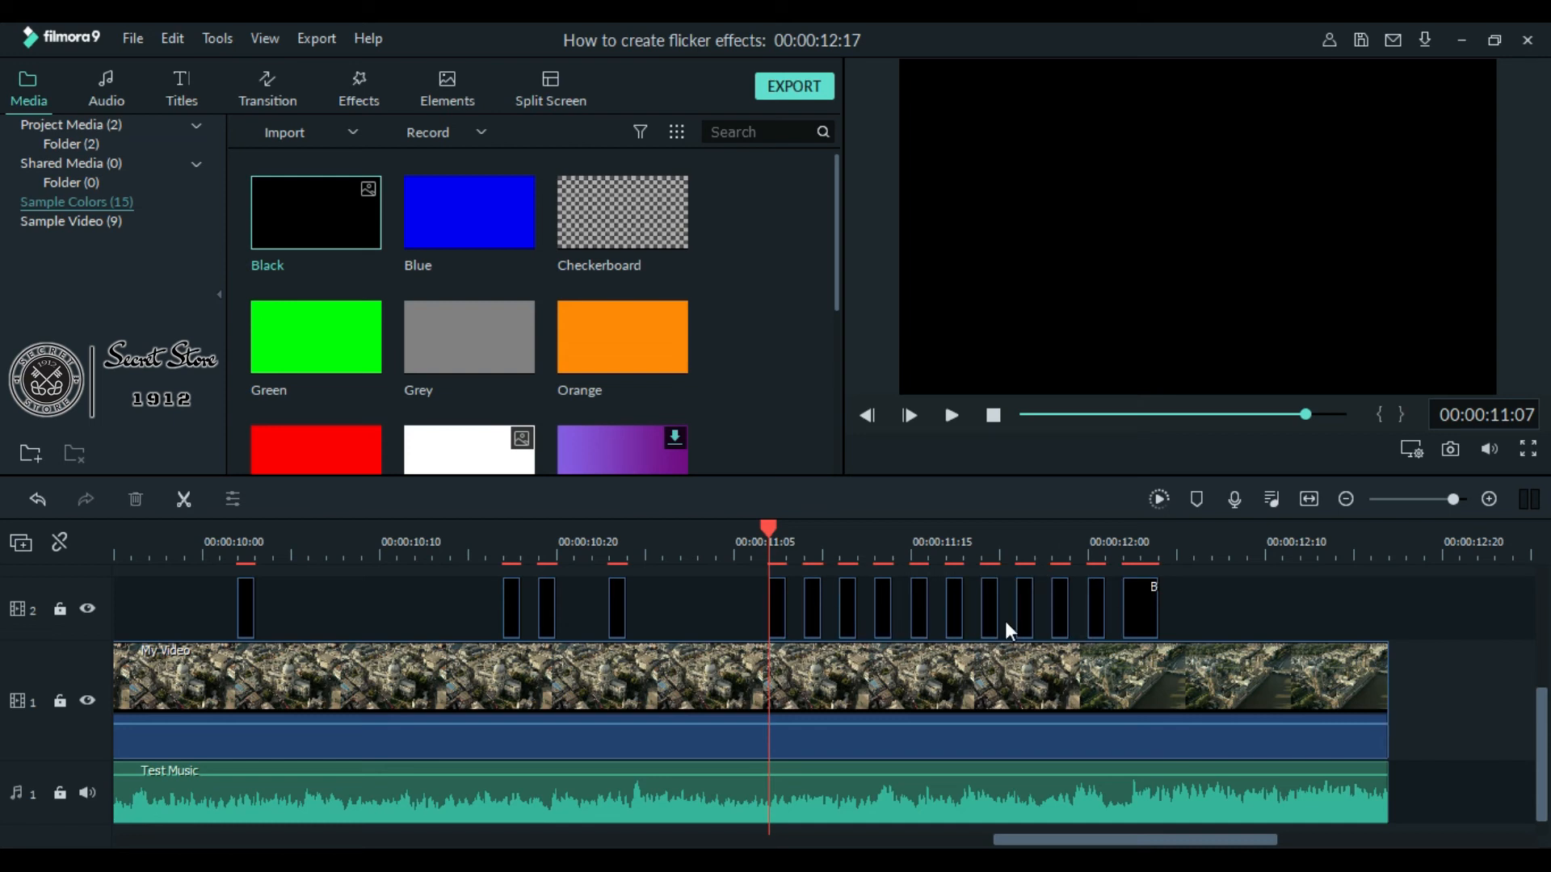